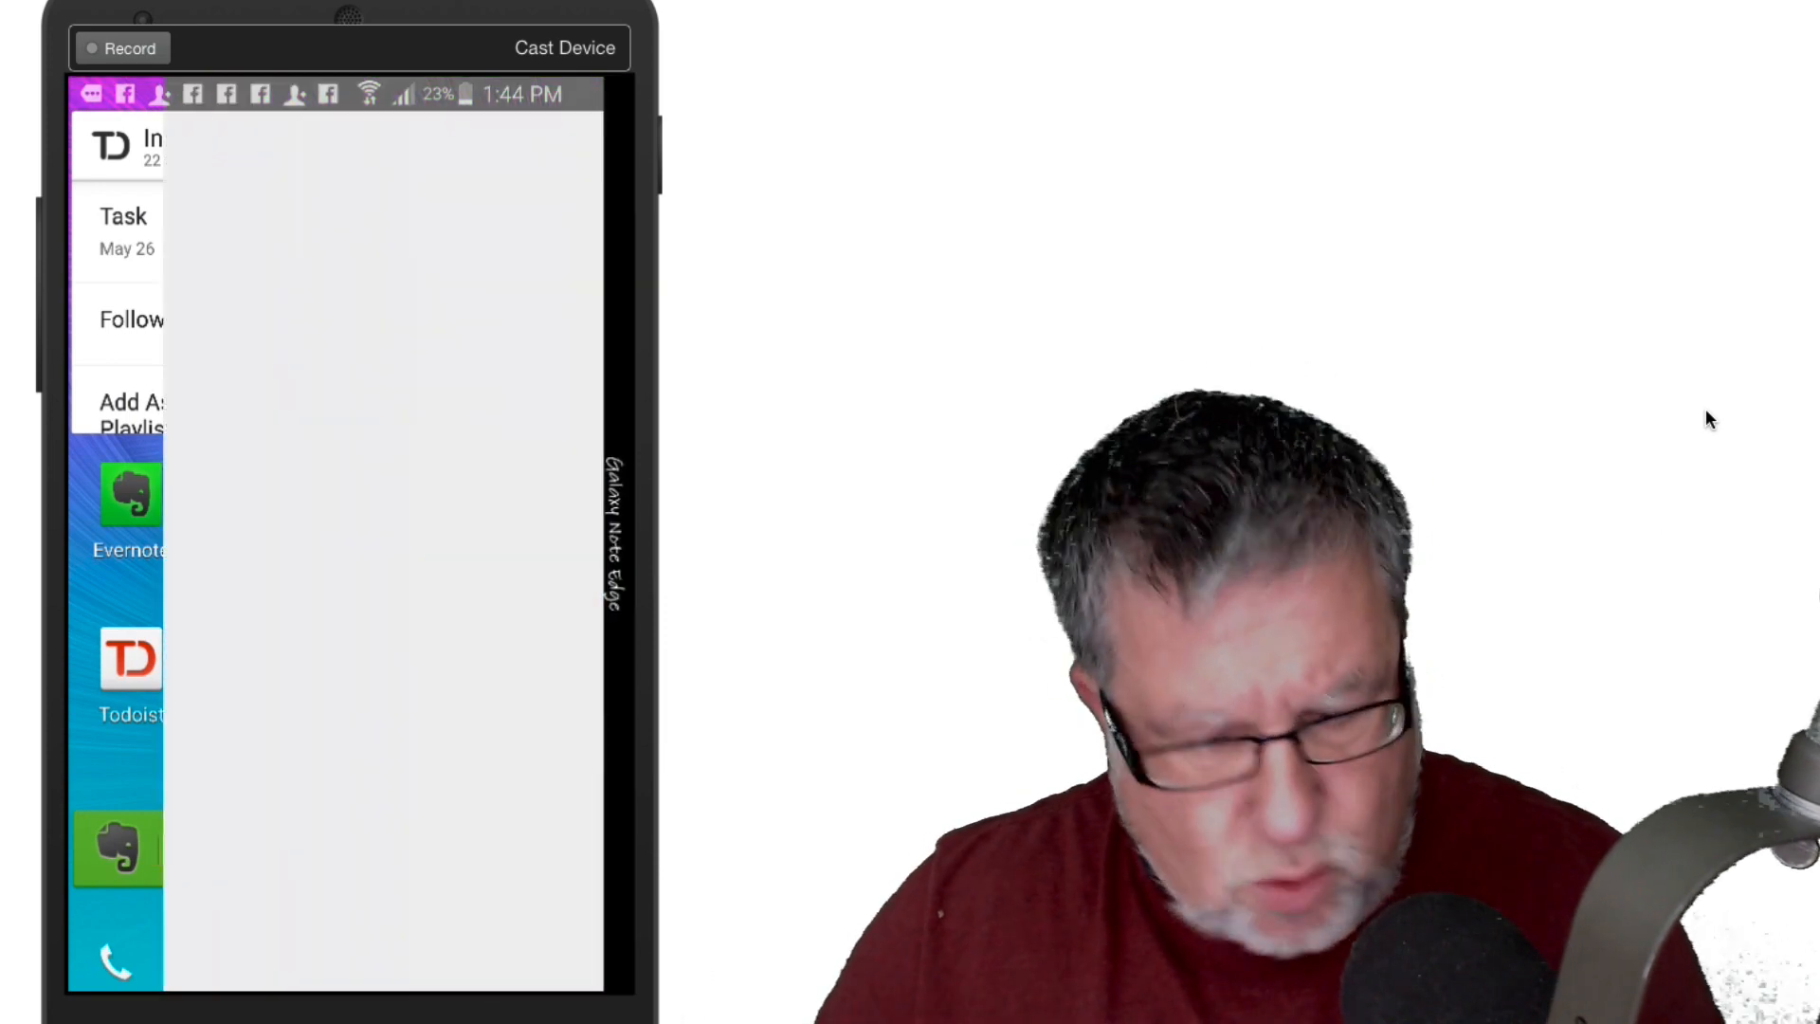
# Step: Open Evernote's All Notes list and scroll through the notes
pyautogui.click(128, 496)
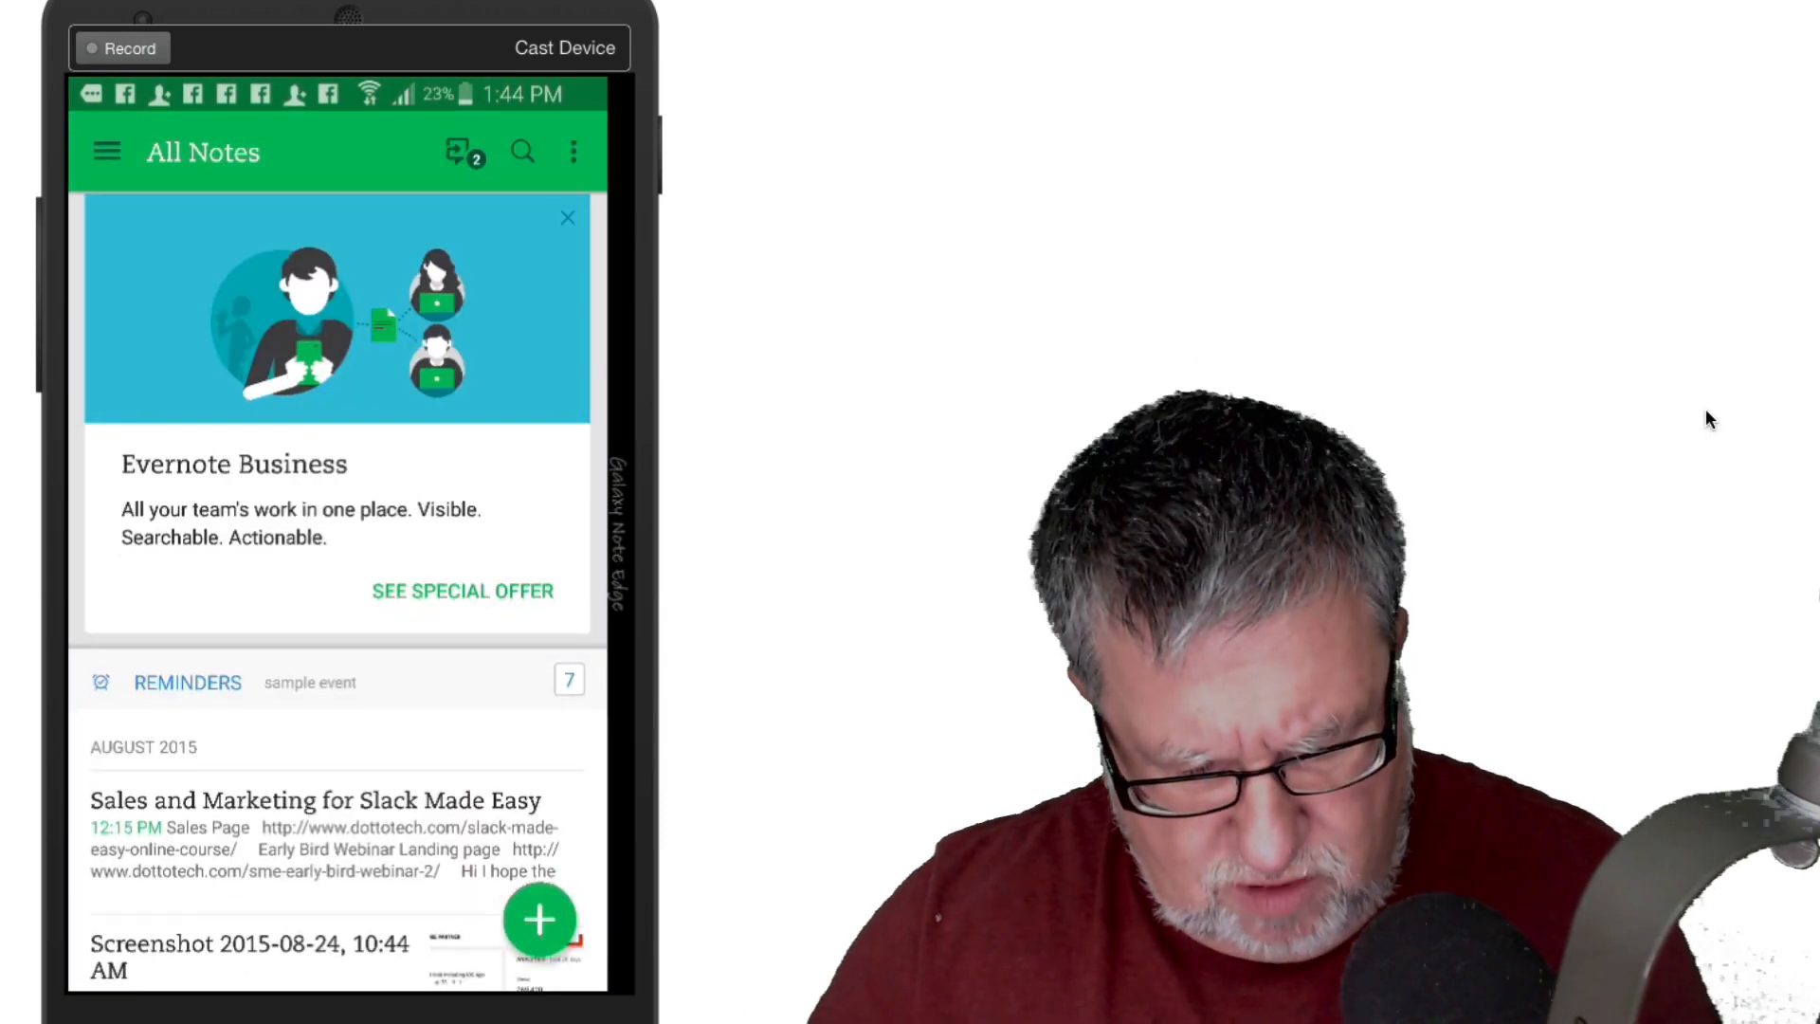
pyautogui.scroll(-3)
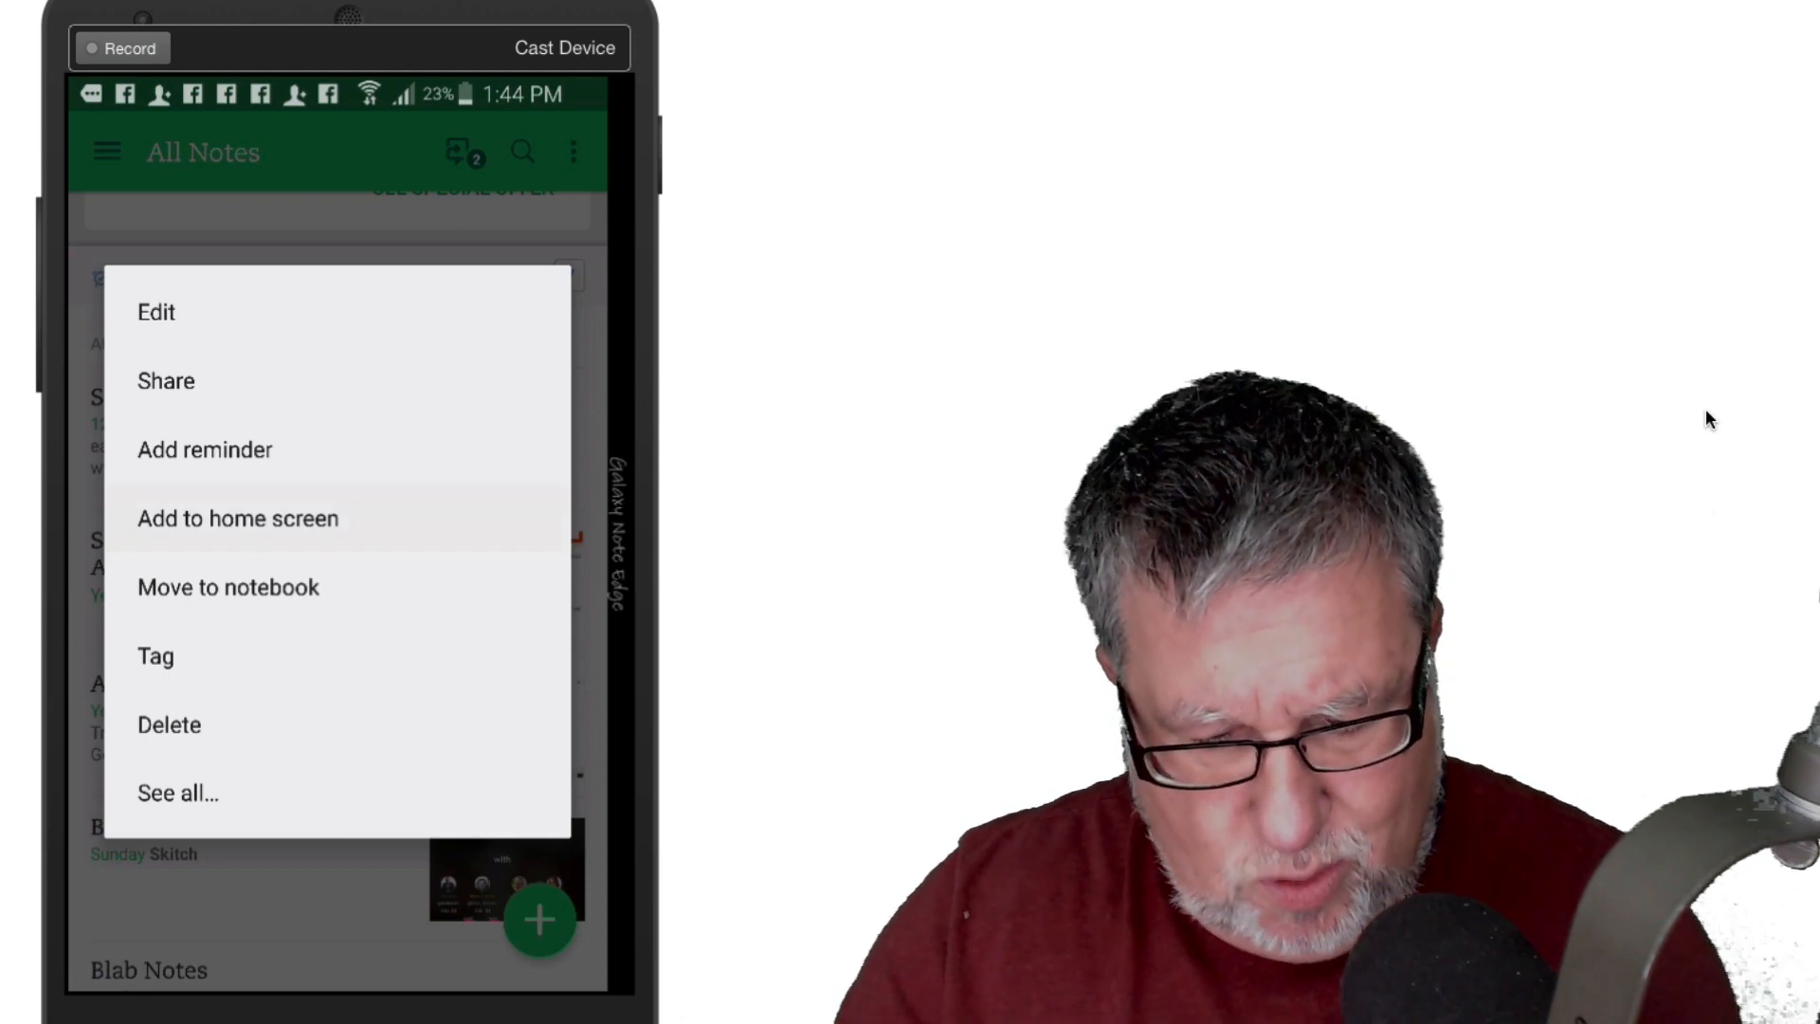
# Step: Add the selected Evernote note to the Android home screen as a shortcut
pyautogui.click(238, 518)
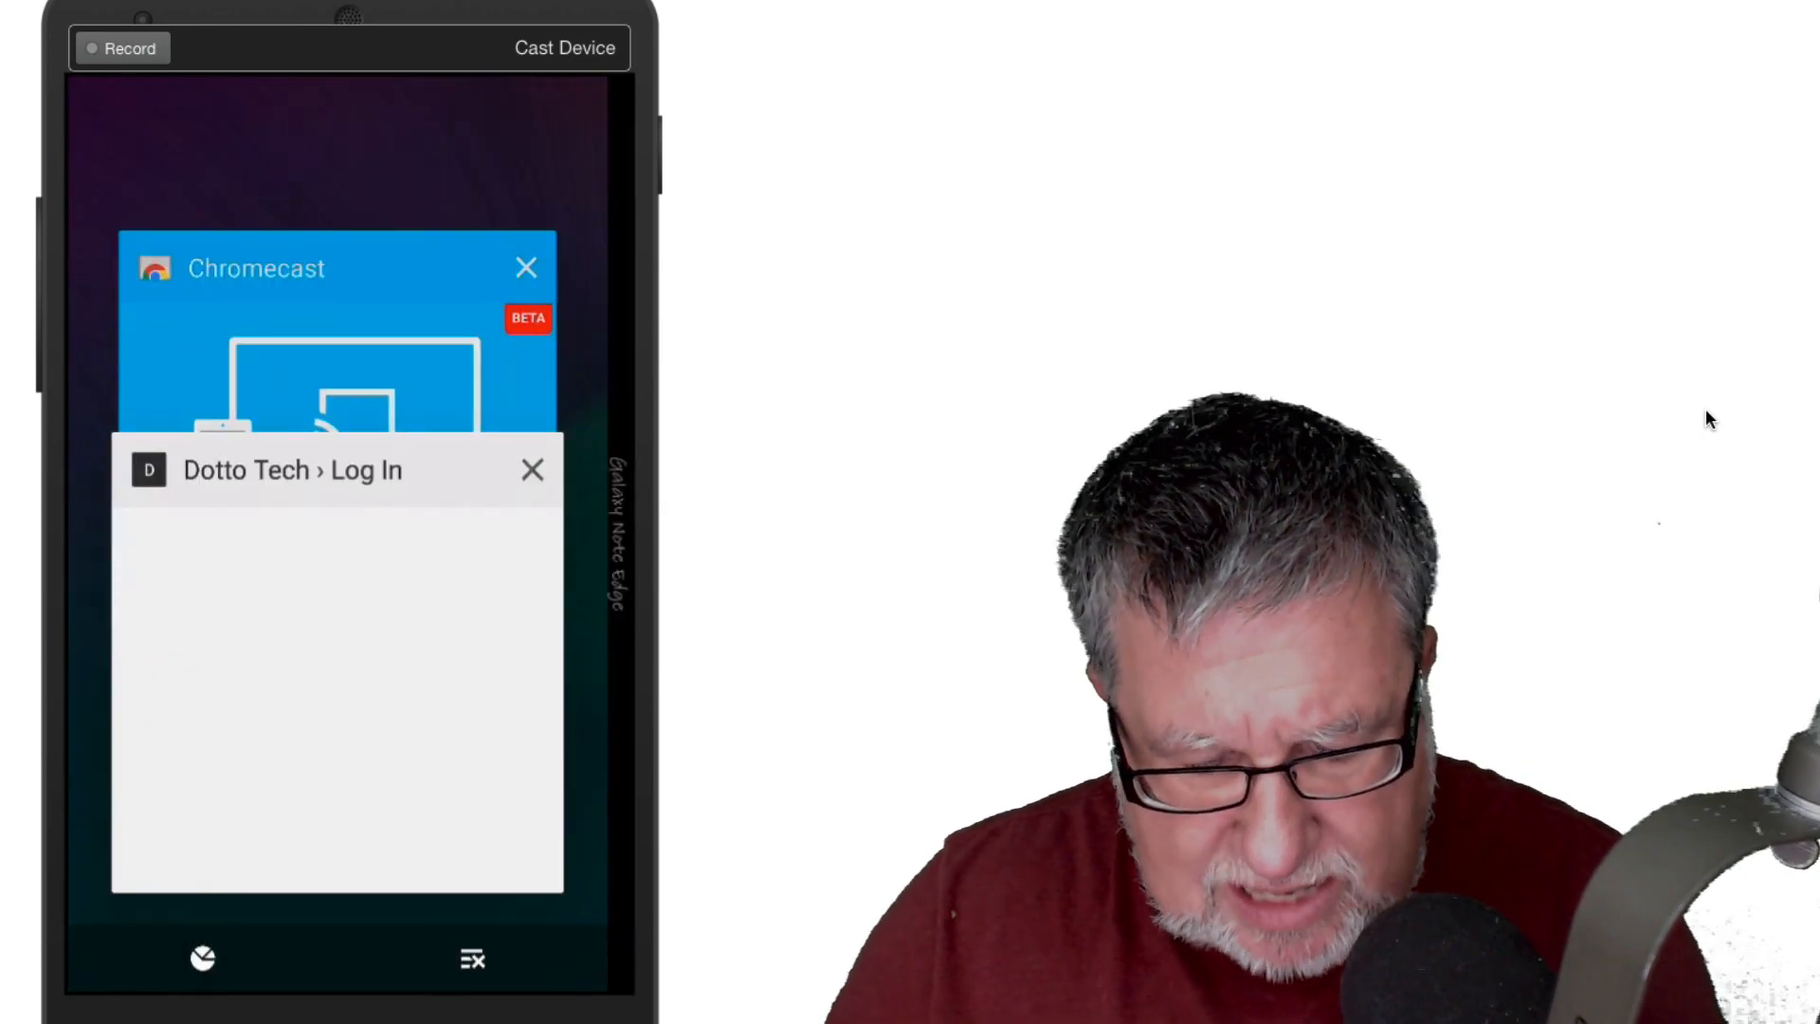
# Step: Reopen the Dotto Tech › Log In page from the recent-apps switcher
pyautogui.click(533, 470)
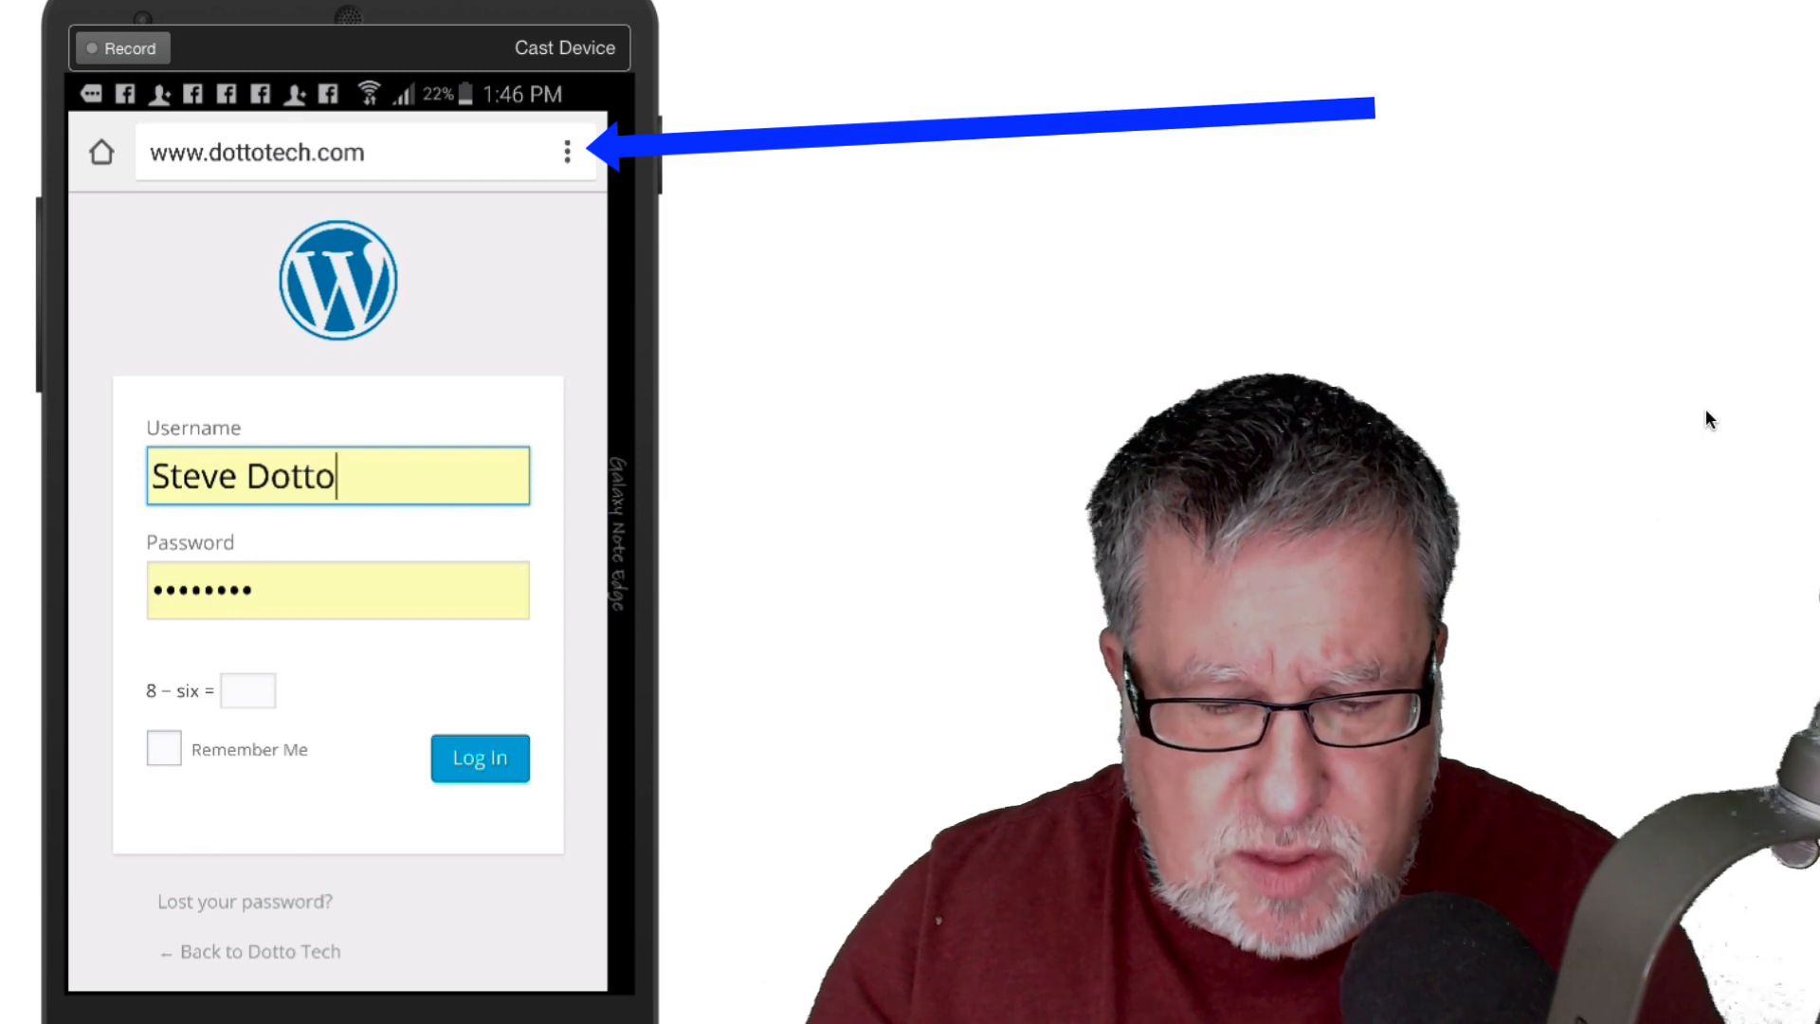
# Step: Add the Dotto Tech › Log In page to the Android home screen from Chrome
pyautogui.click(564, 152)
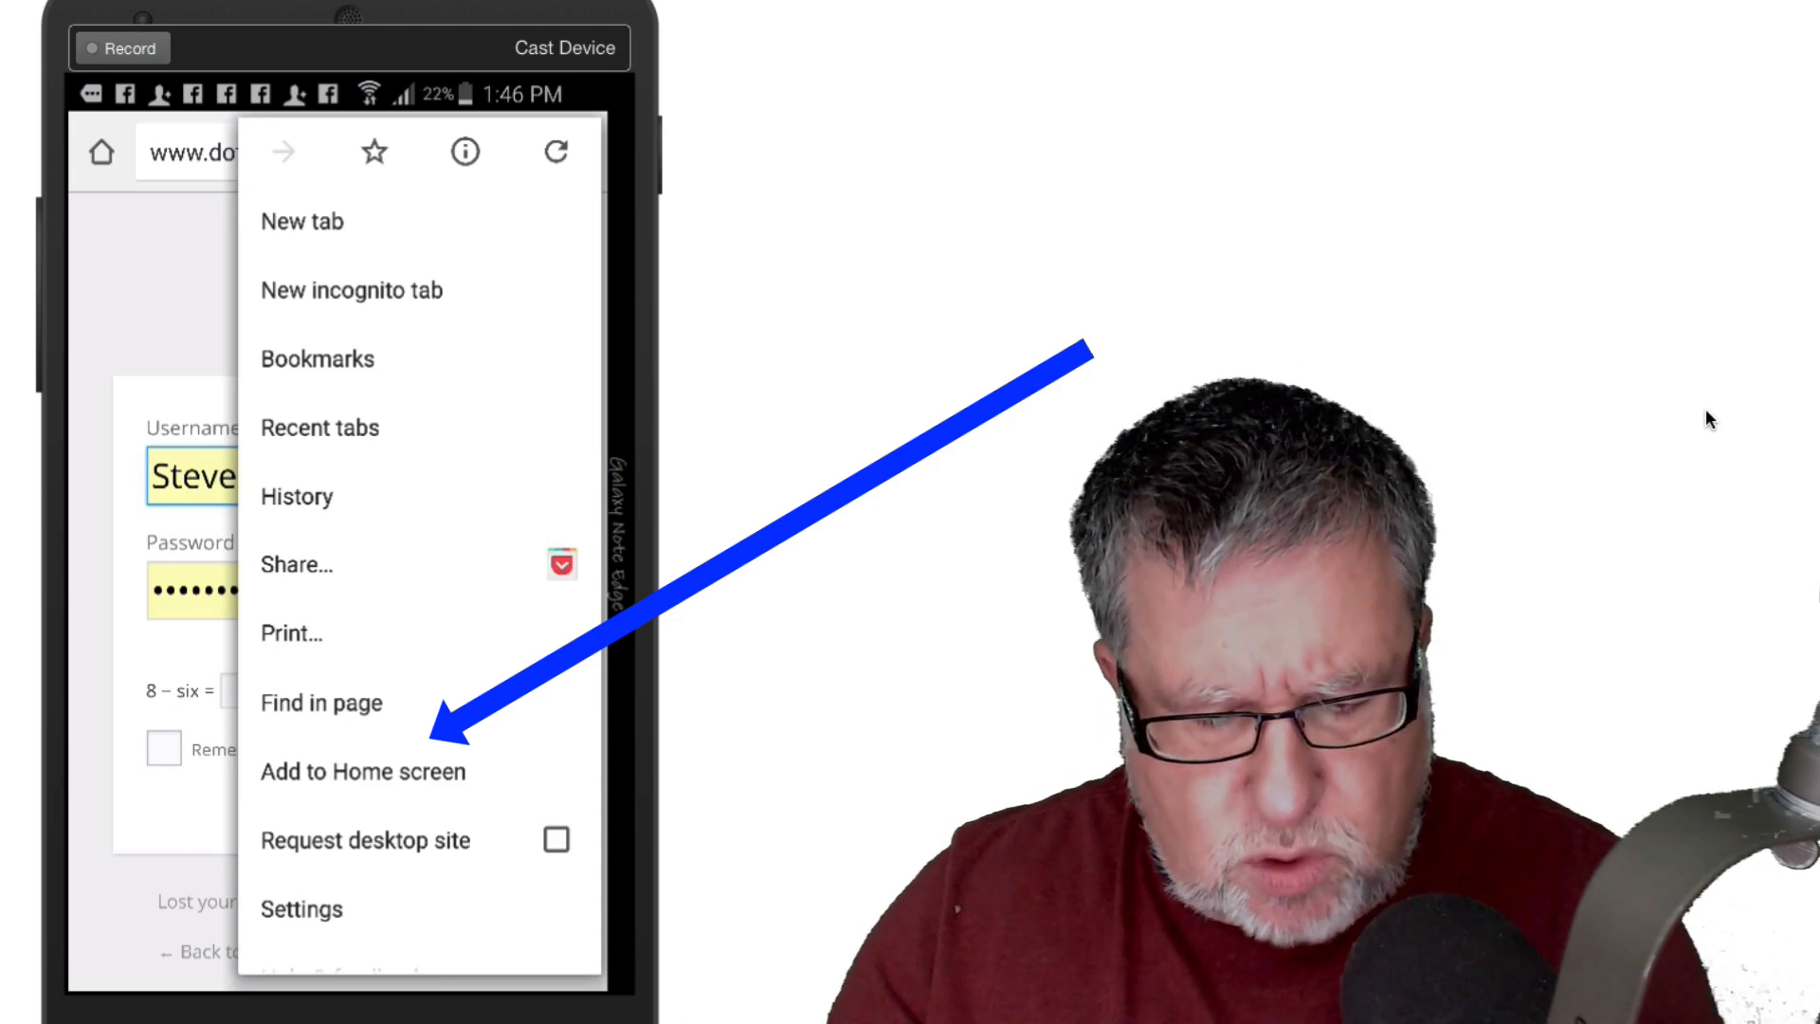
pyautogui.click(361, 772)
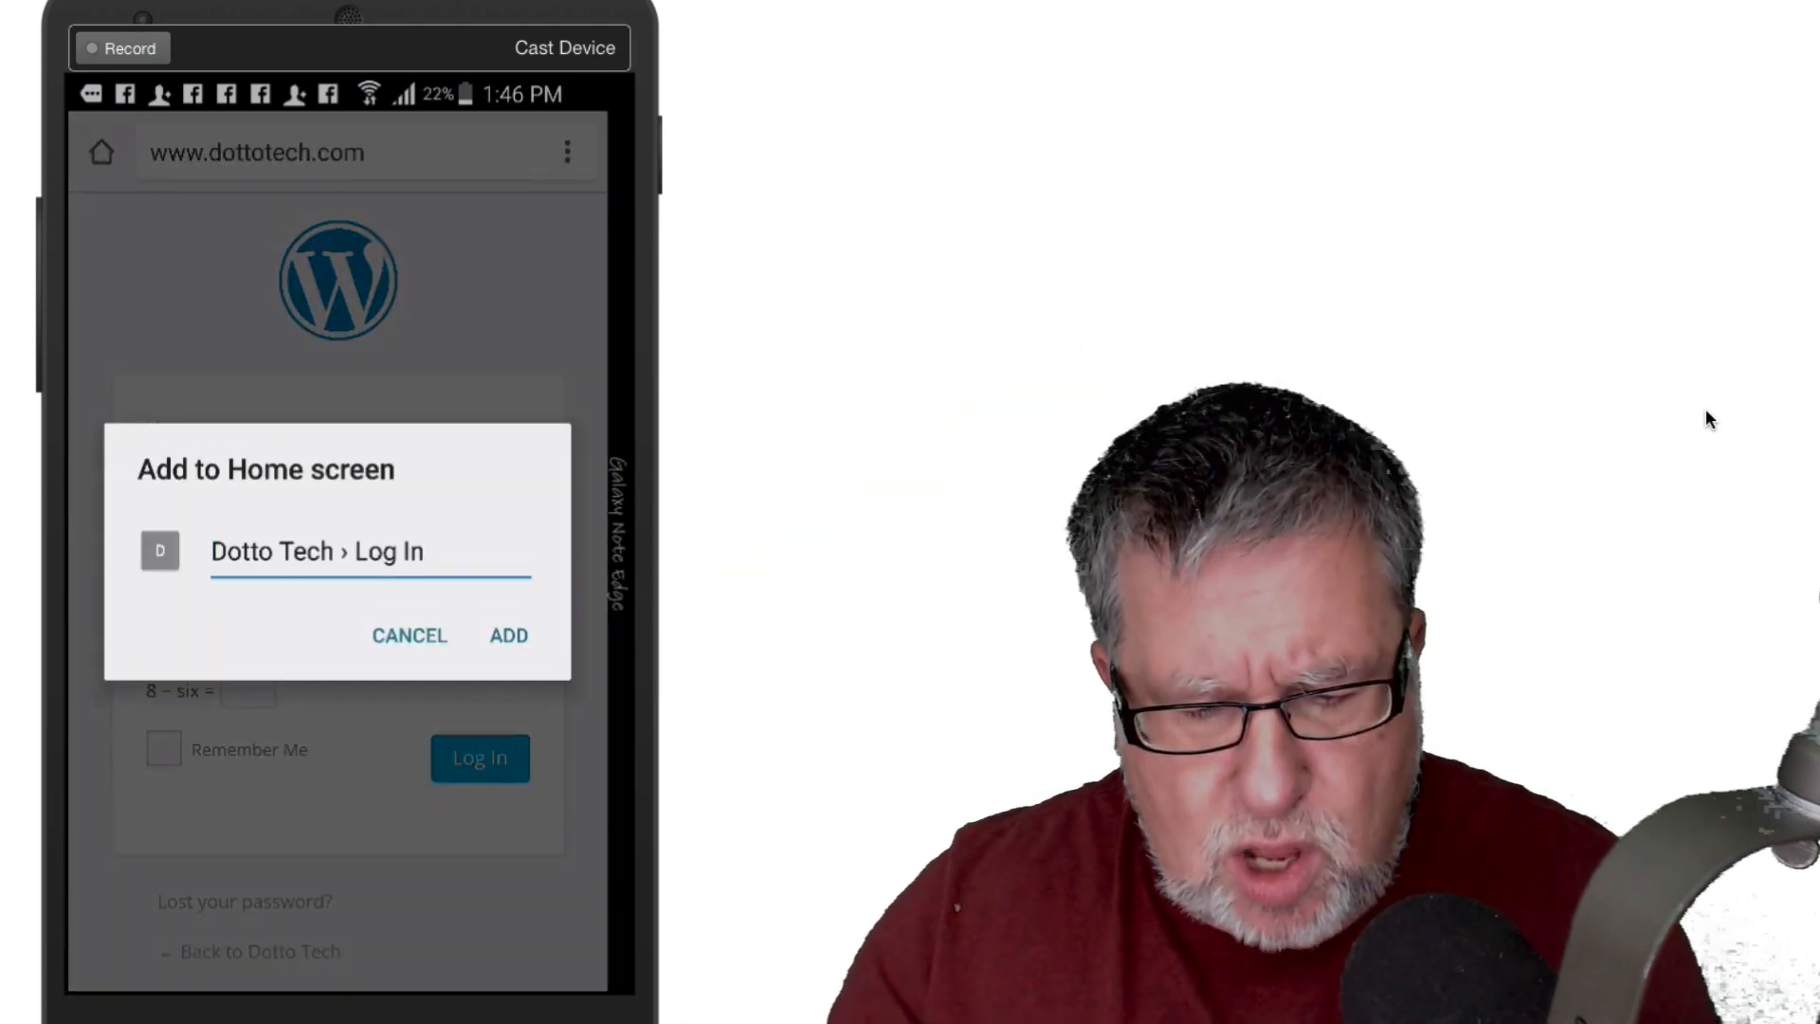
pyautogui.click(508, 635)
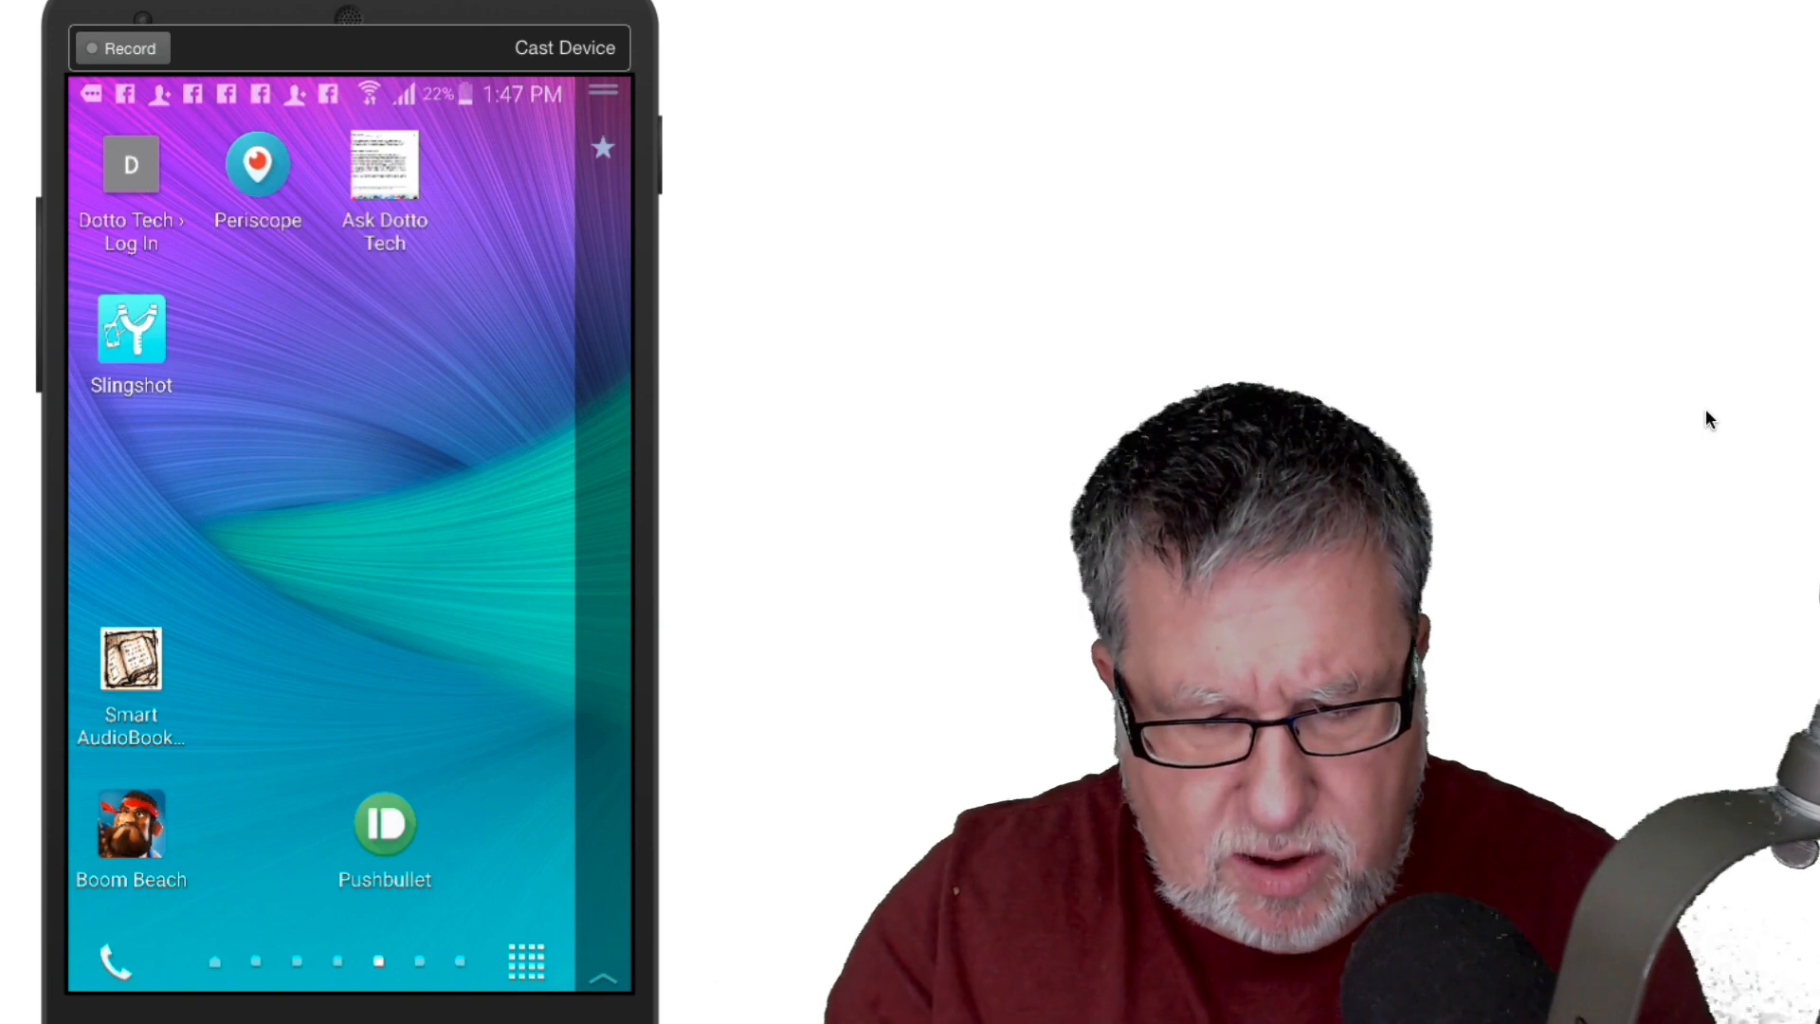
# Step: View the new Dotto Tech shortcut, then move to the iPhone home screen
pyautogui.click(130, 164)
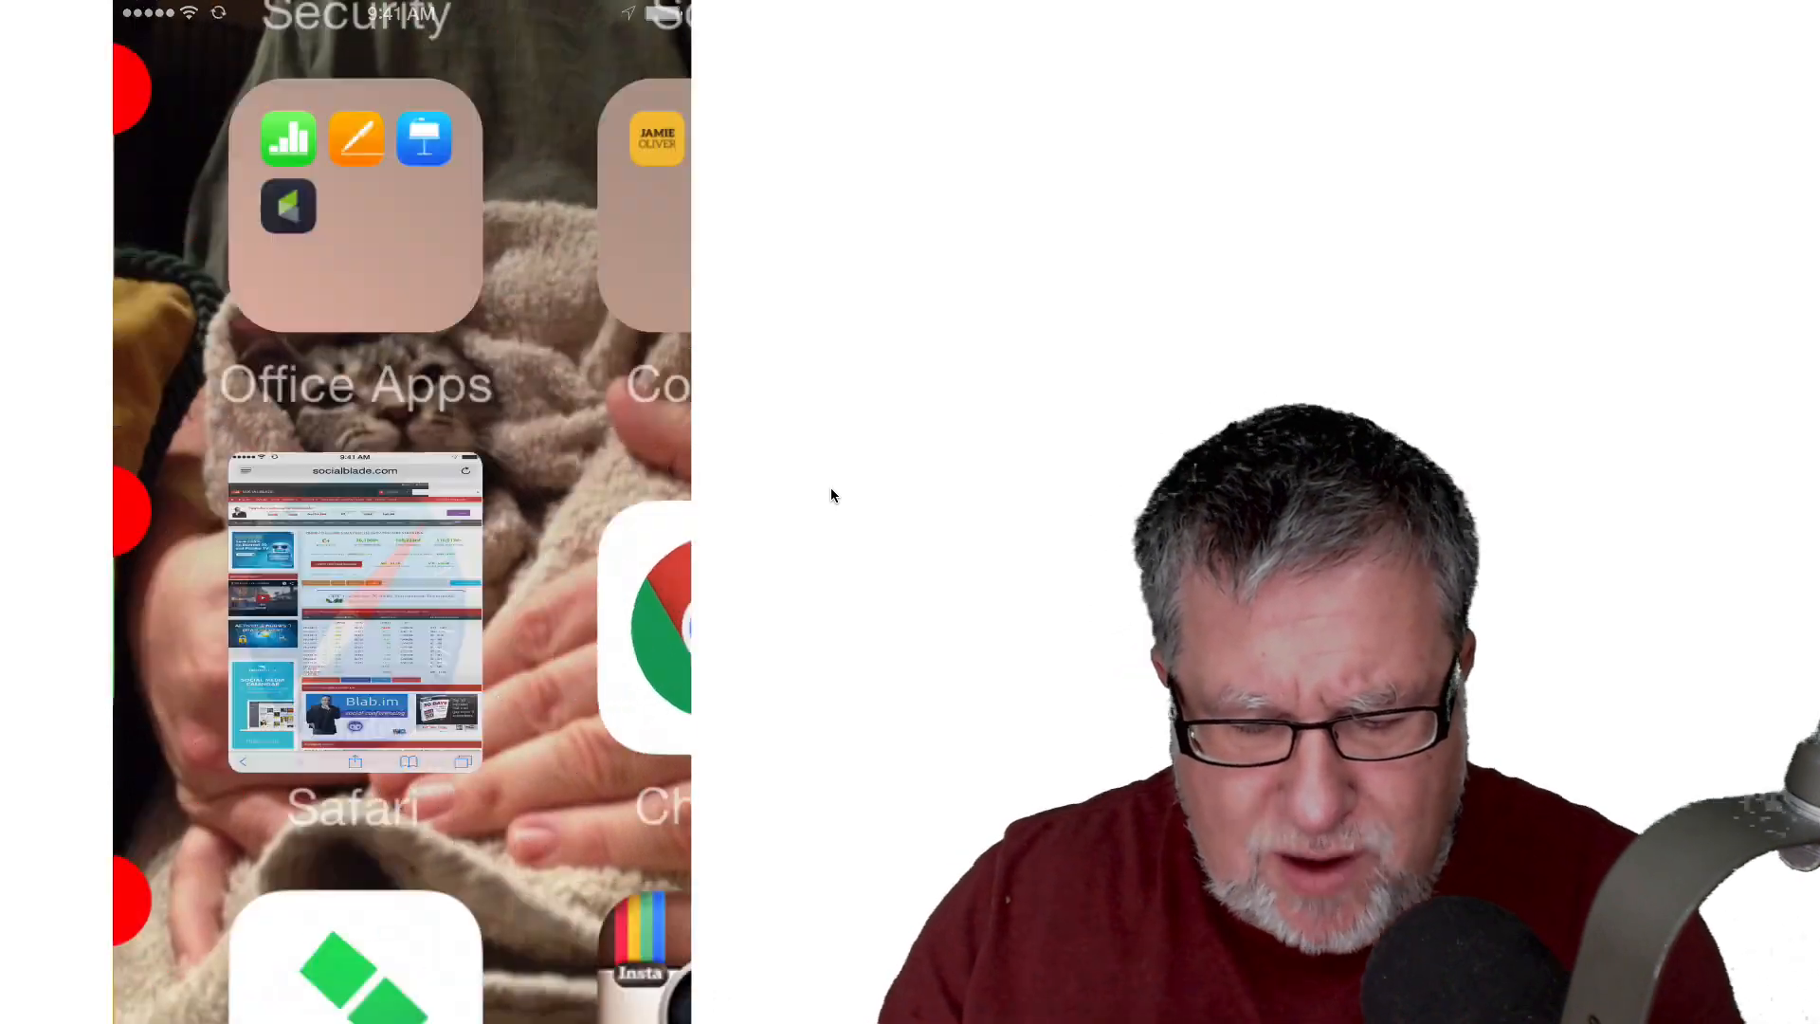
# Step: Open the Social Blade dottotech stats page and scroll to subscriber and view figures
pyautogui.click(353, 618)
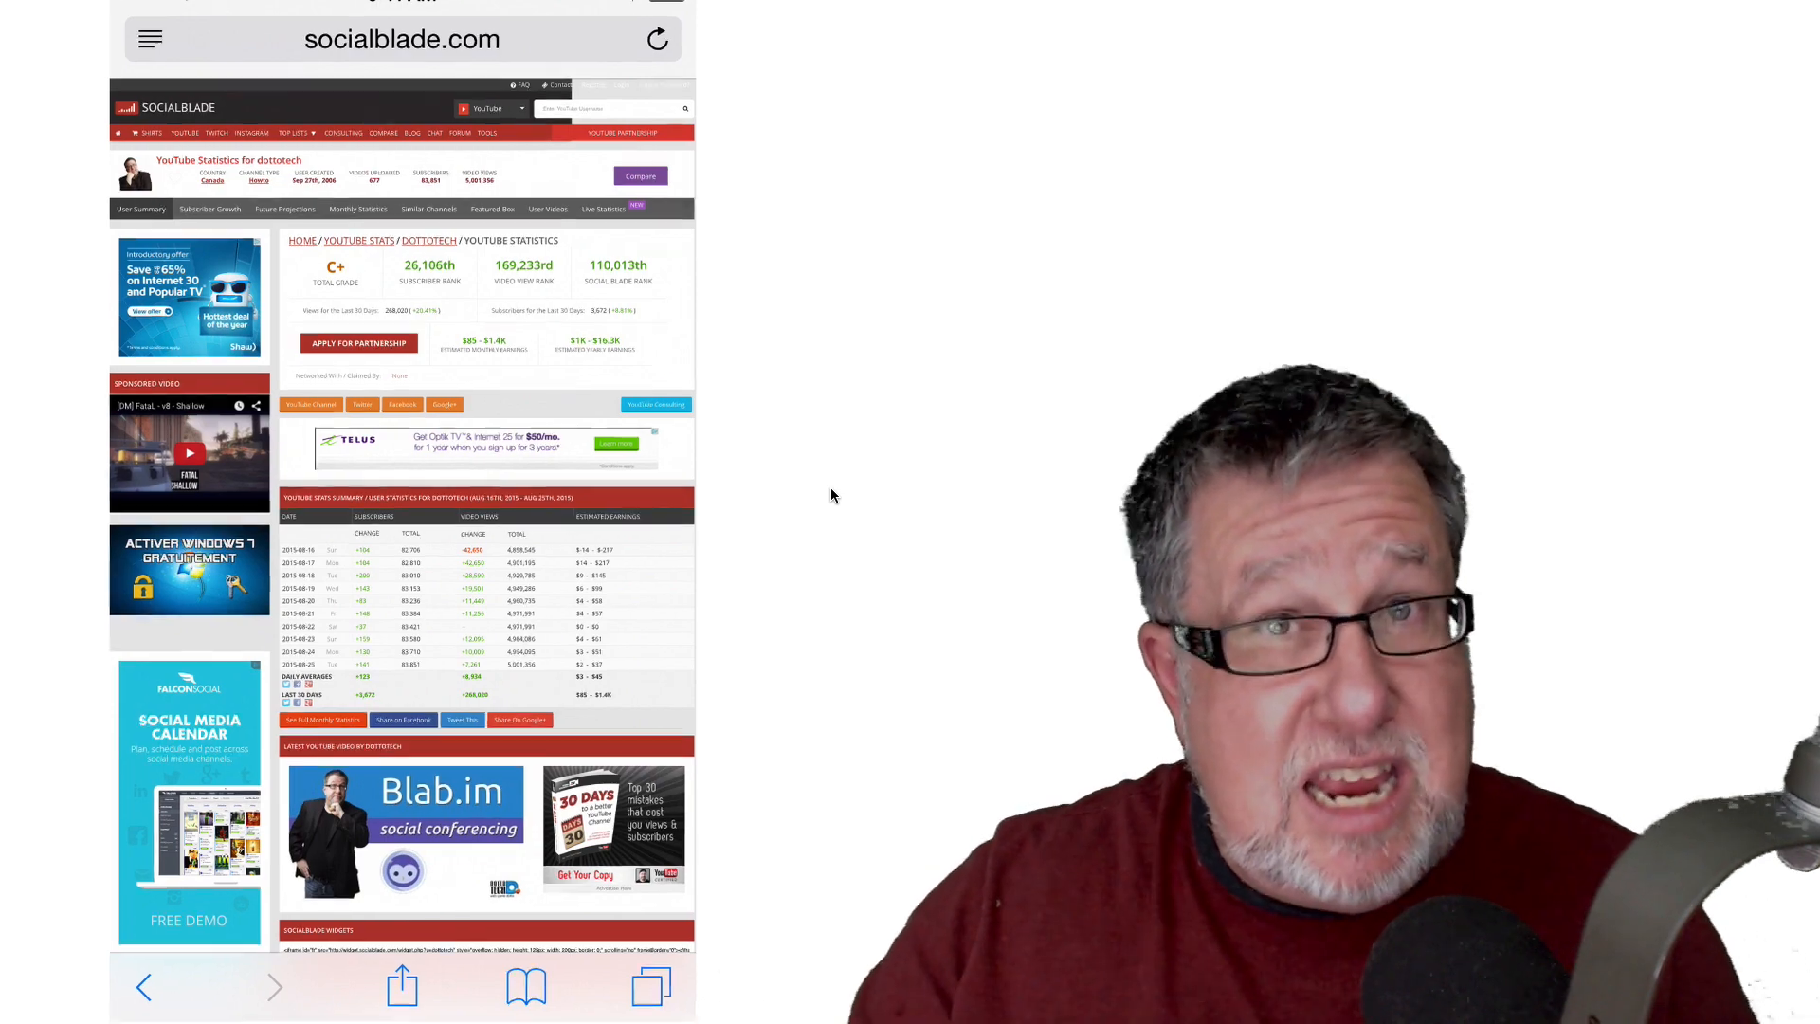
pyautogui.scroll(-3)
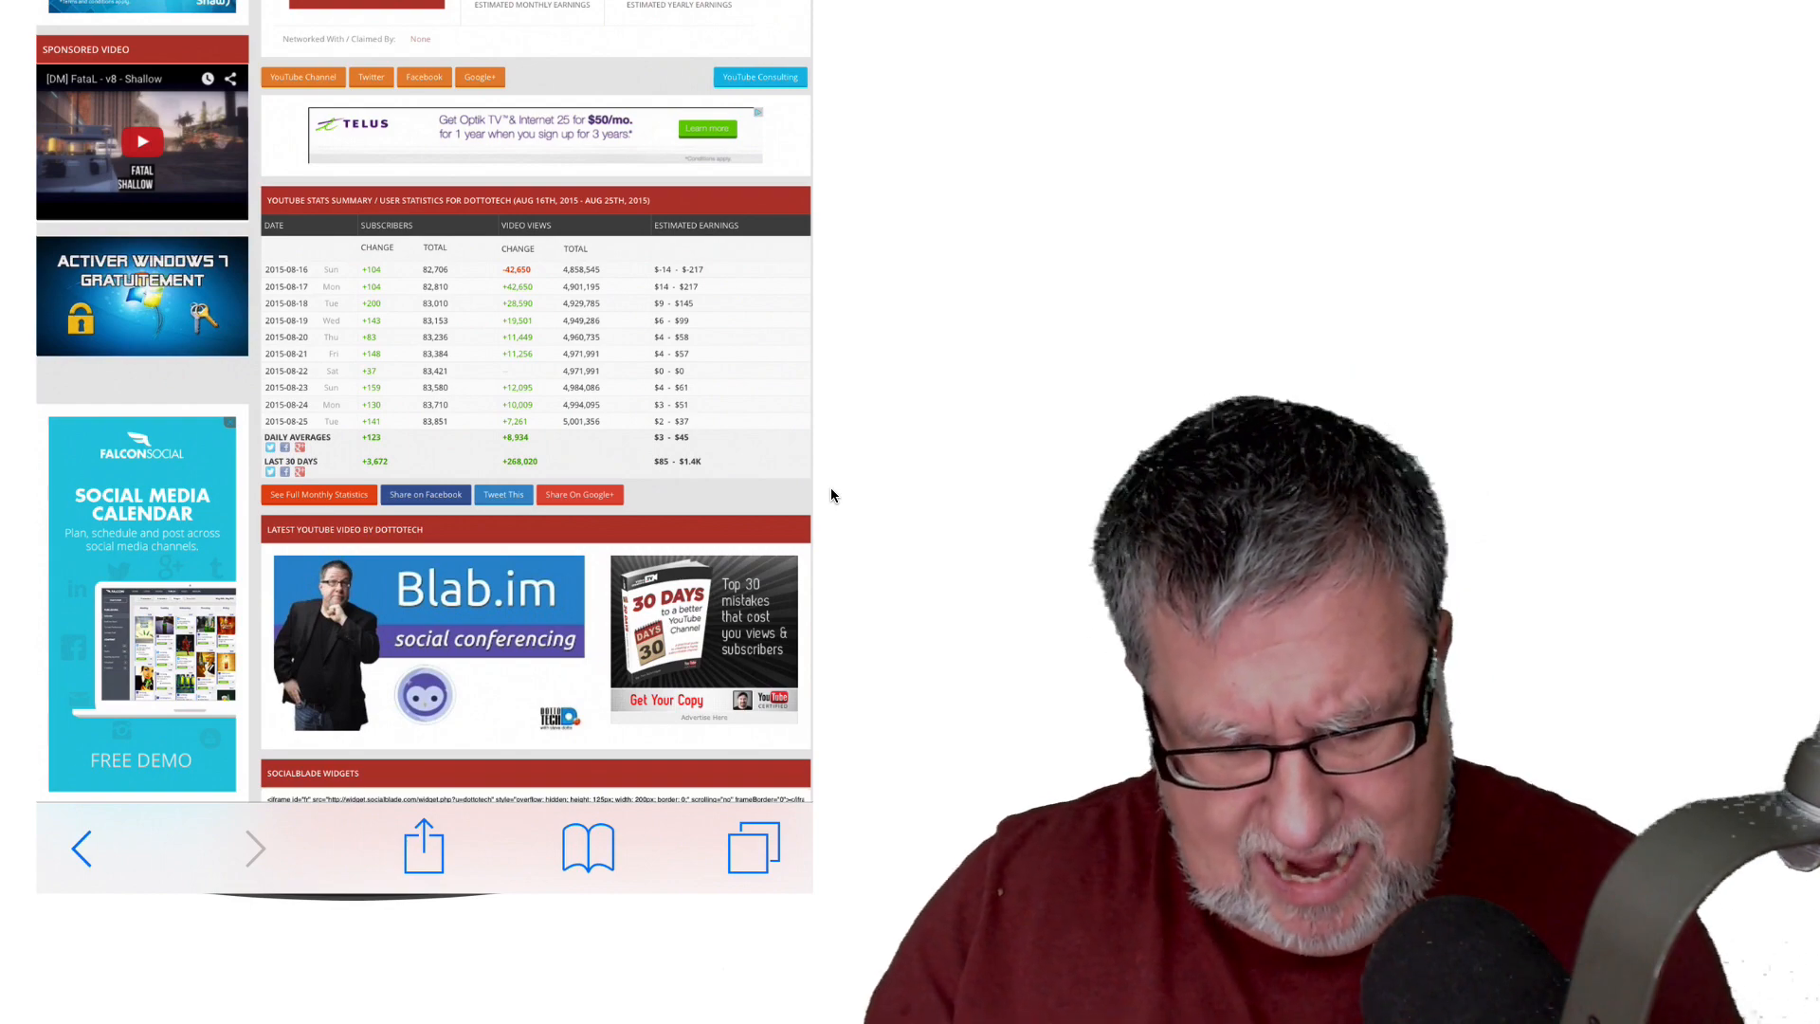
# Step: Bring up Safari's Add to Home Screen sheet for the Social Blade page
pyautogui.click(421, 868)
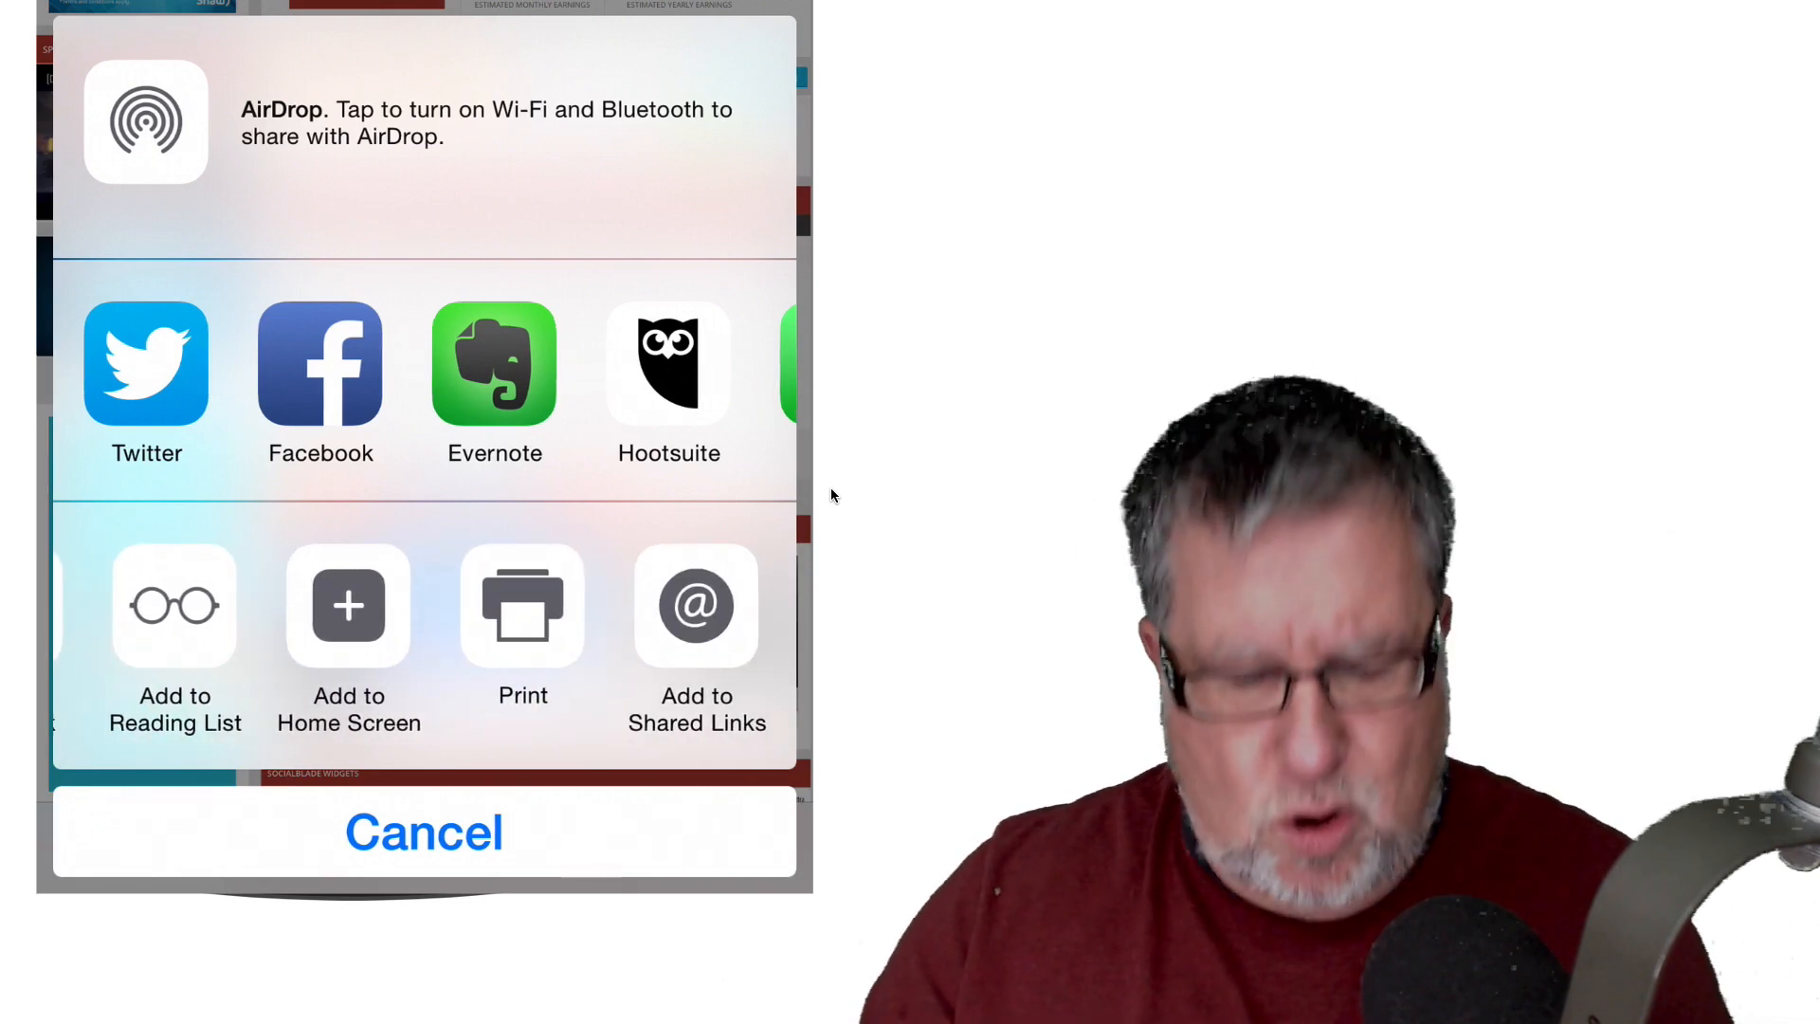
pyautogui.click(348, 605)
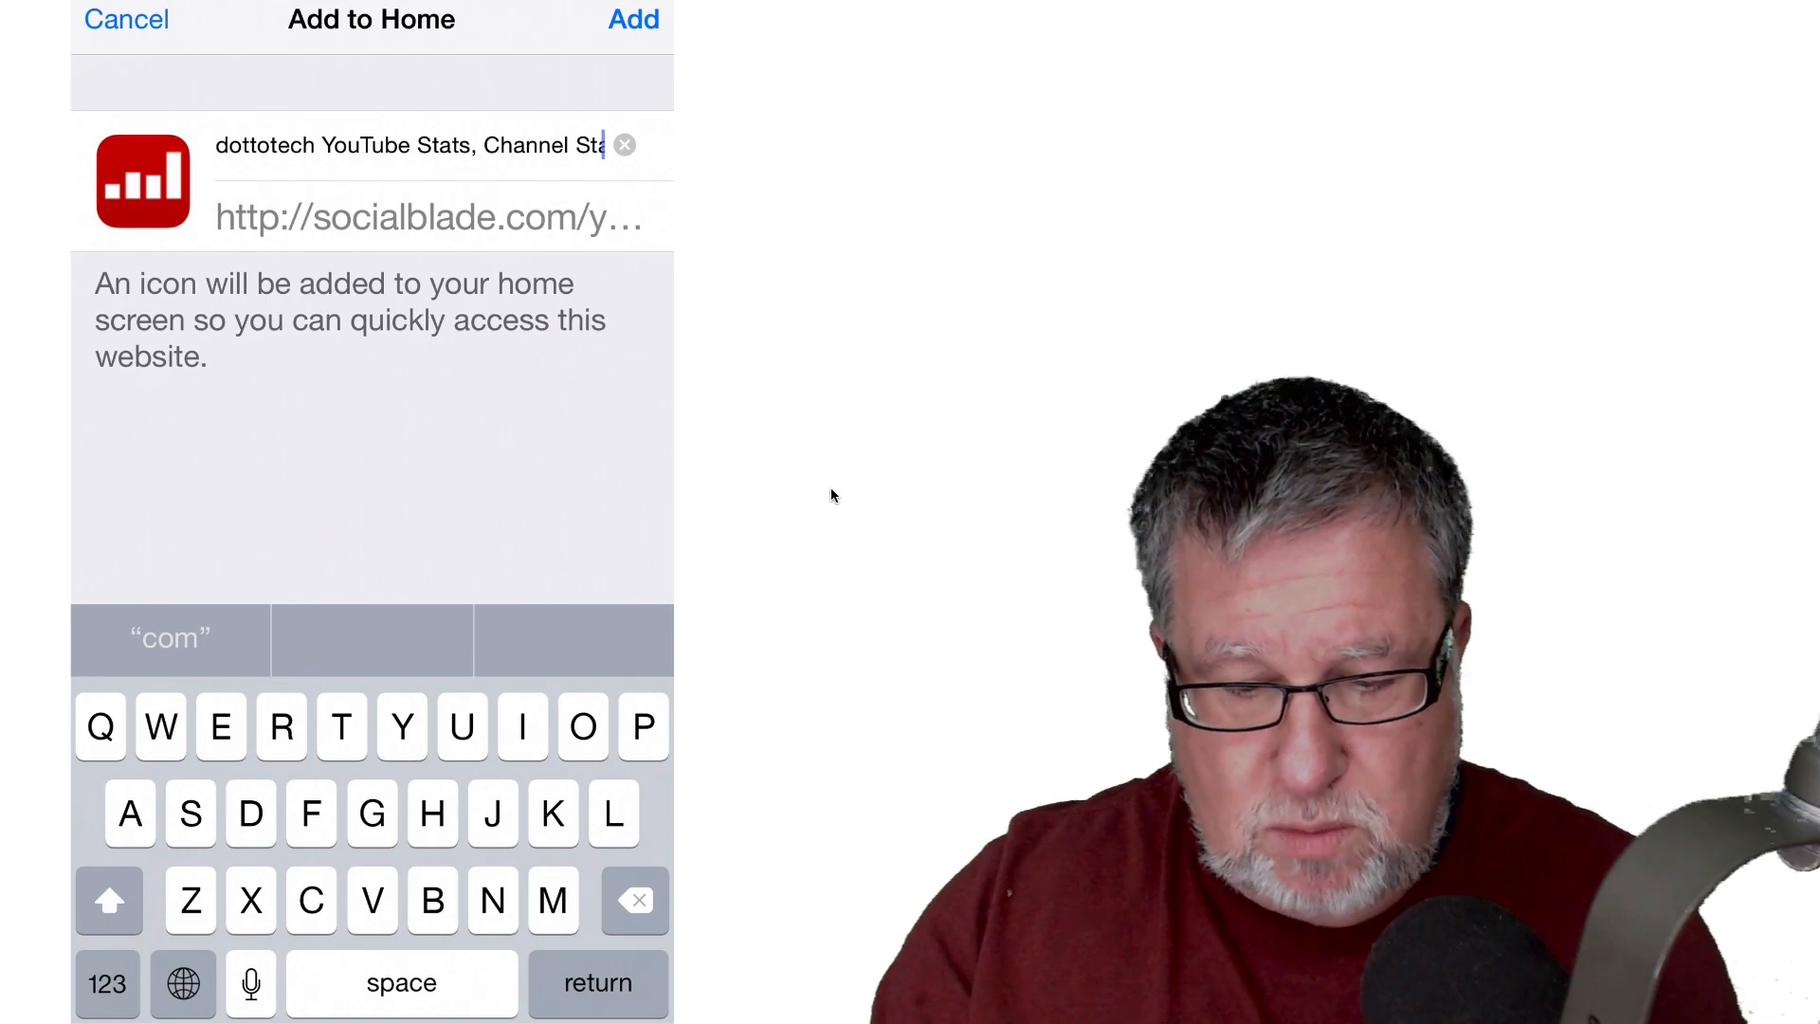
# Step: Confirm adding the 'dottotech YouTube Stats' shortcut and return to the iPhone home screen
pyautogui.click(637, 21)
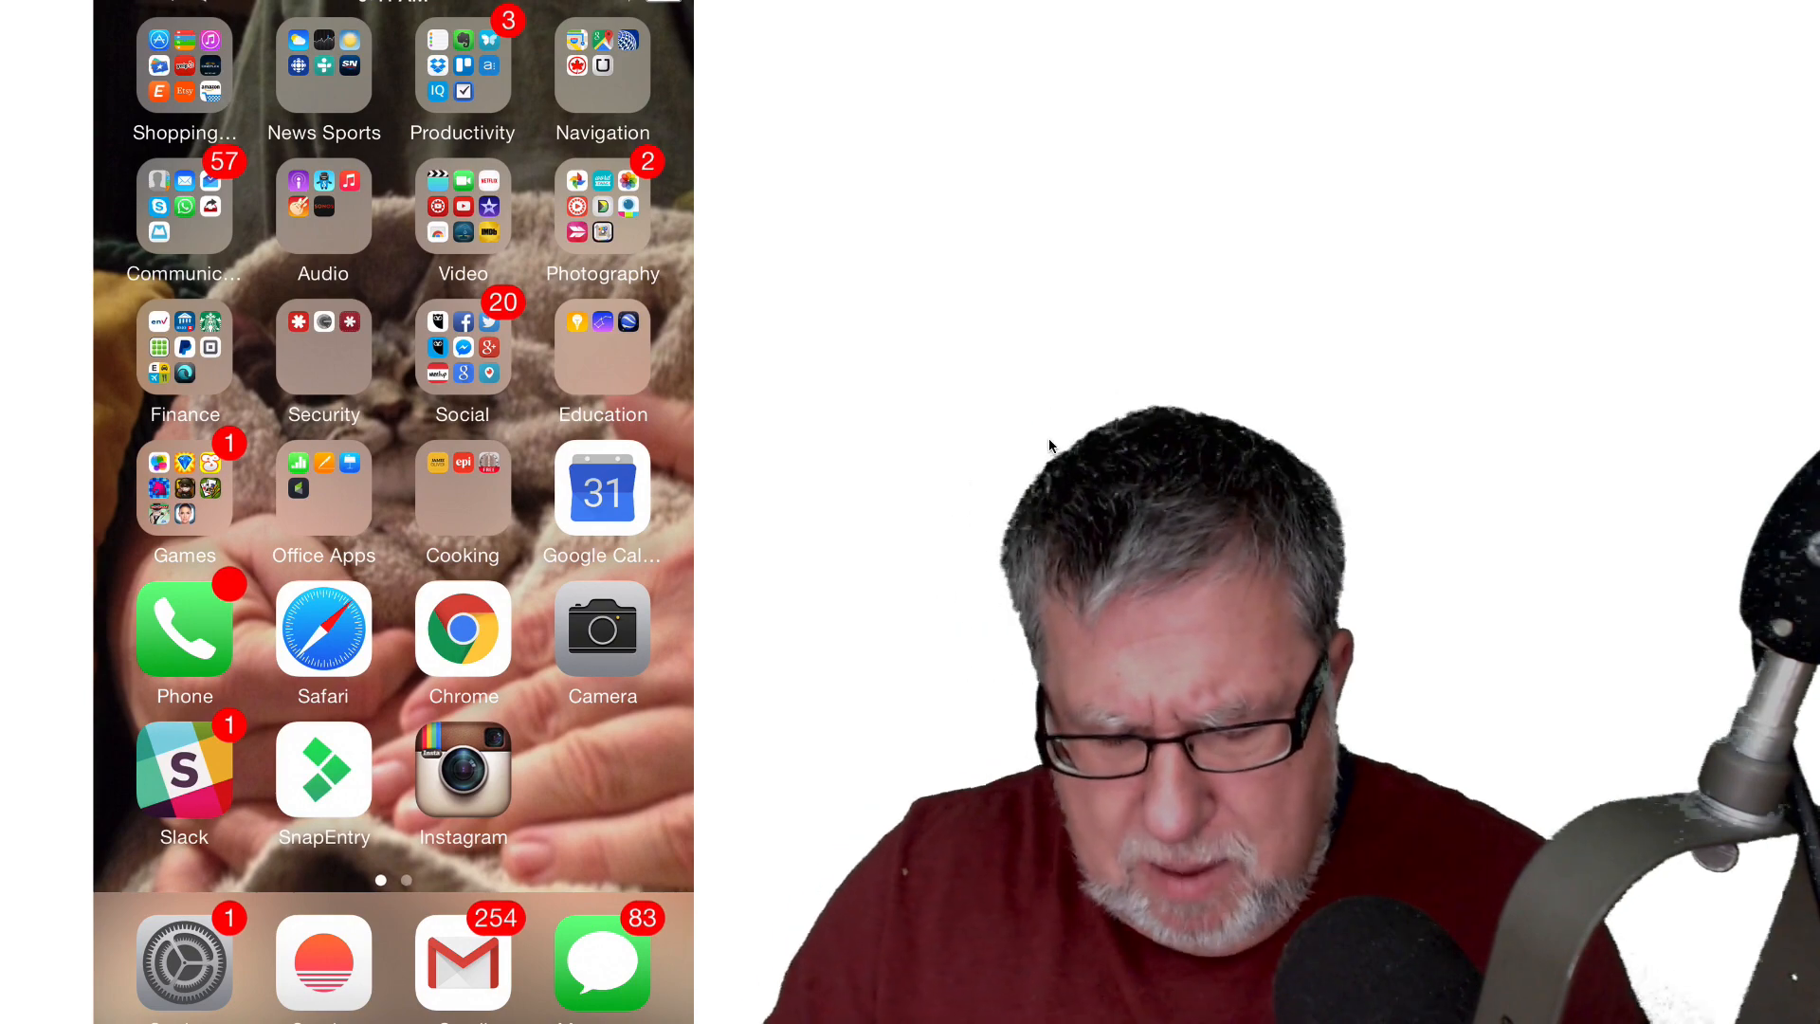
# Step: Launch Evernote from the iPhone's Productivity folder
pyautogui.click(462, 59)
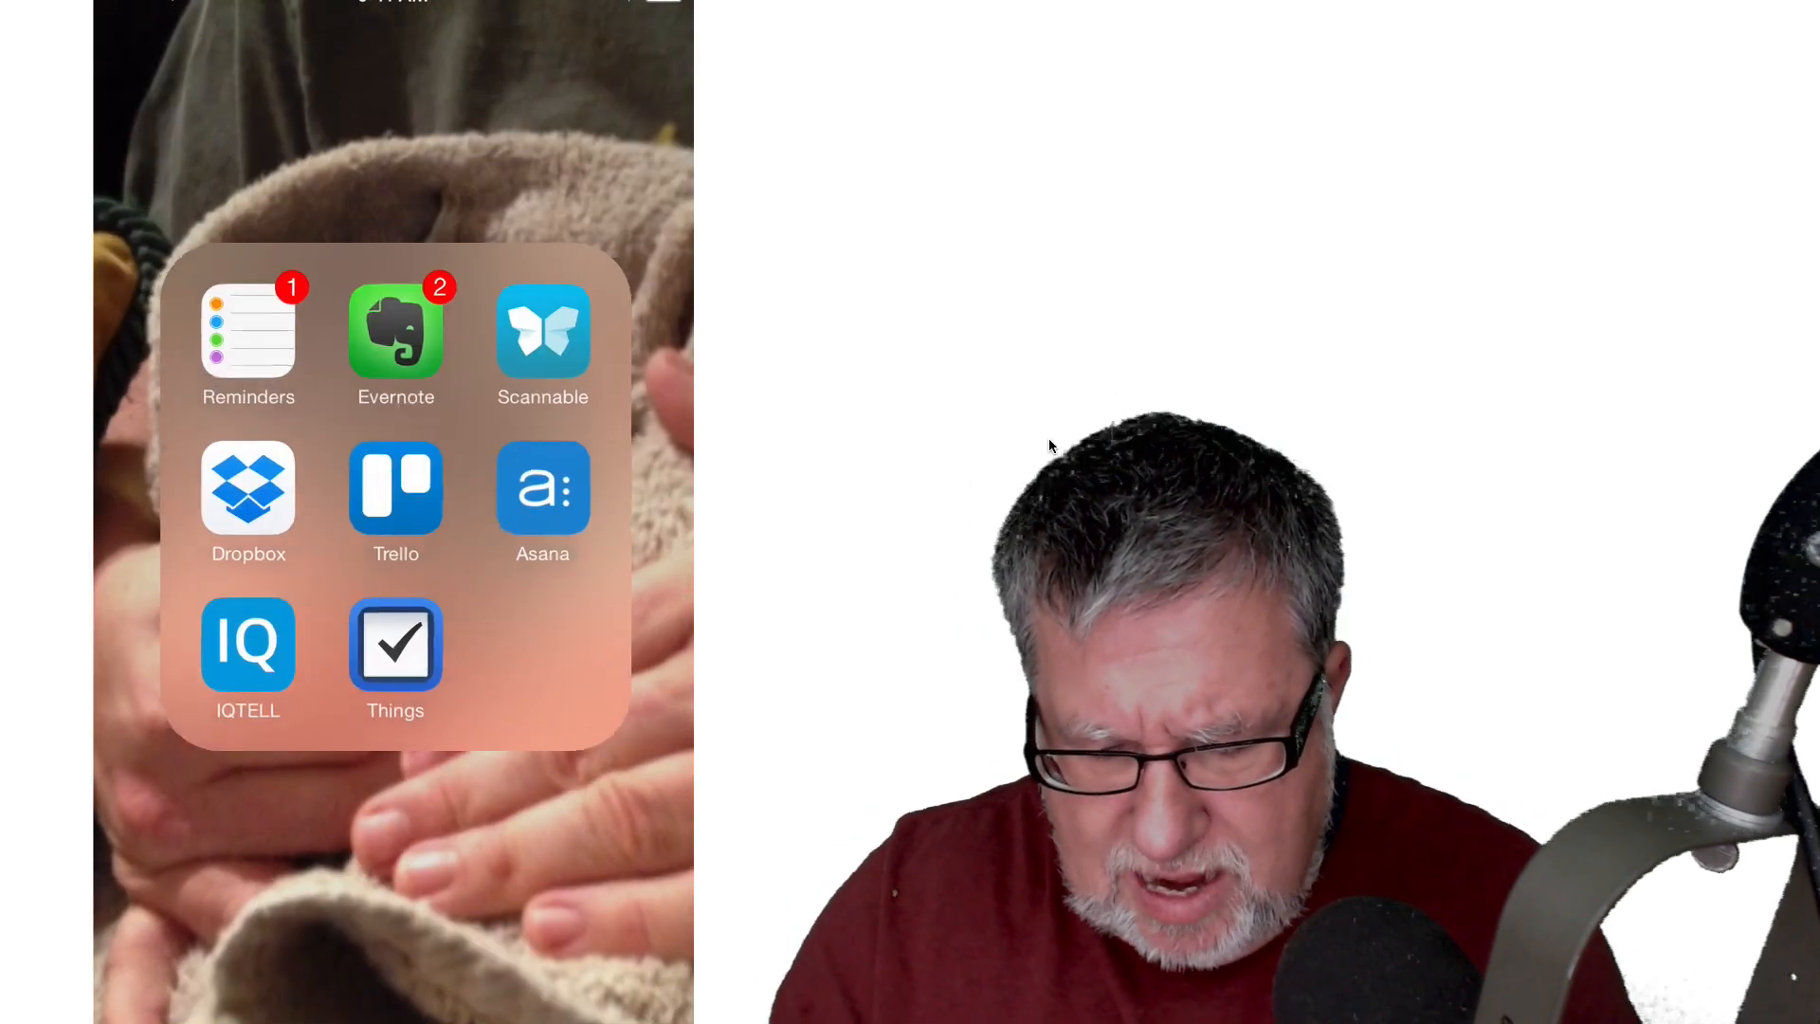
pyautogui.click(395, 336)
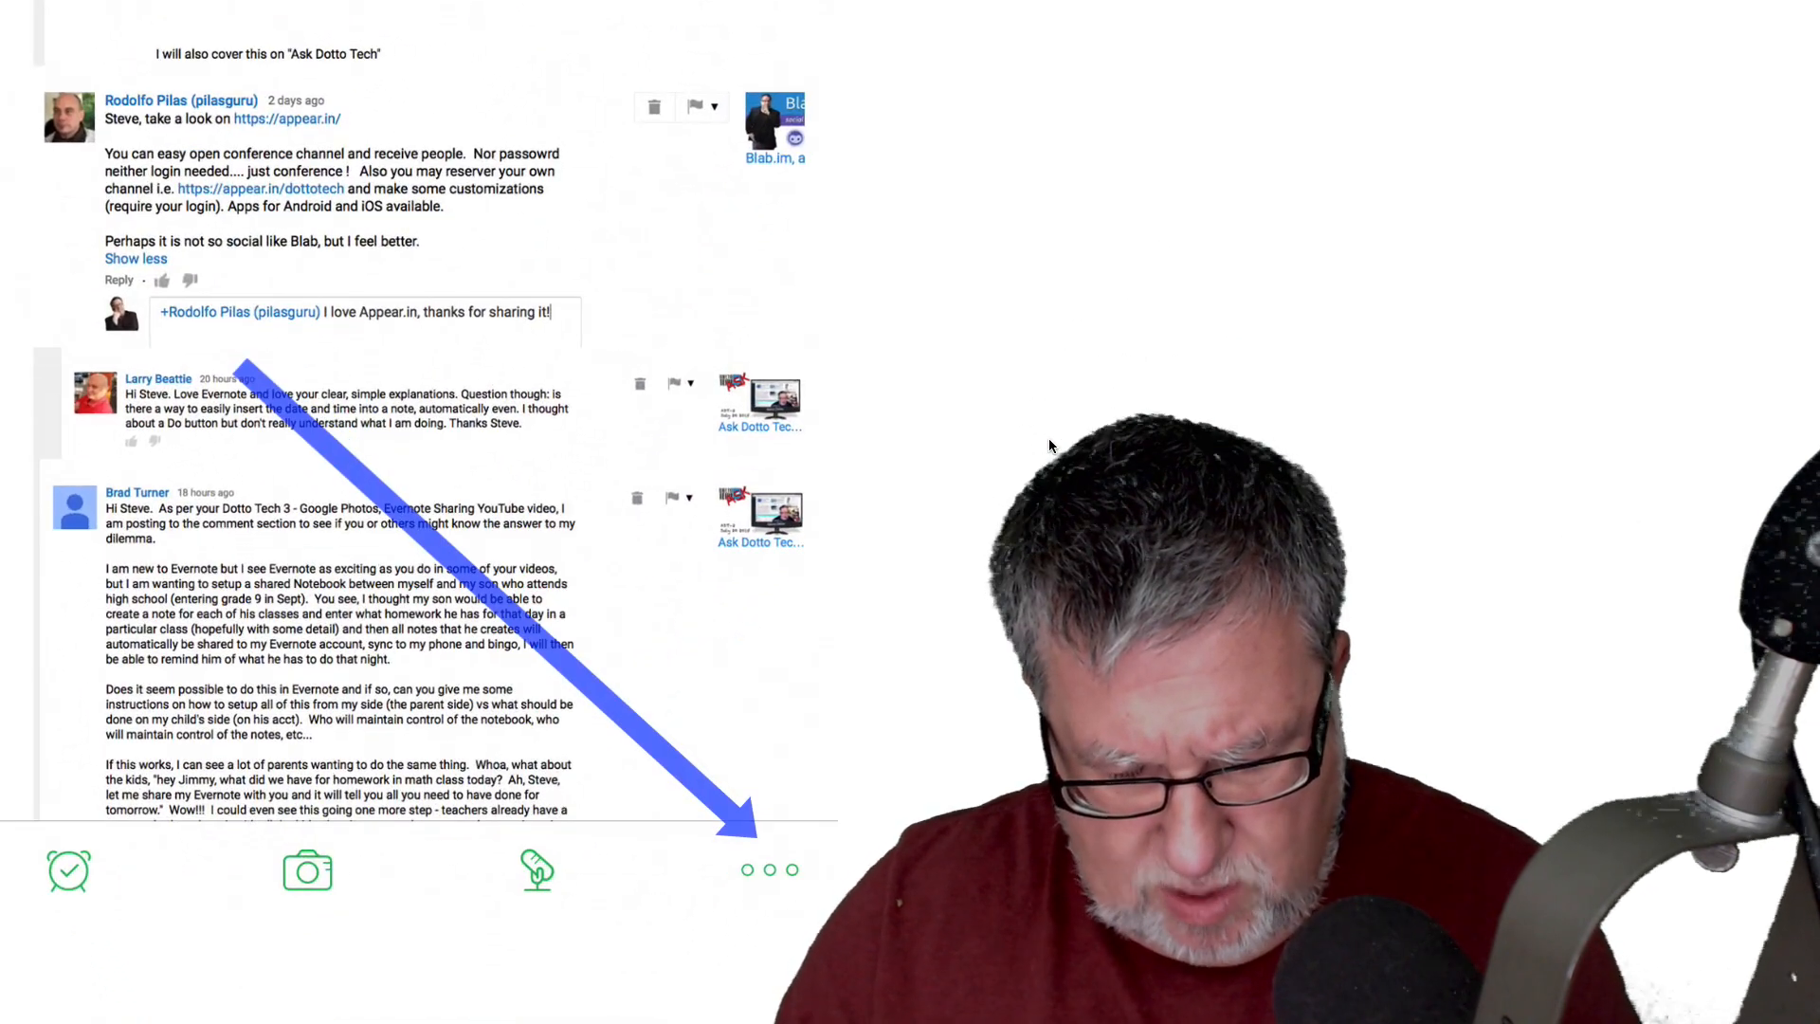
# Step: Open the share sheet for the YouTube comments note via the ••• menu
pyautogui.click(763, 869)
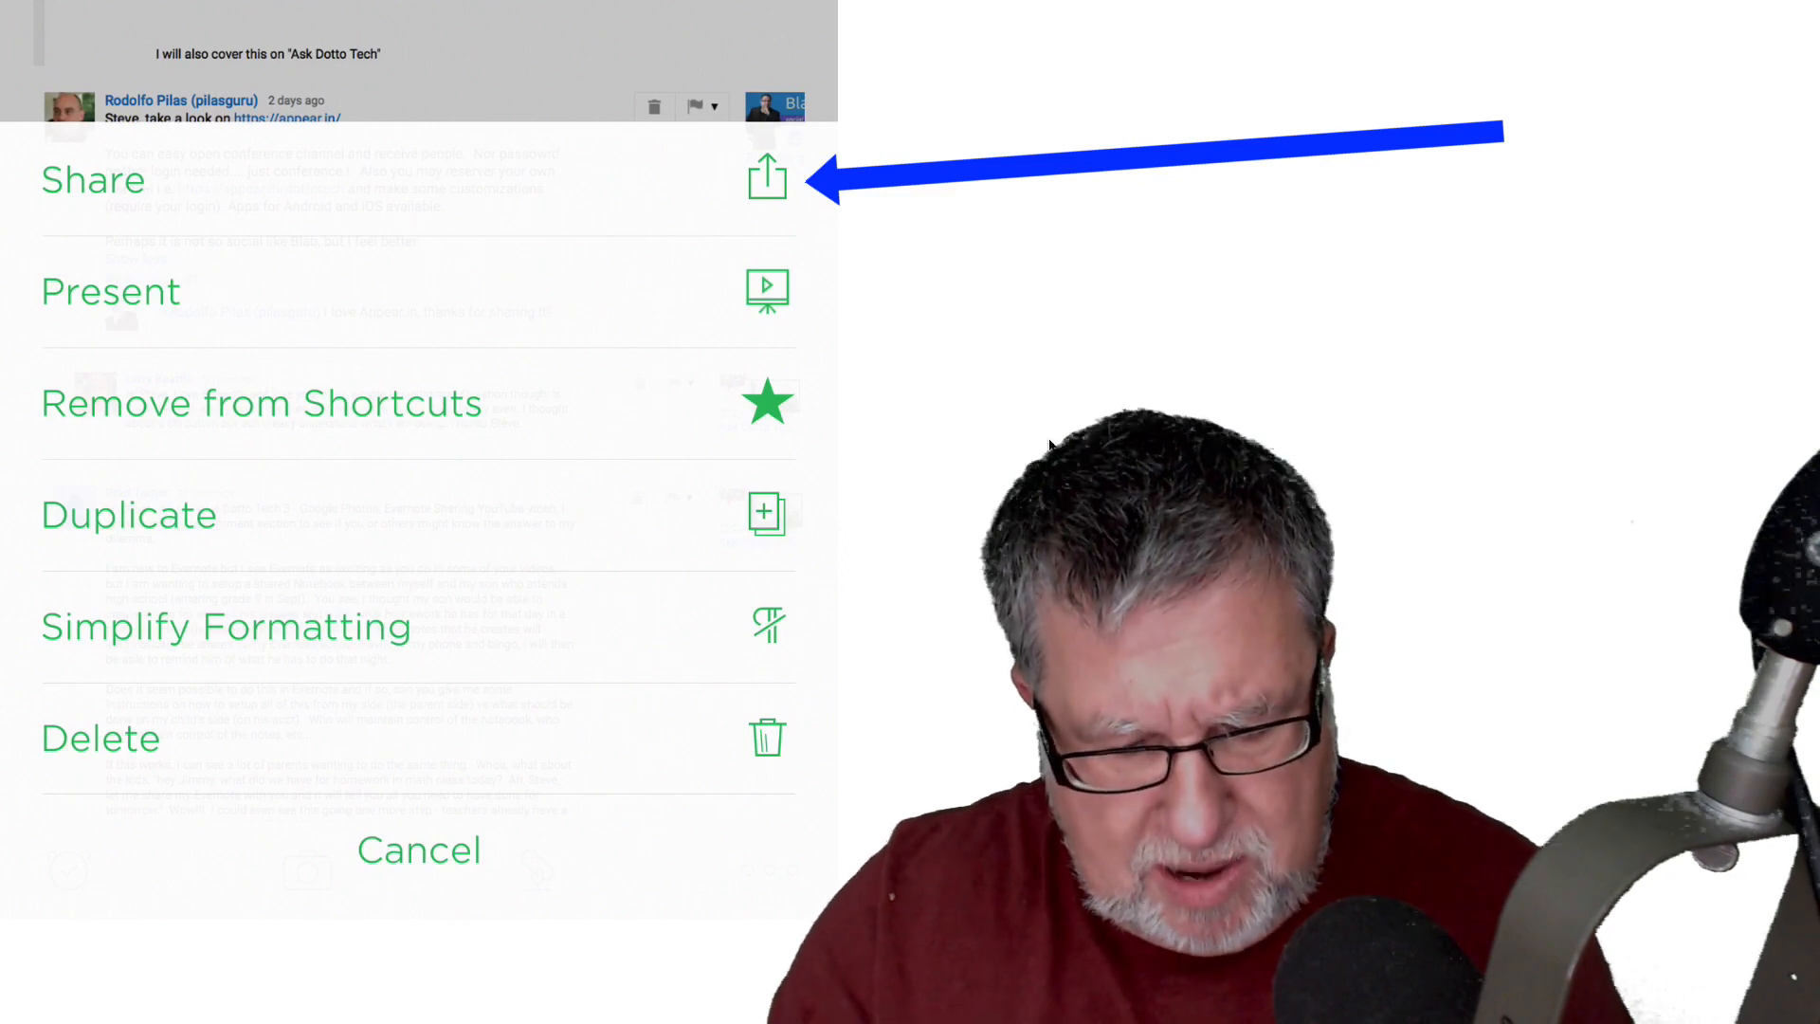
pyautogui.click(767, 175)
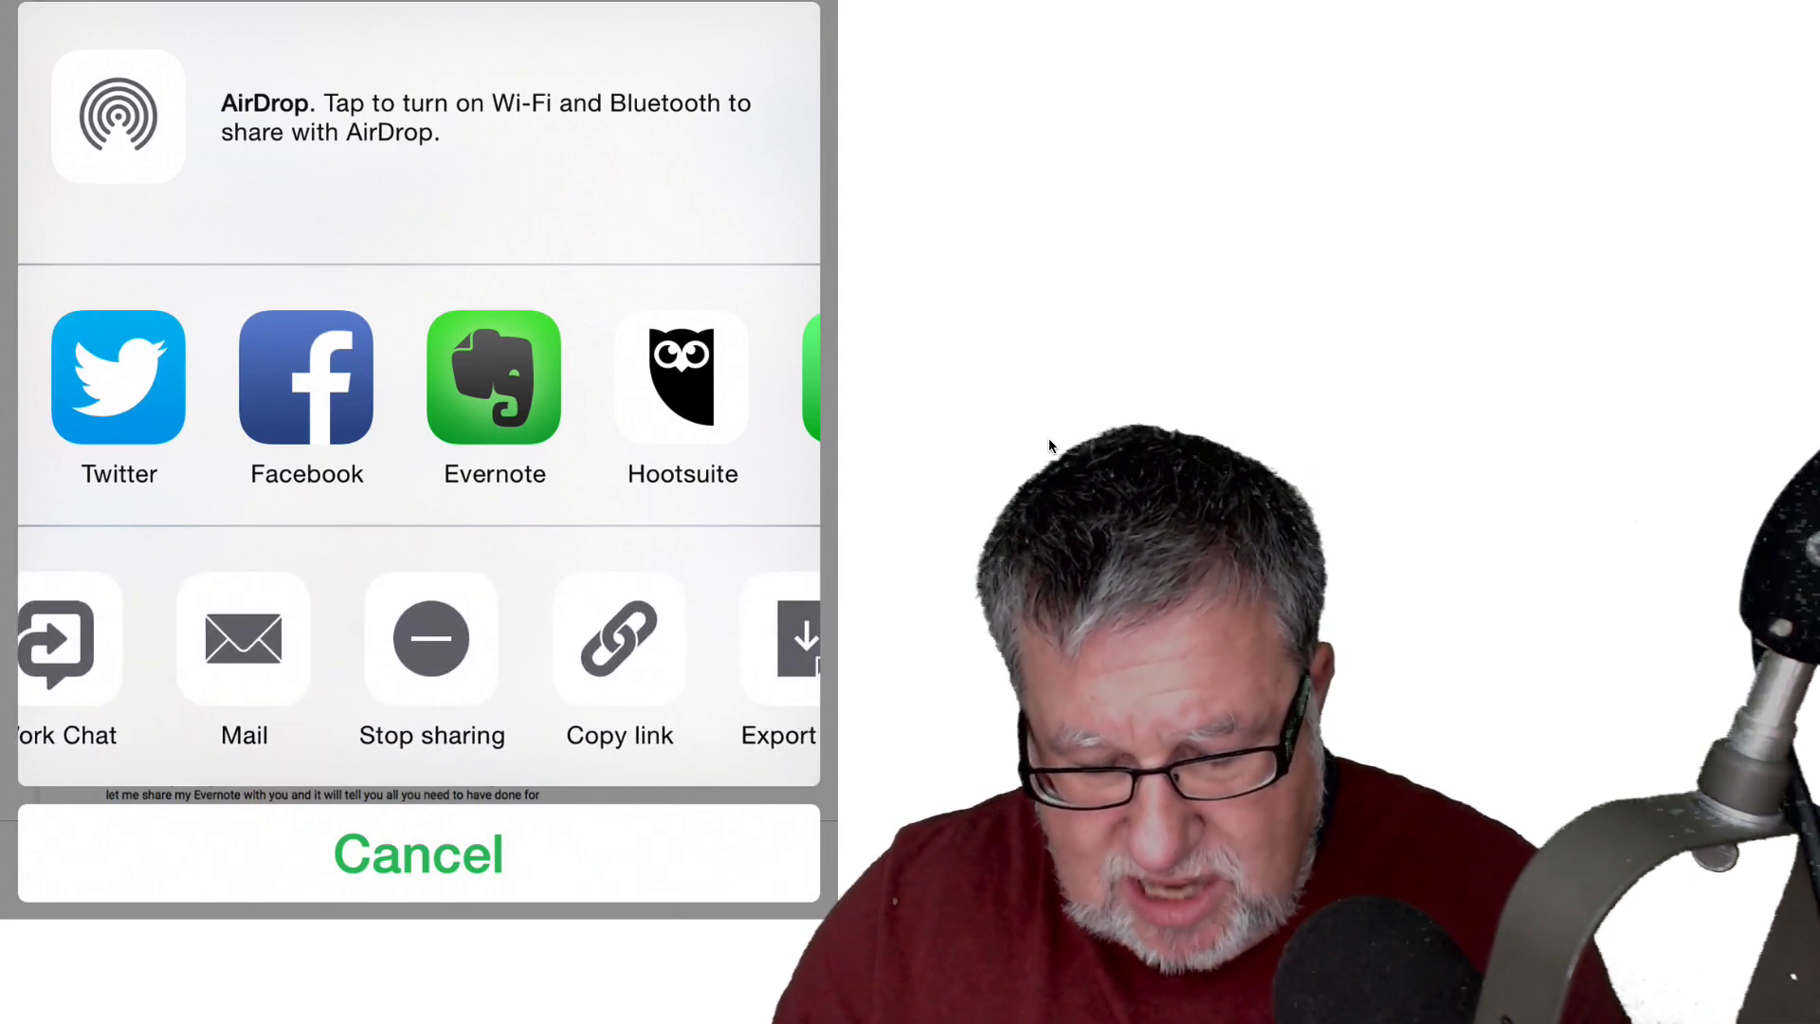
# Step: Copy the Evernote note's public link from the share sheet
pyautogui.click(47, 648)
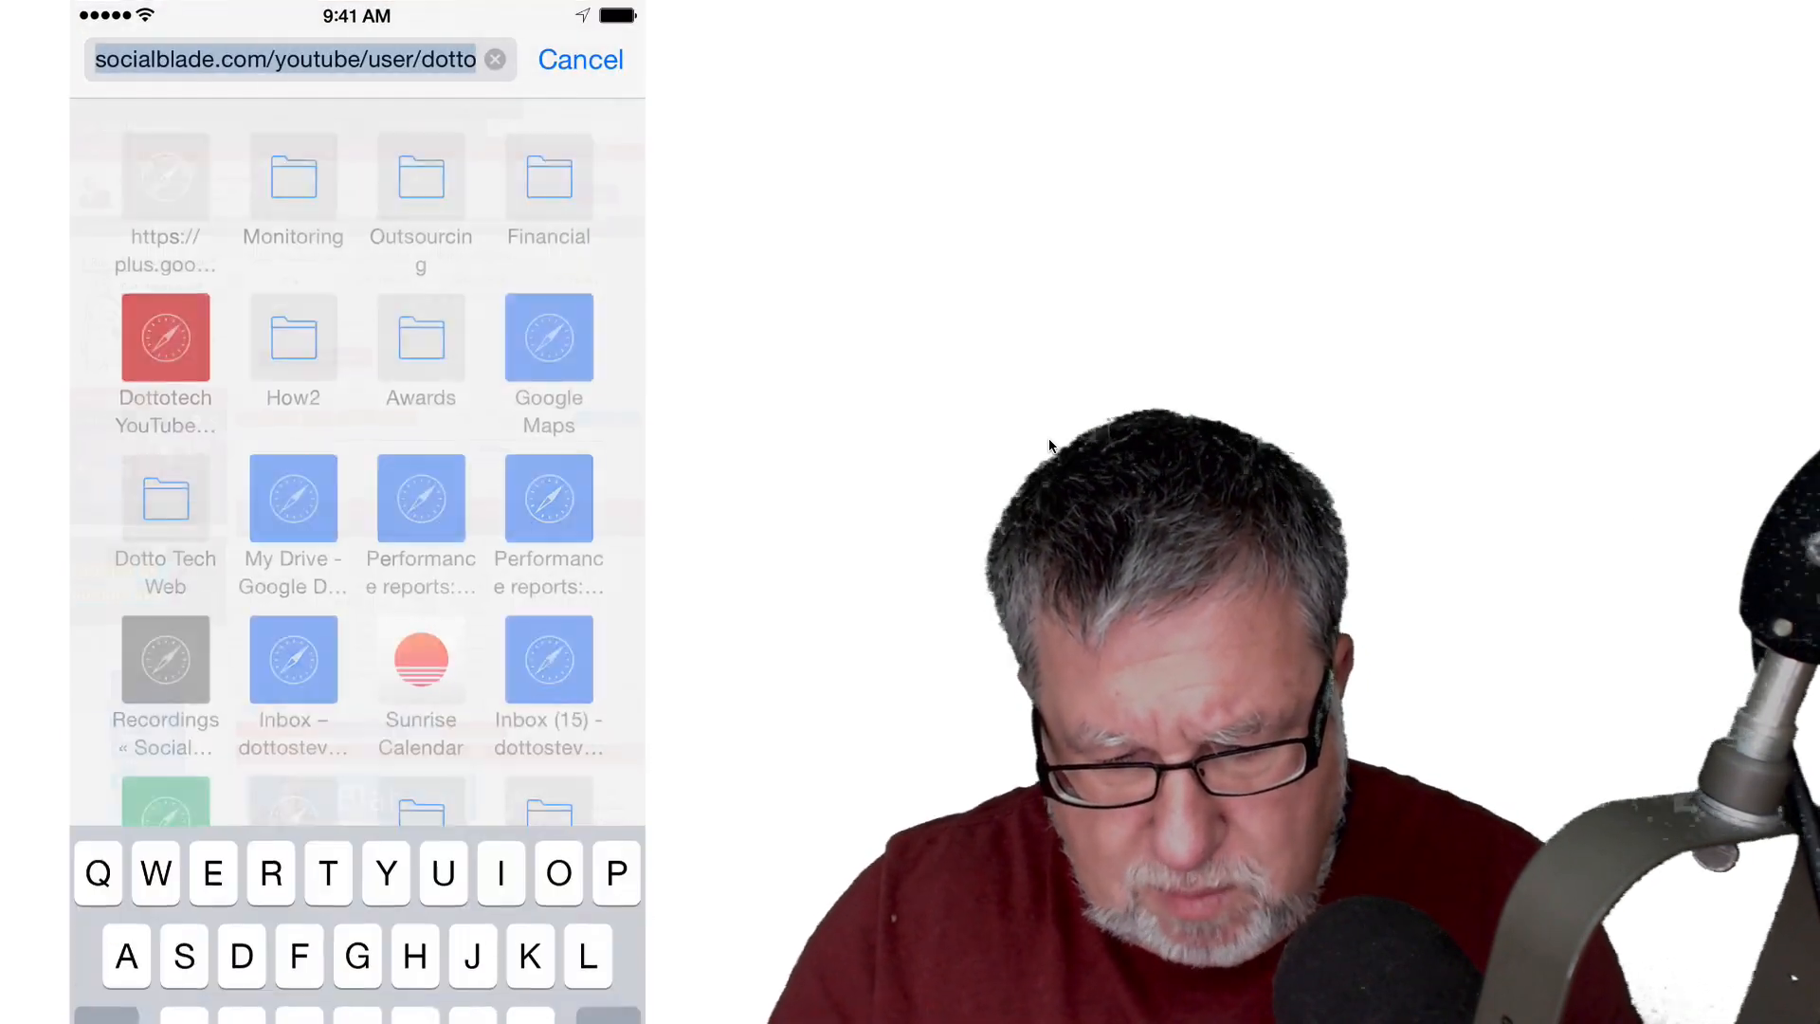
# Step: Paste the copied link to load the Ask Dotto Tech note on evernote.com and open its share sheet
pyautogui.click(493, 58)
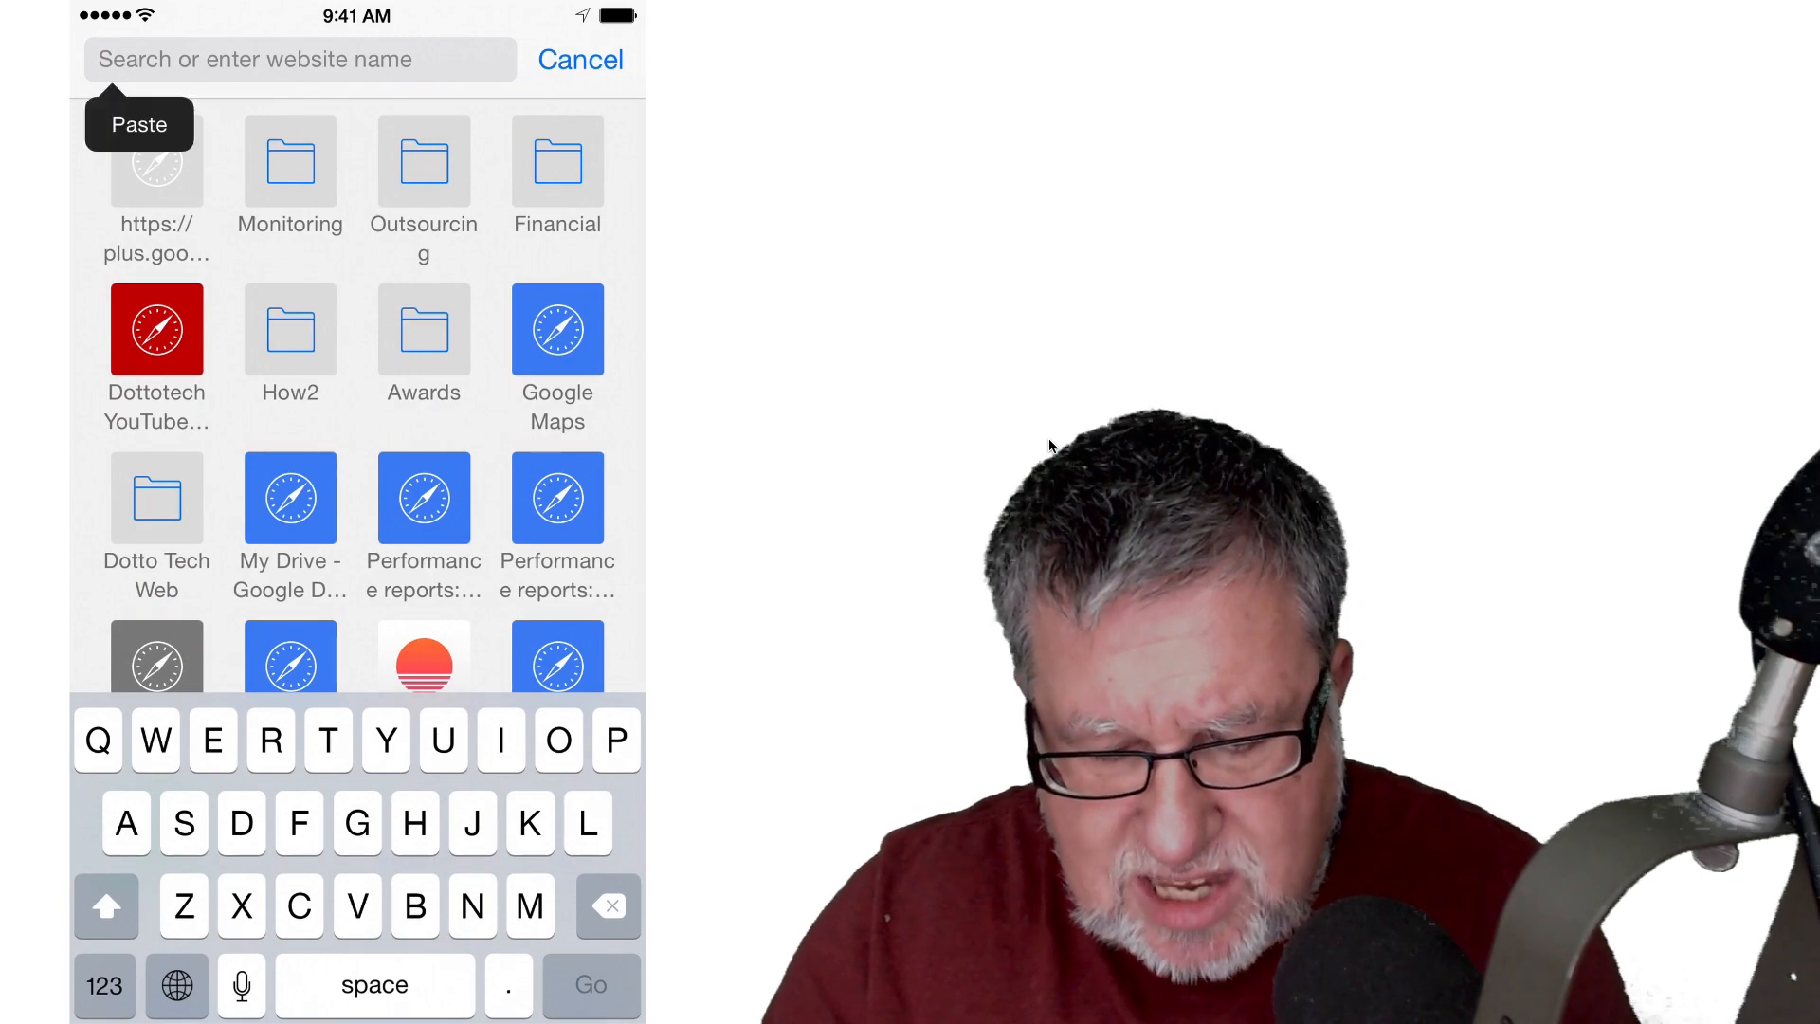
pyautogui.click(139, 124)
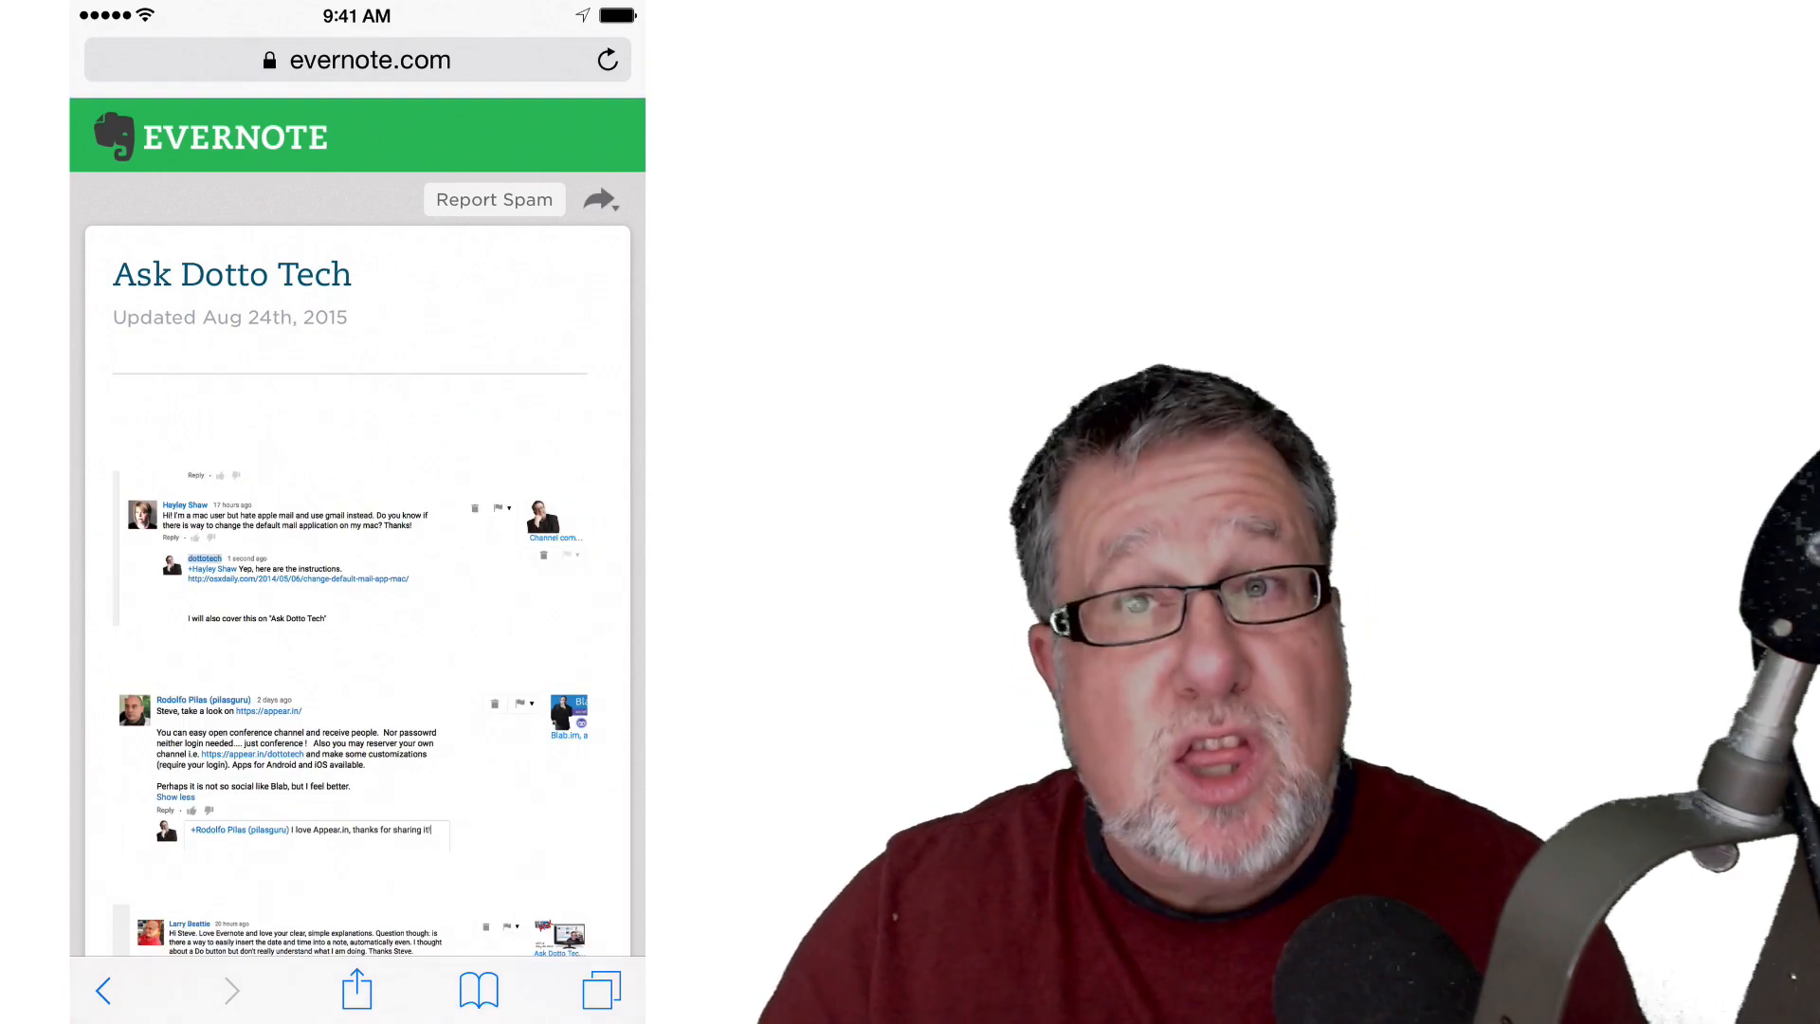
pyautogui.scroll(-3)
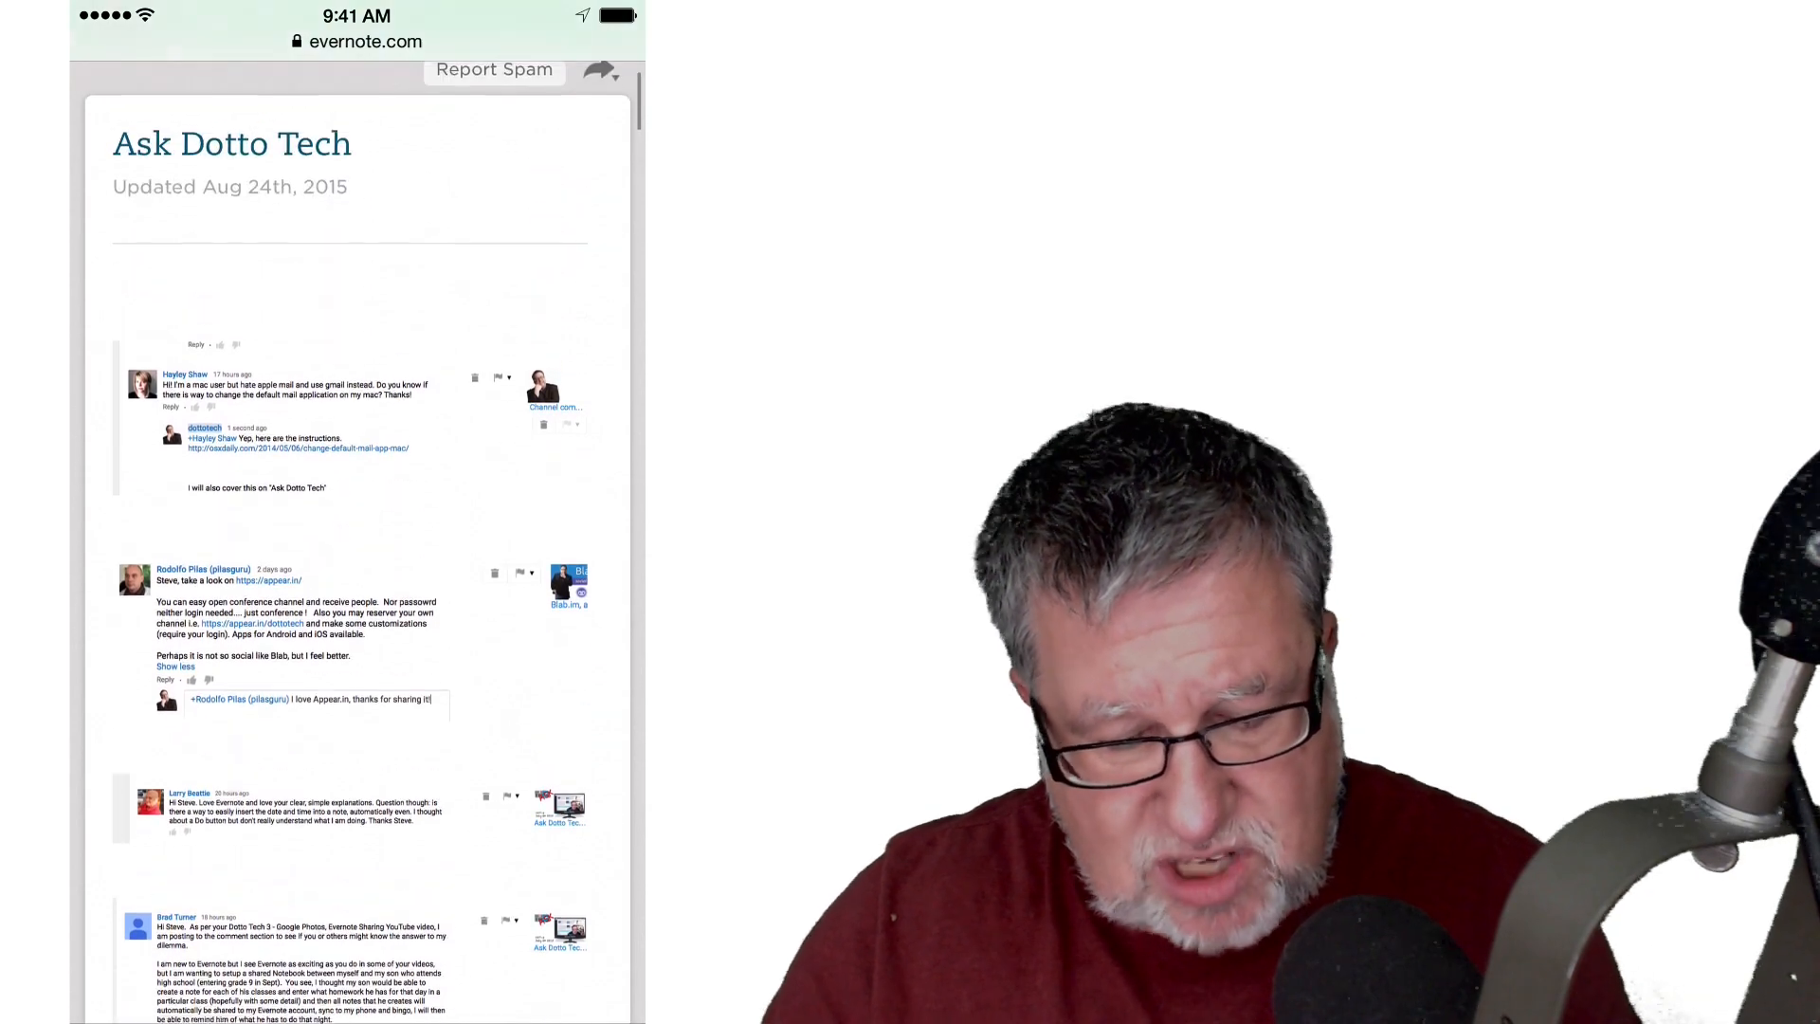
pyautogui.scroll(-3)
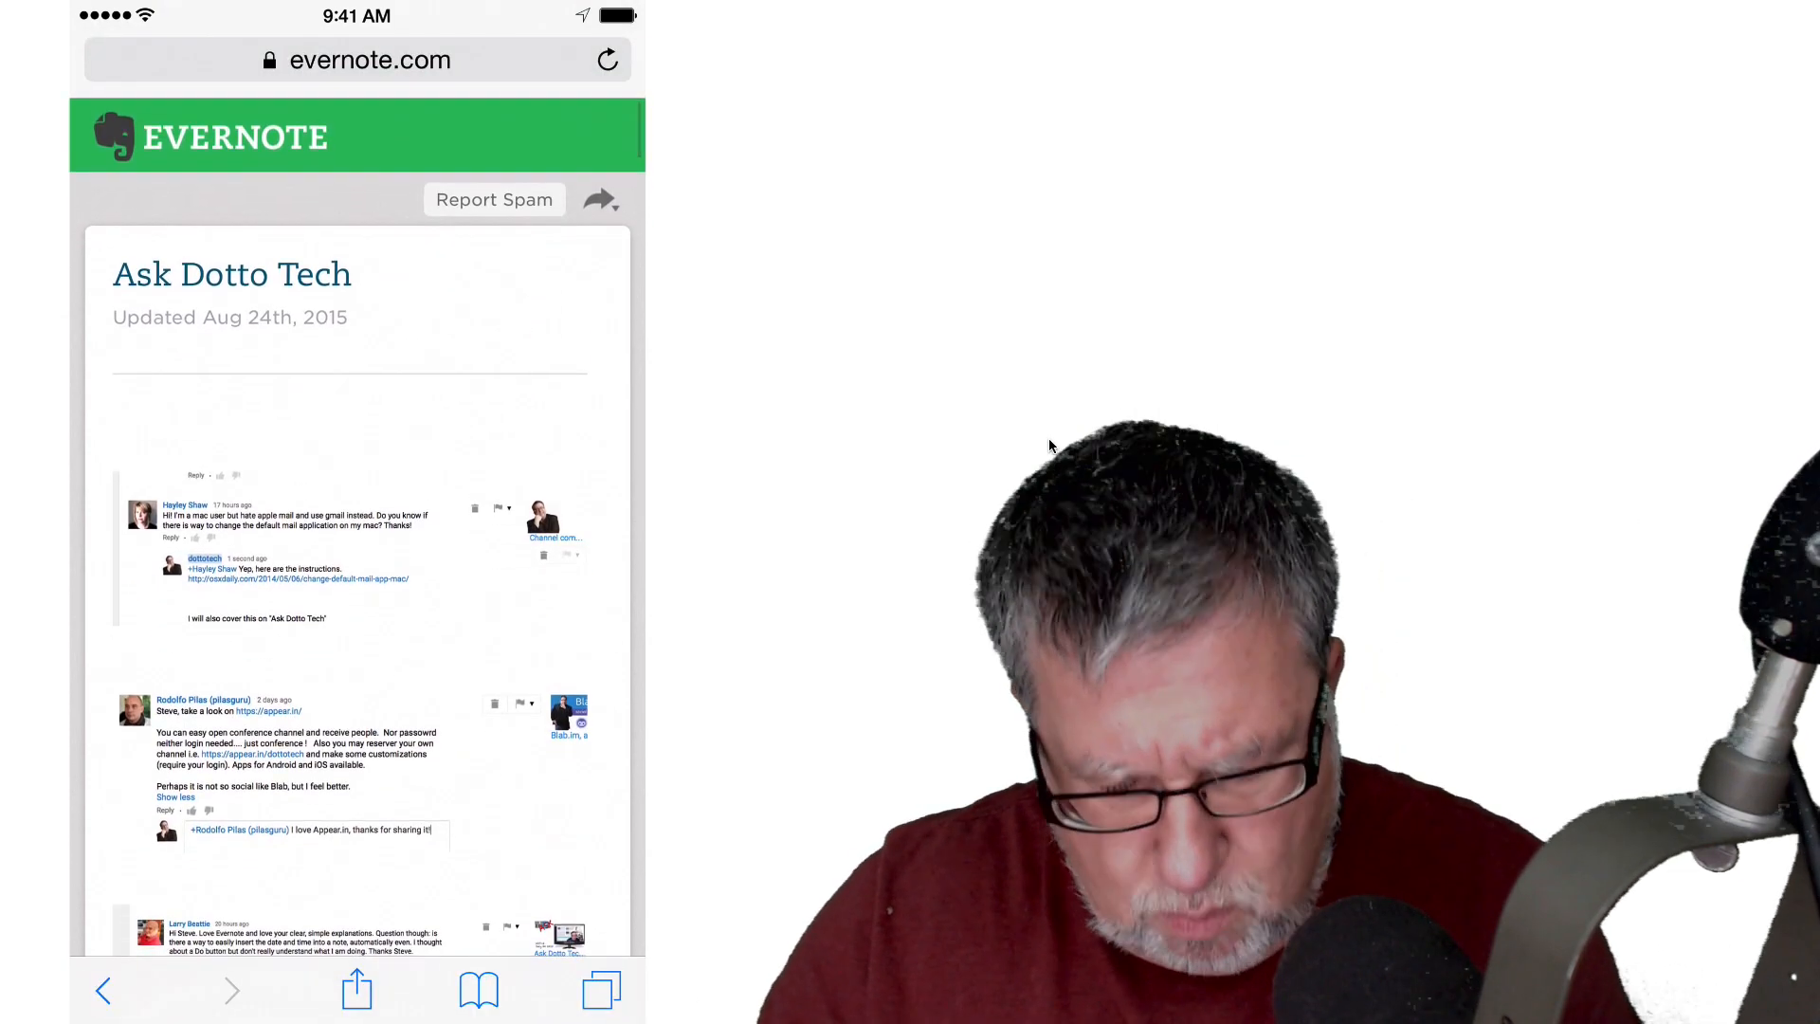
pyautogui.click(598, 199)
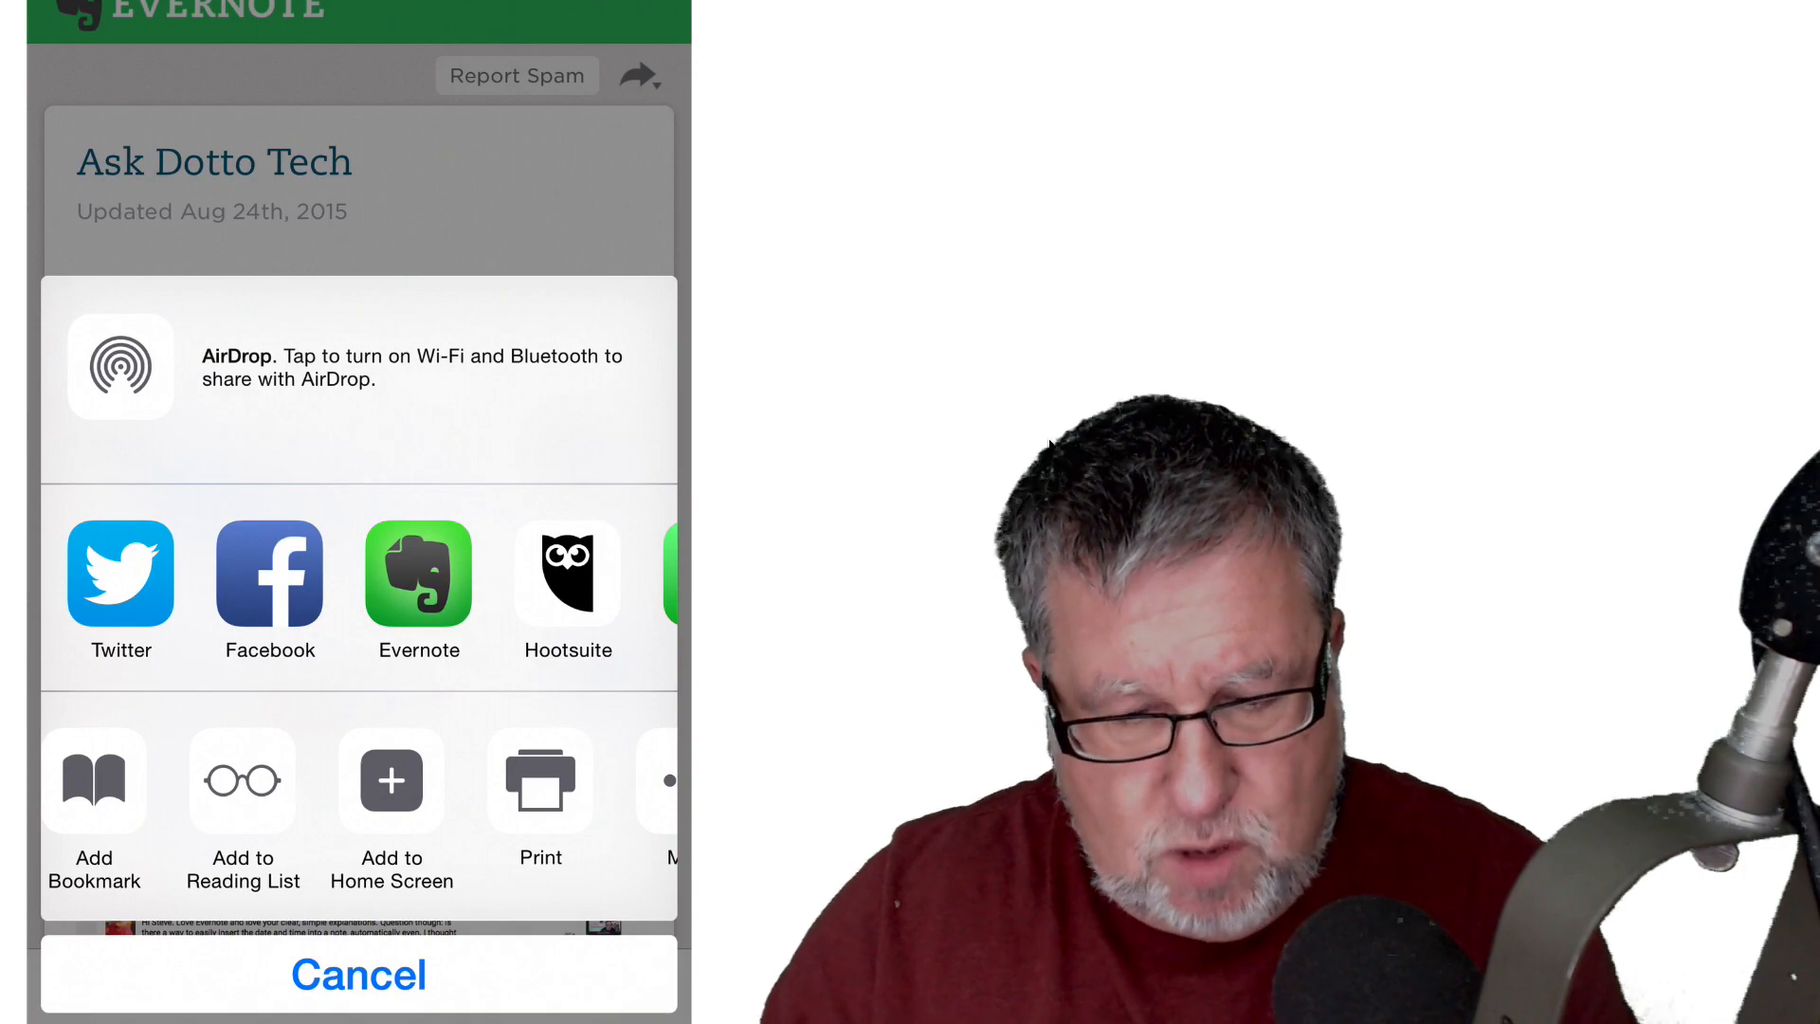
# Step: Add the Ask Dotto Tech note page to the home screen
pyautogui.click(390, 781)
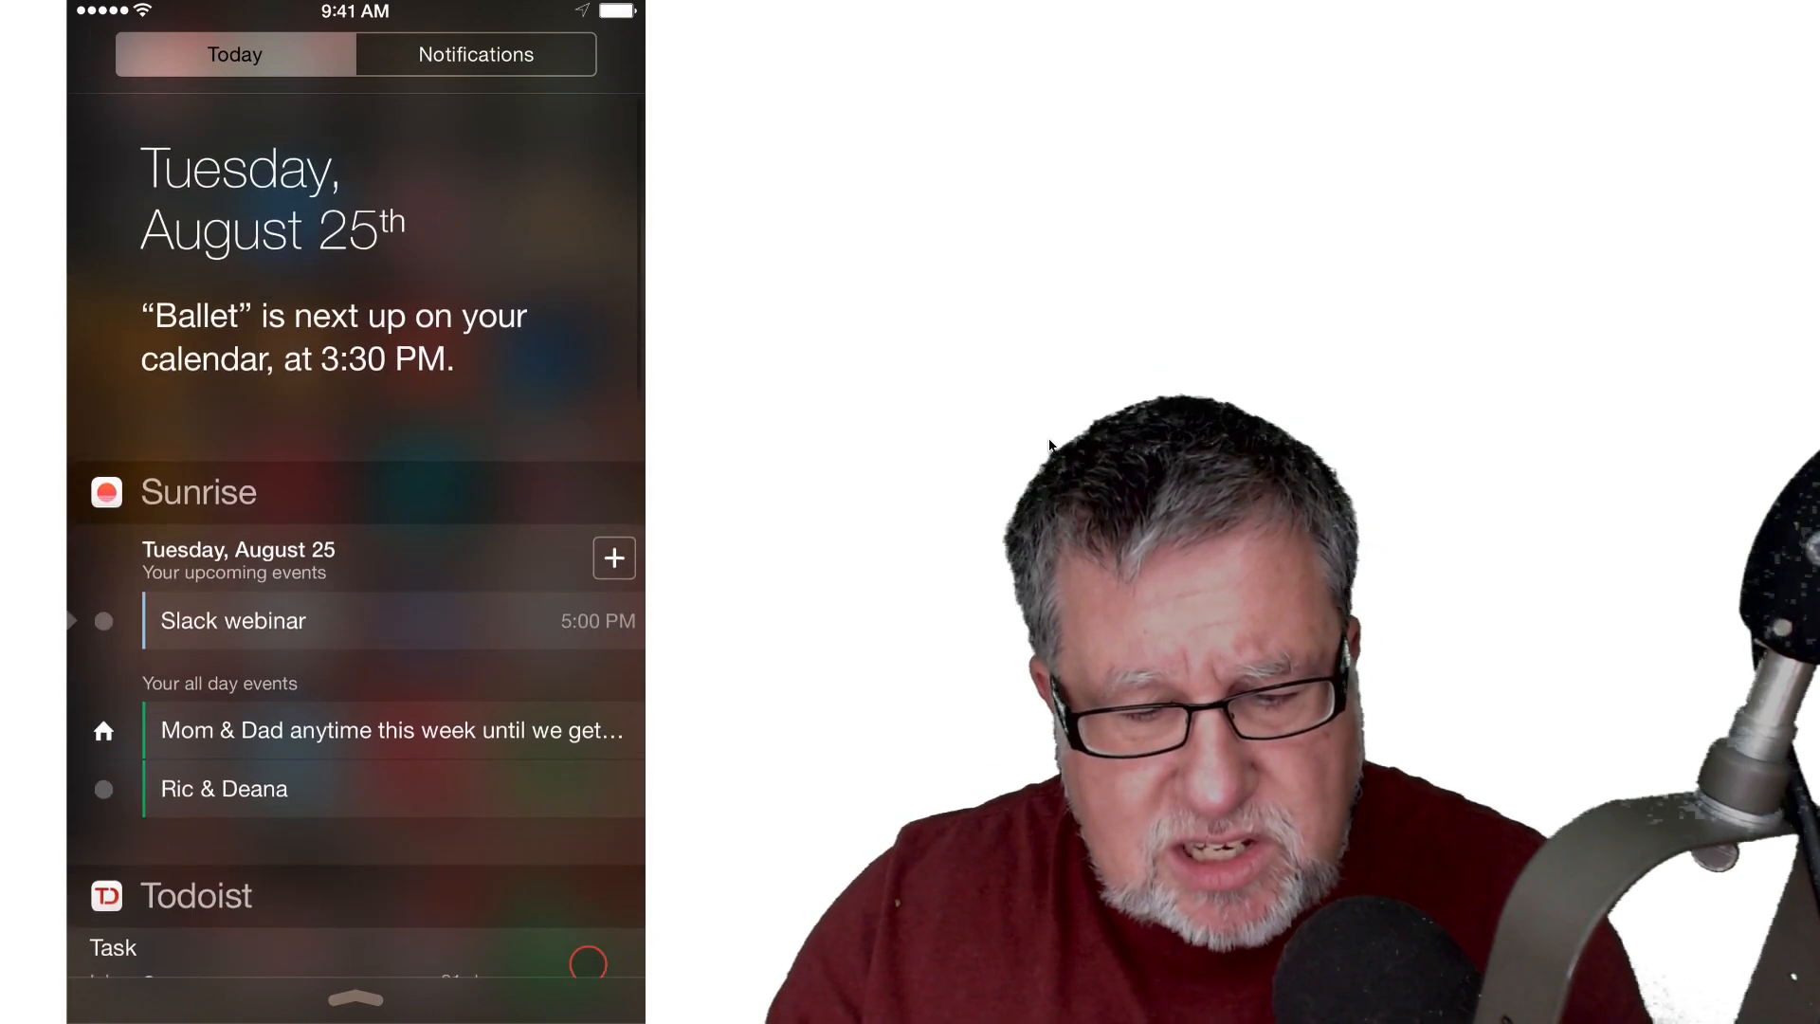
pyautogui.click(475, 54)
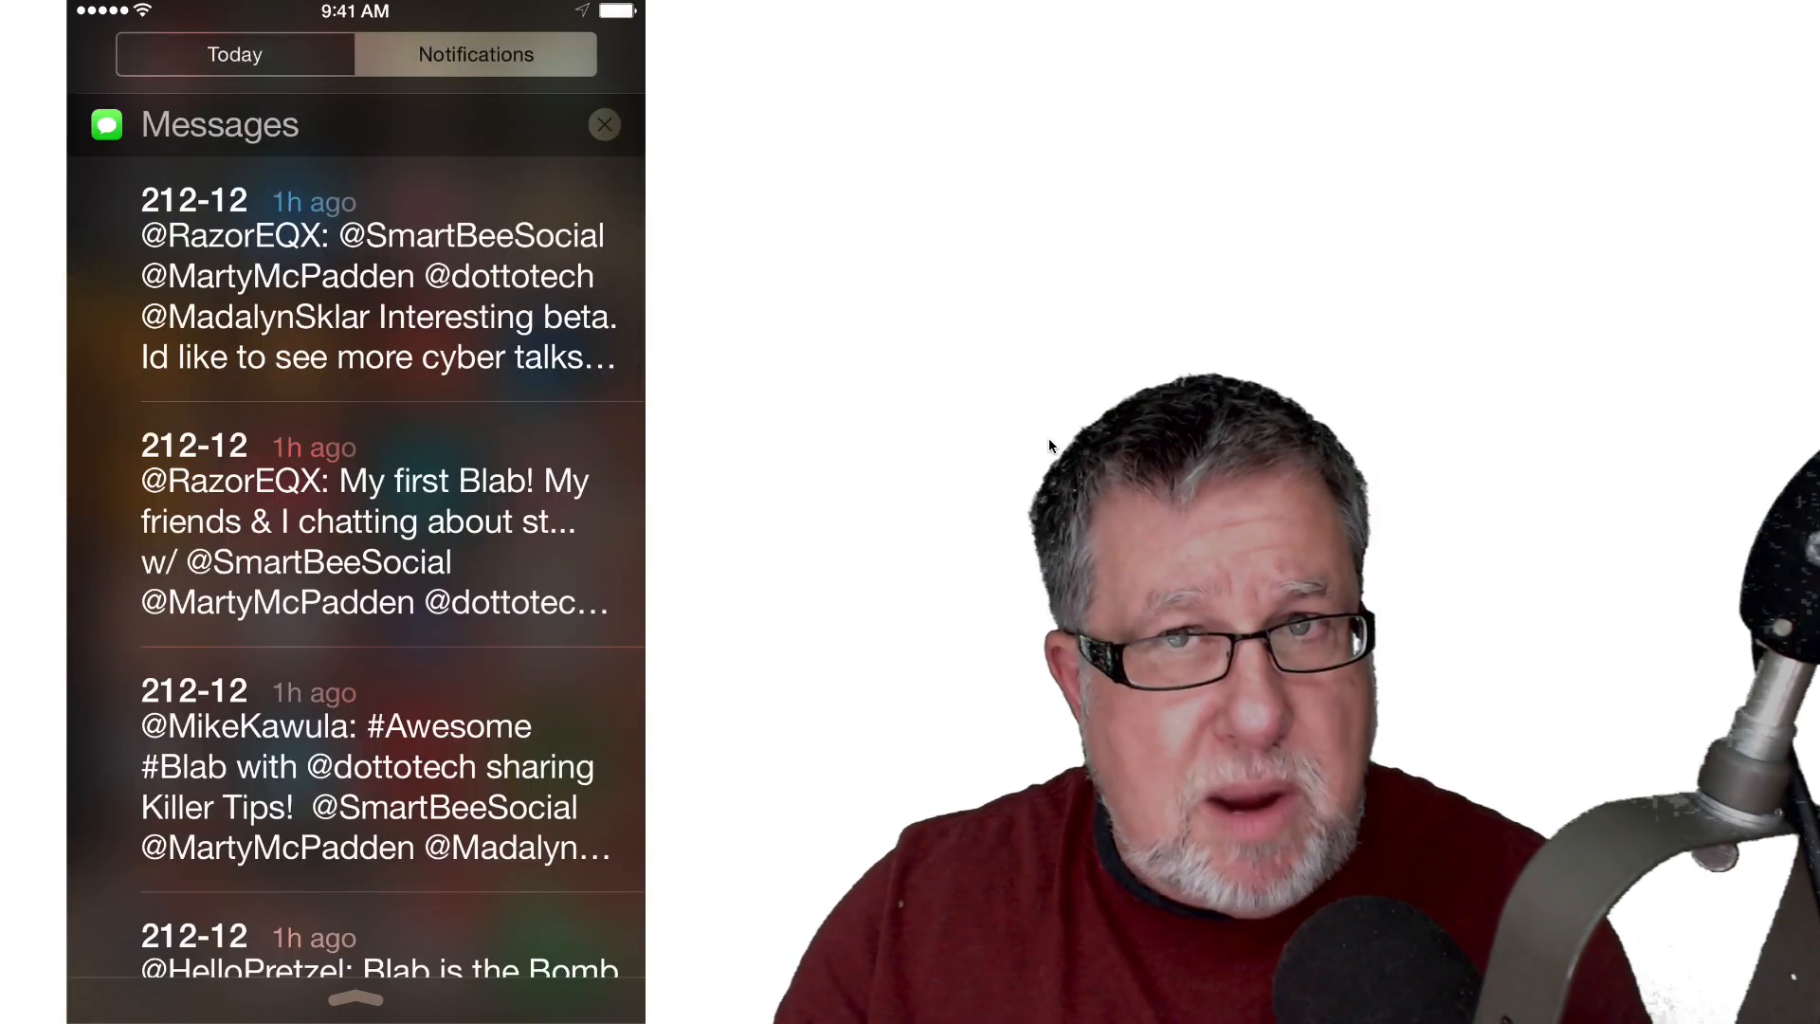
pyautogui.click(231, 54)
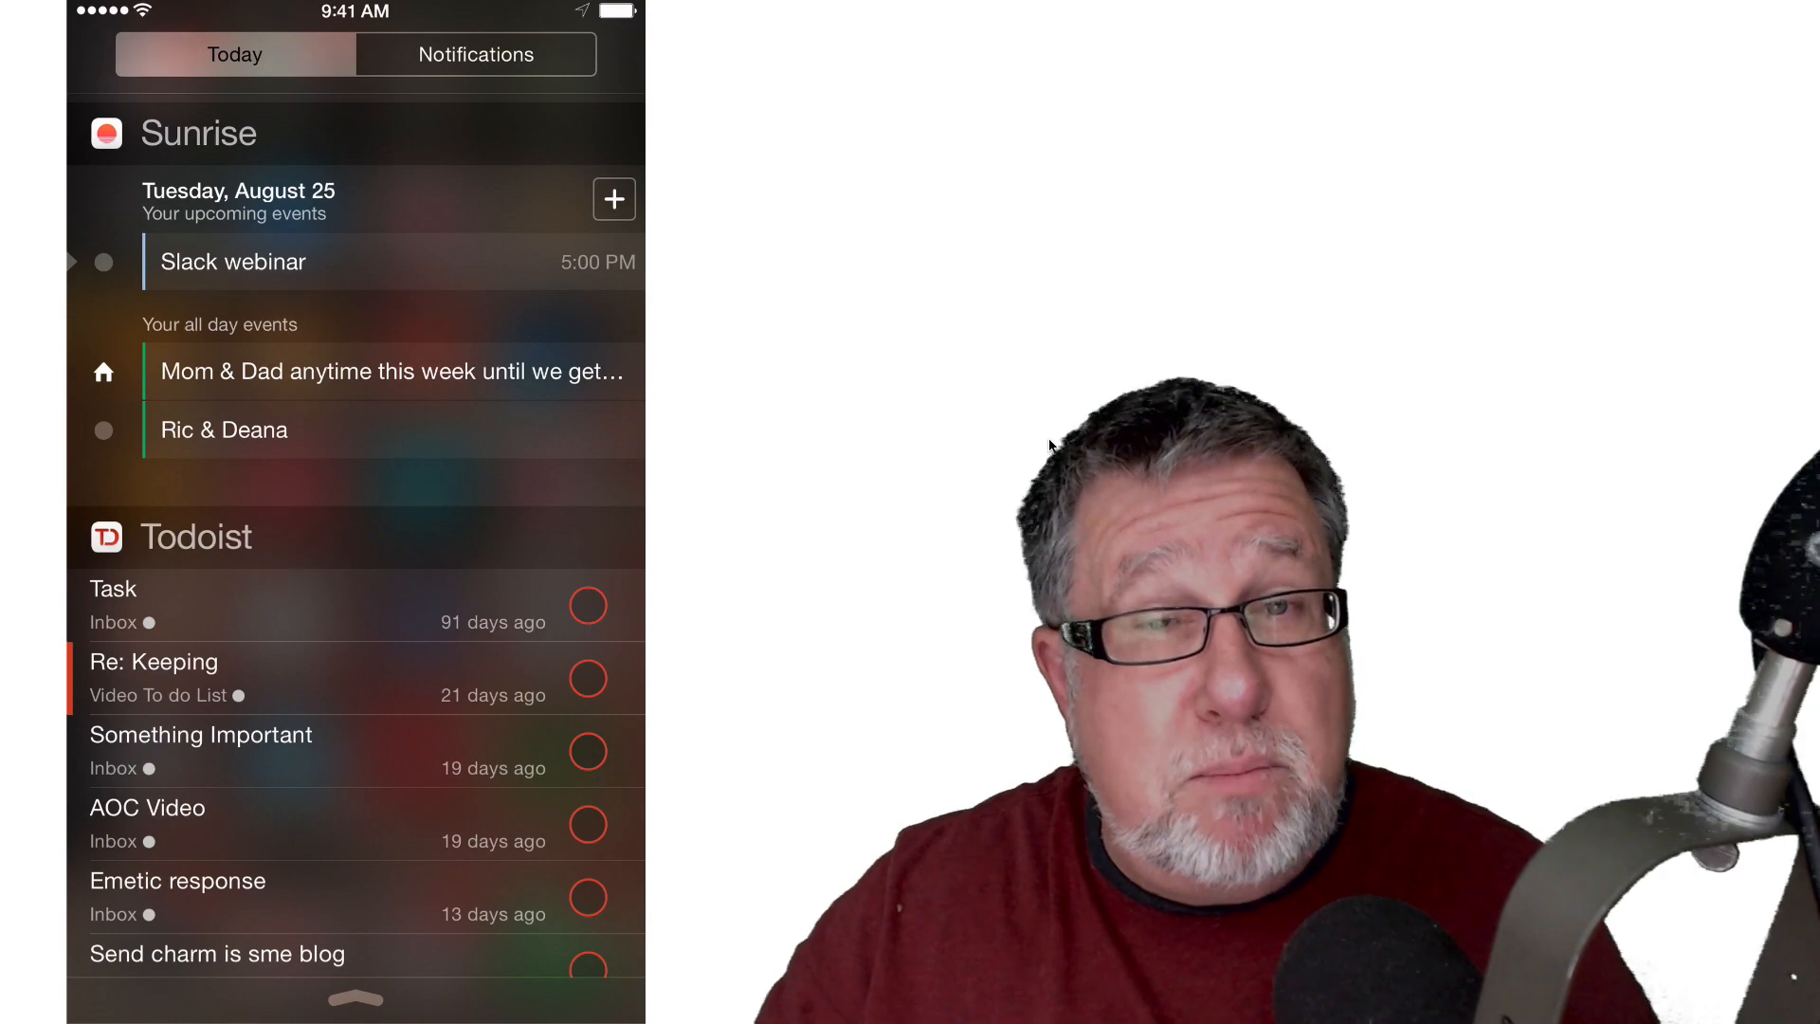
# Step: Return from Todoist and scroll the Today view down to the Evernote widget
pyautogui.scroll(-3)
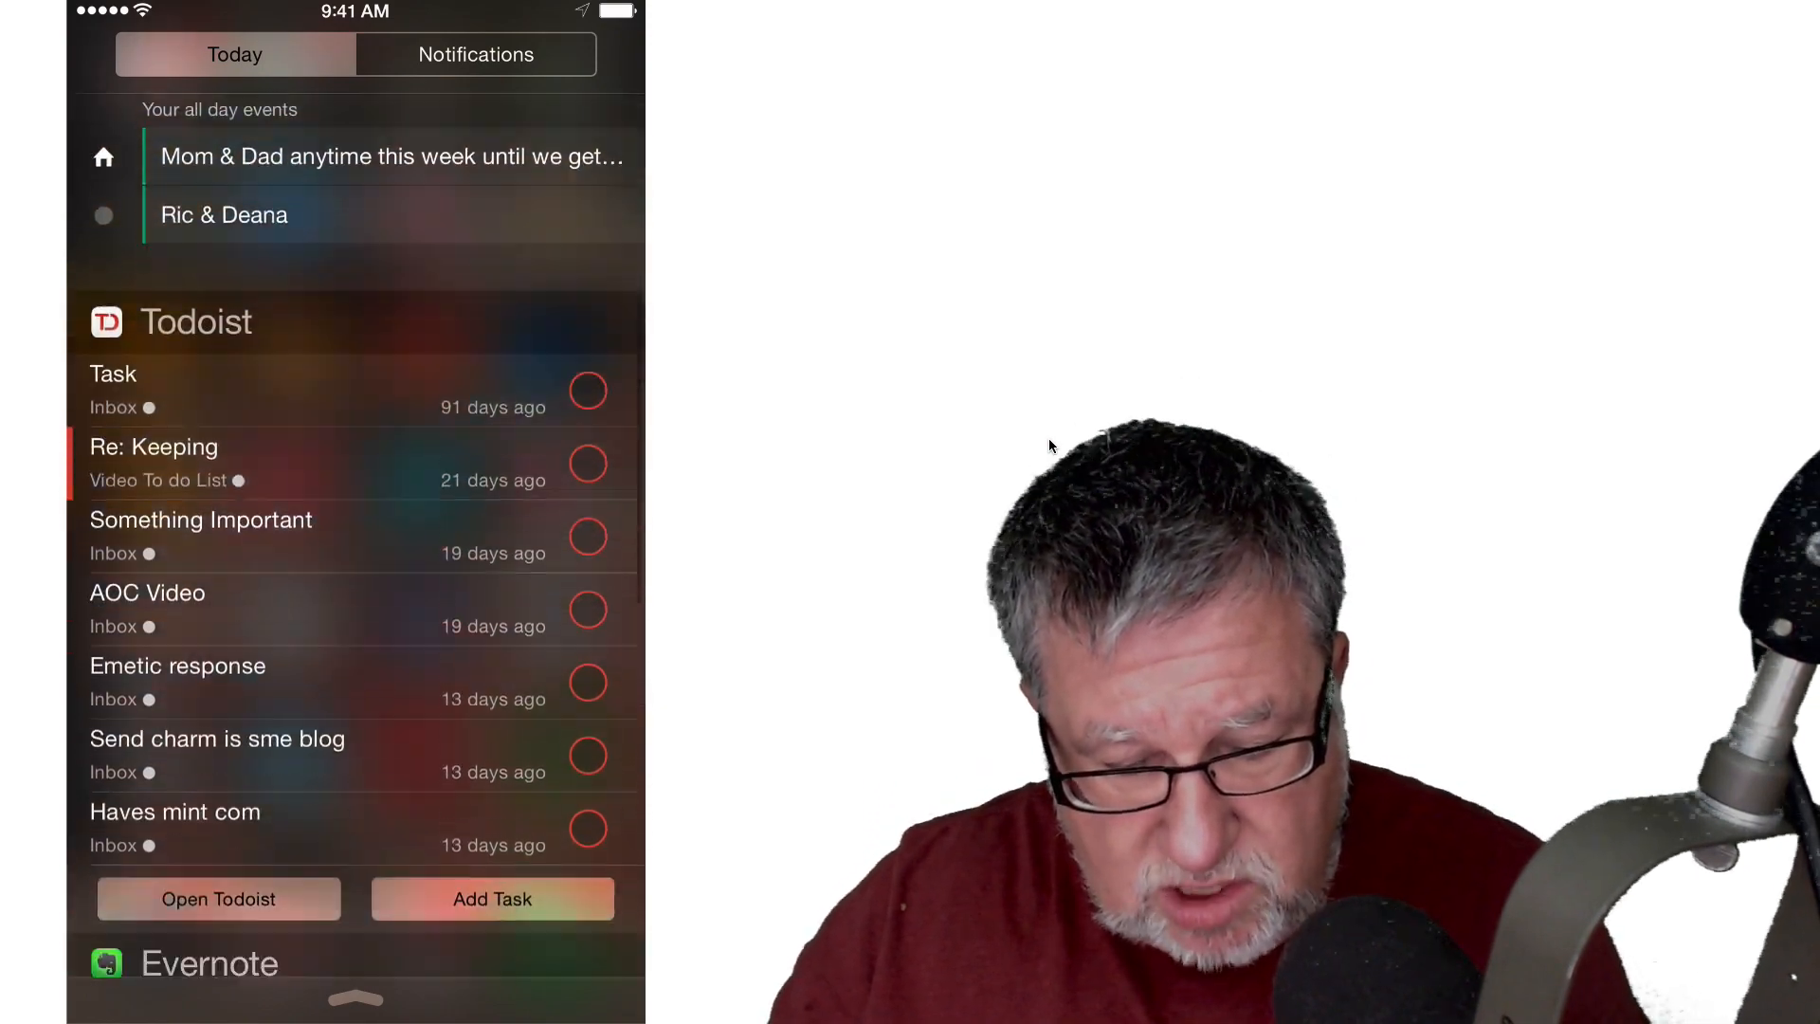
pyautogui.scroll(-3)
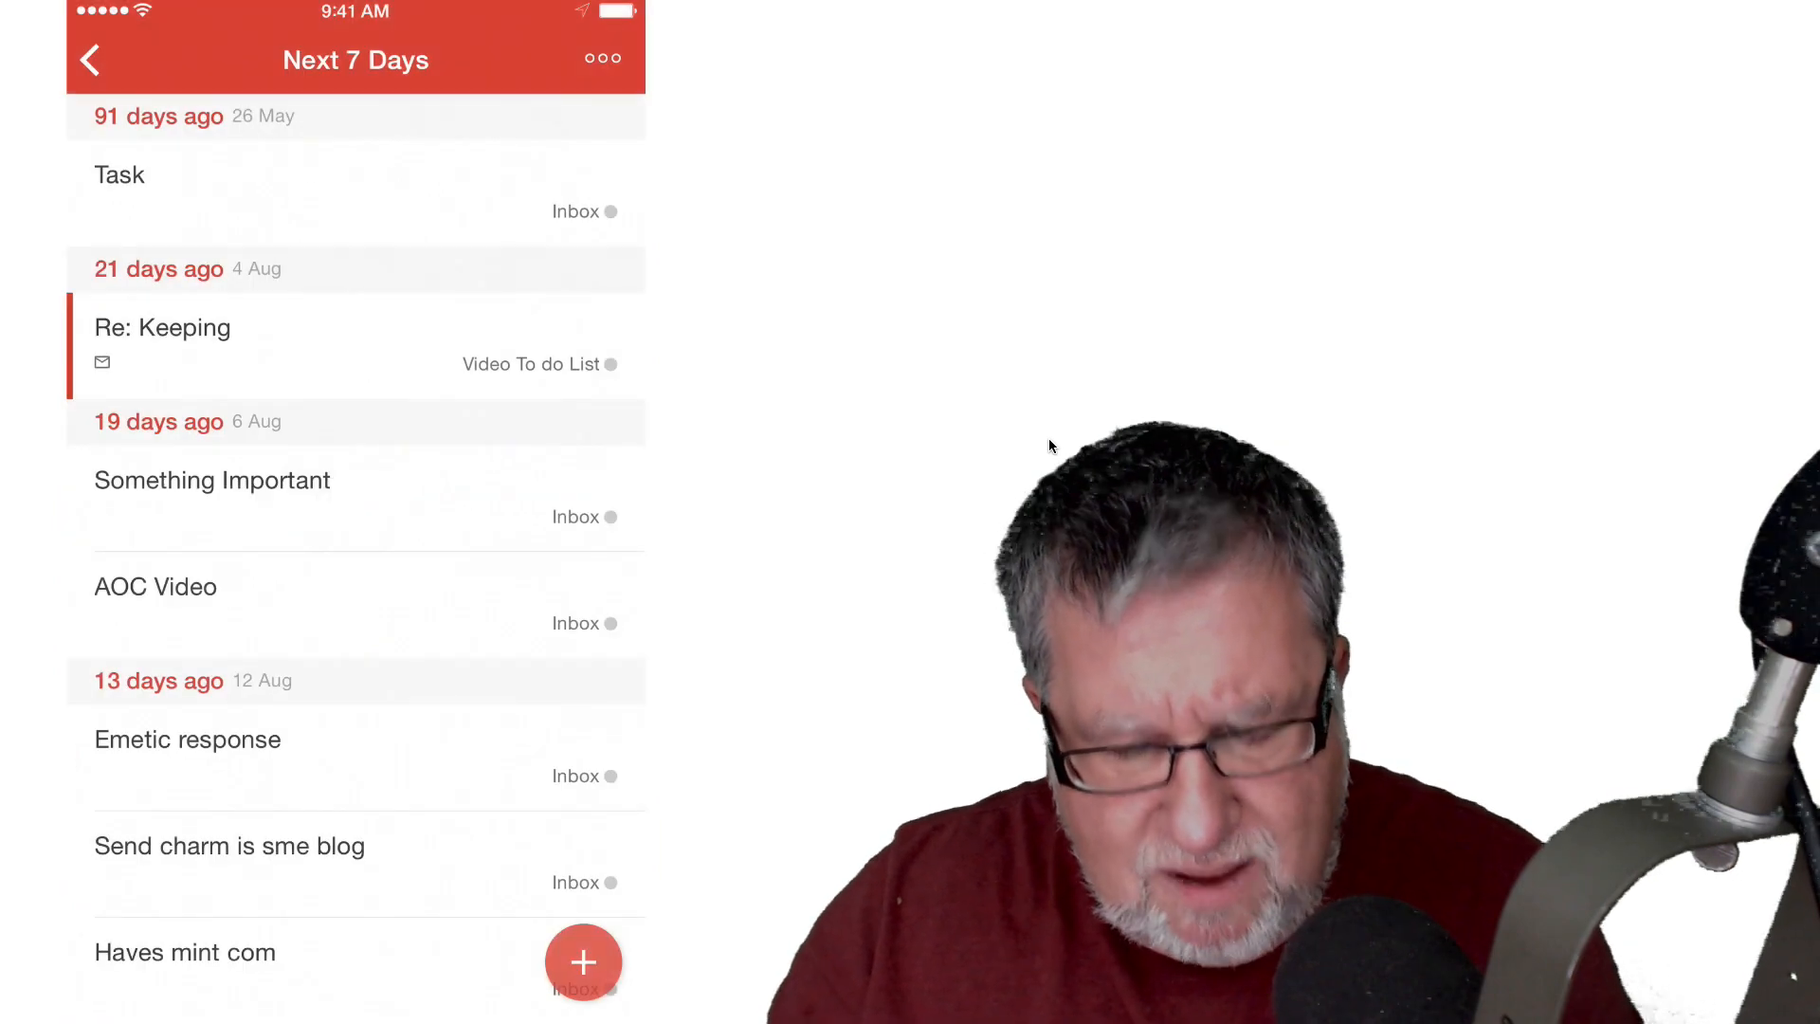
pyautogui.click(583, 962)
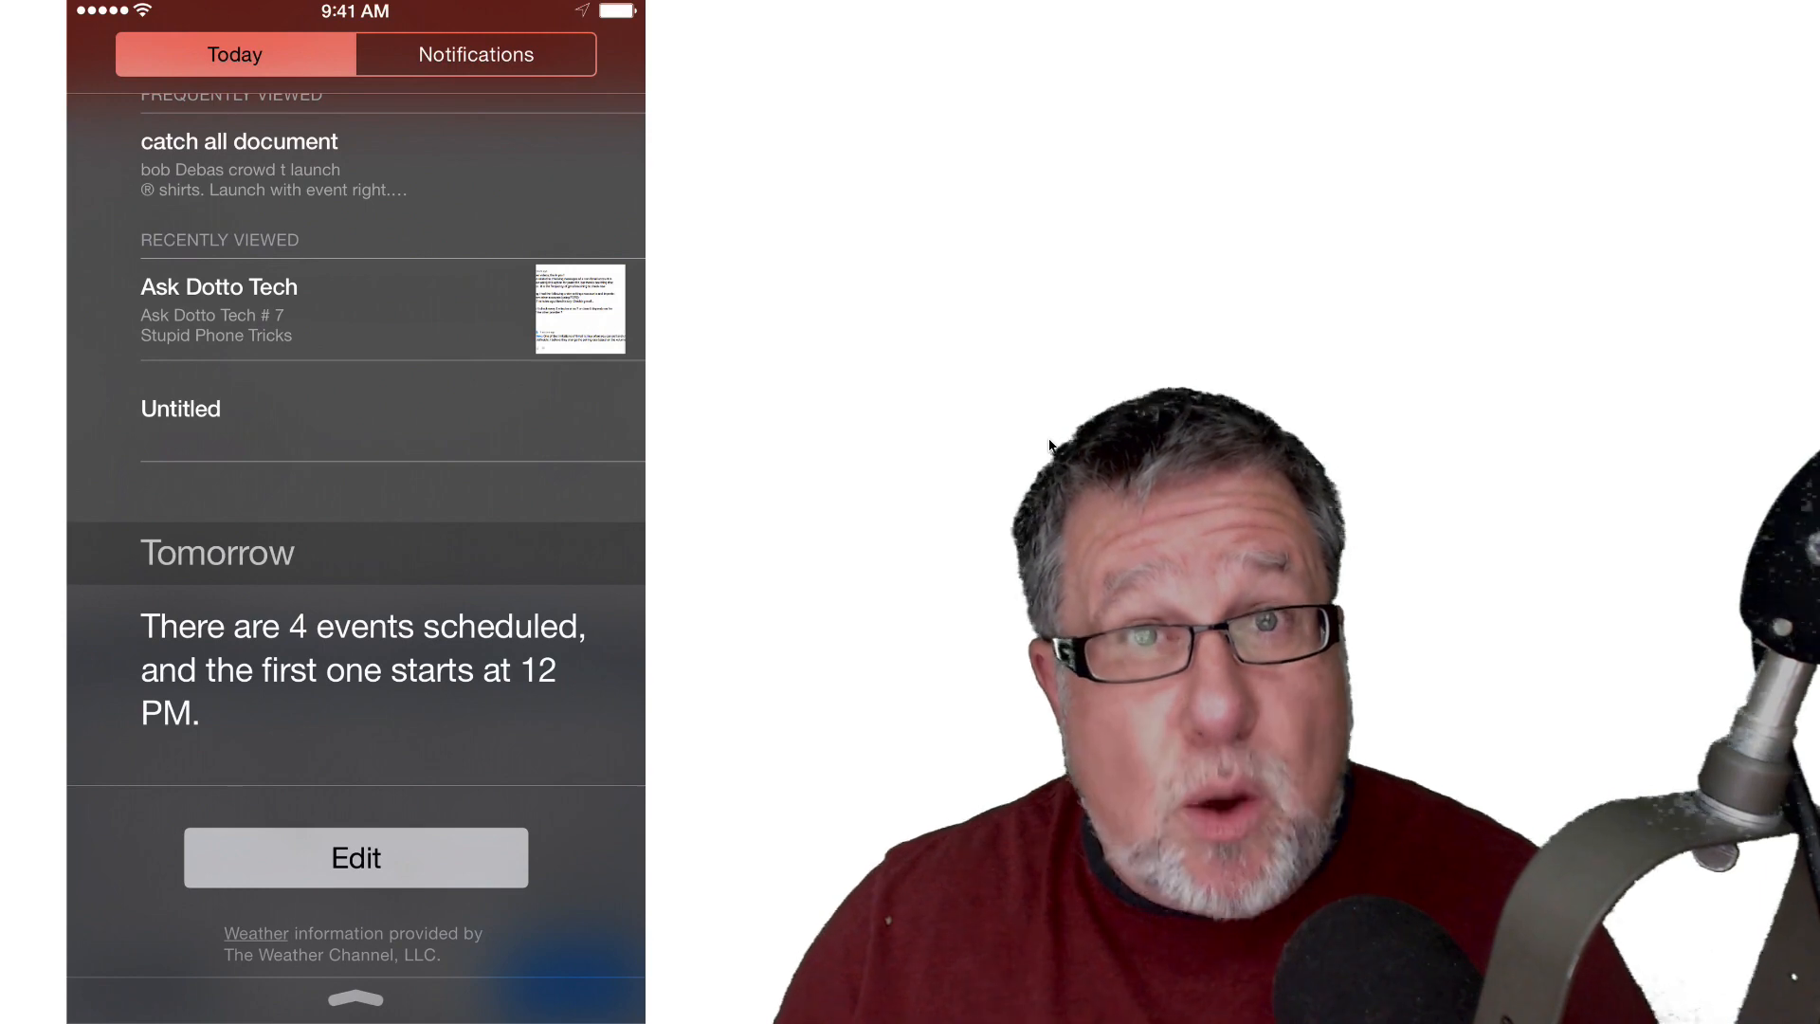
pyautogui.click(355, 858)
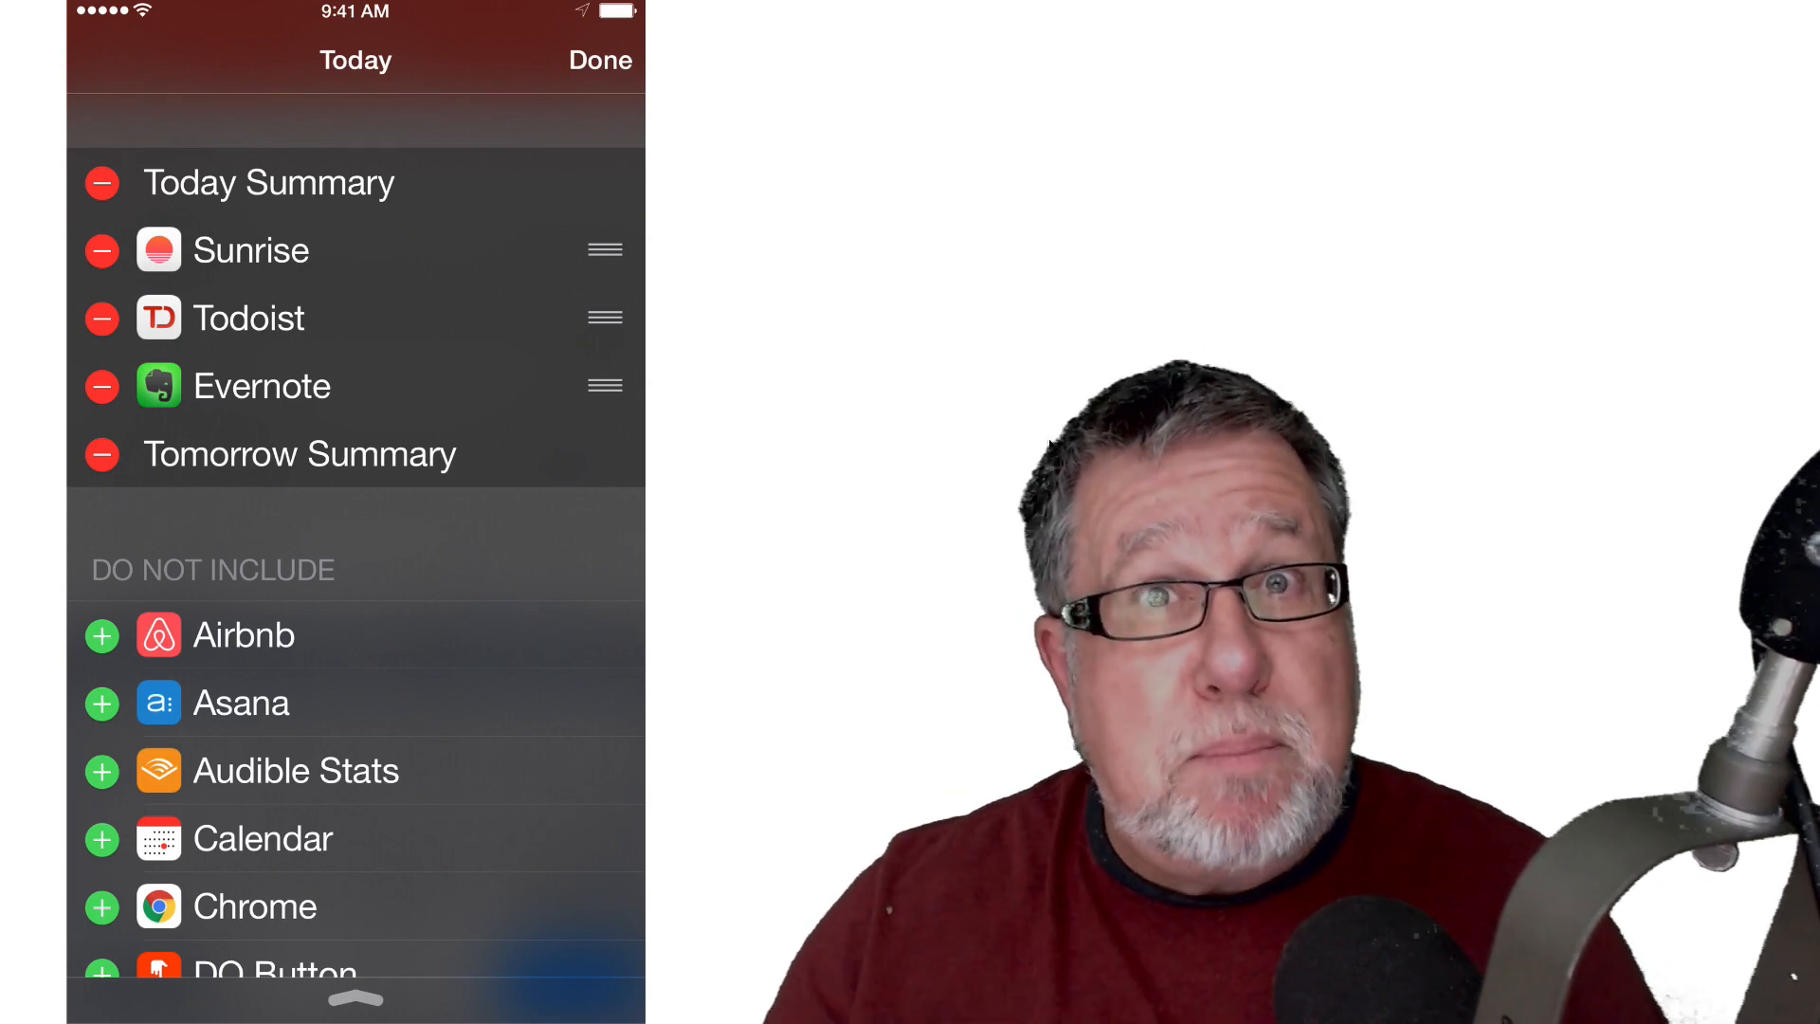
pyautogui.scroll(-3)
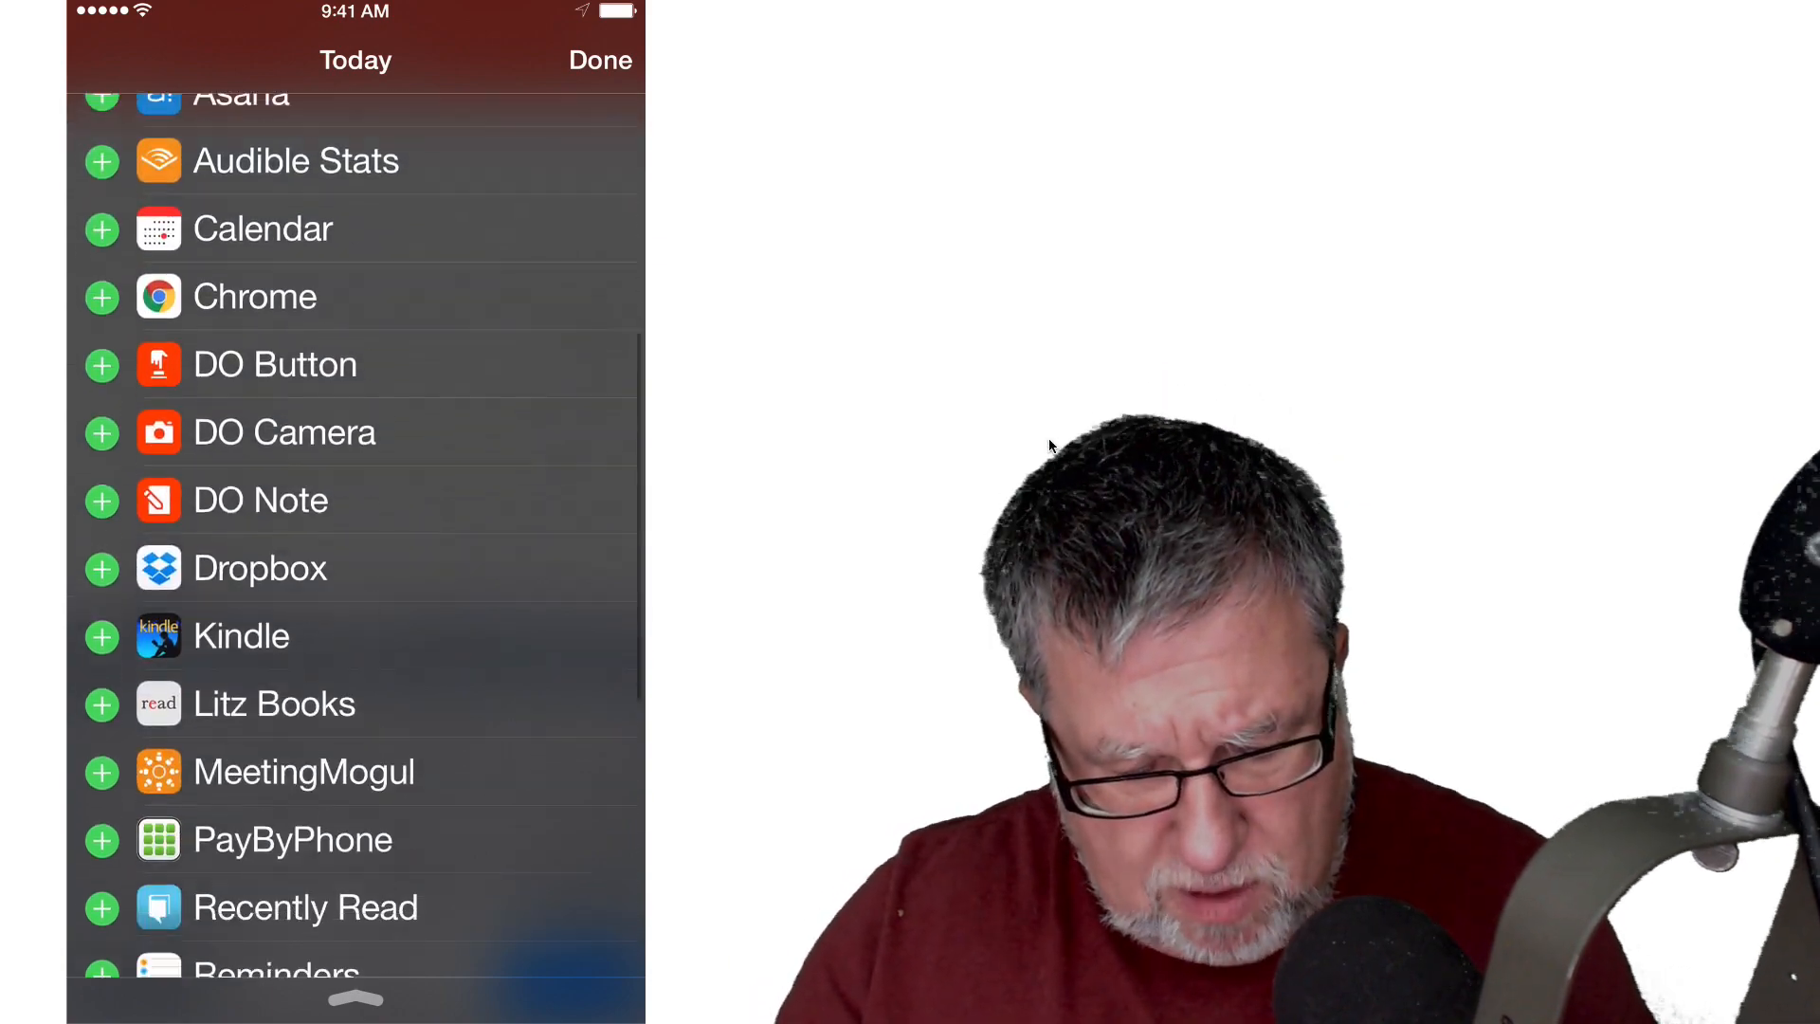
pyautogui.scroll(3)
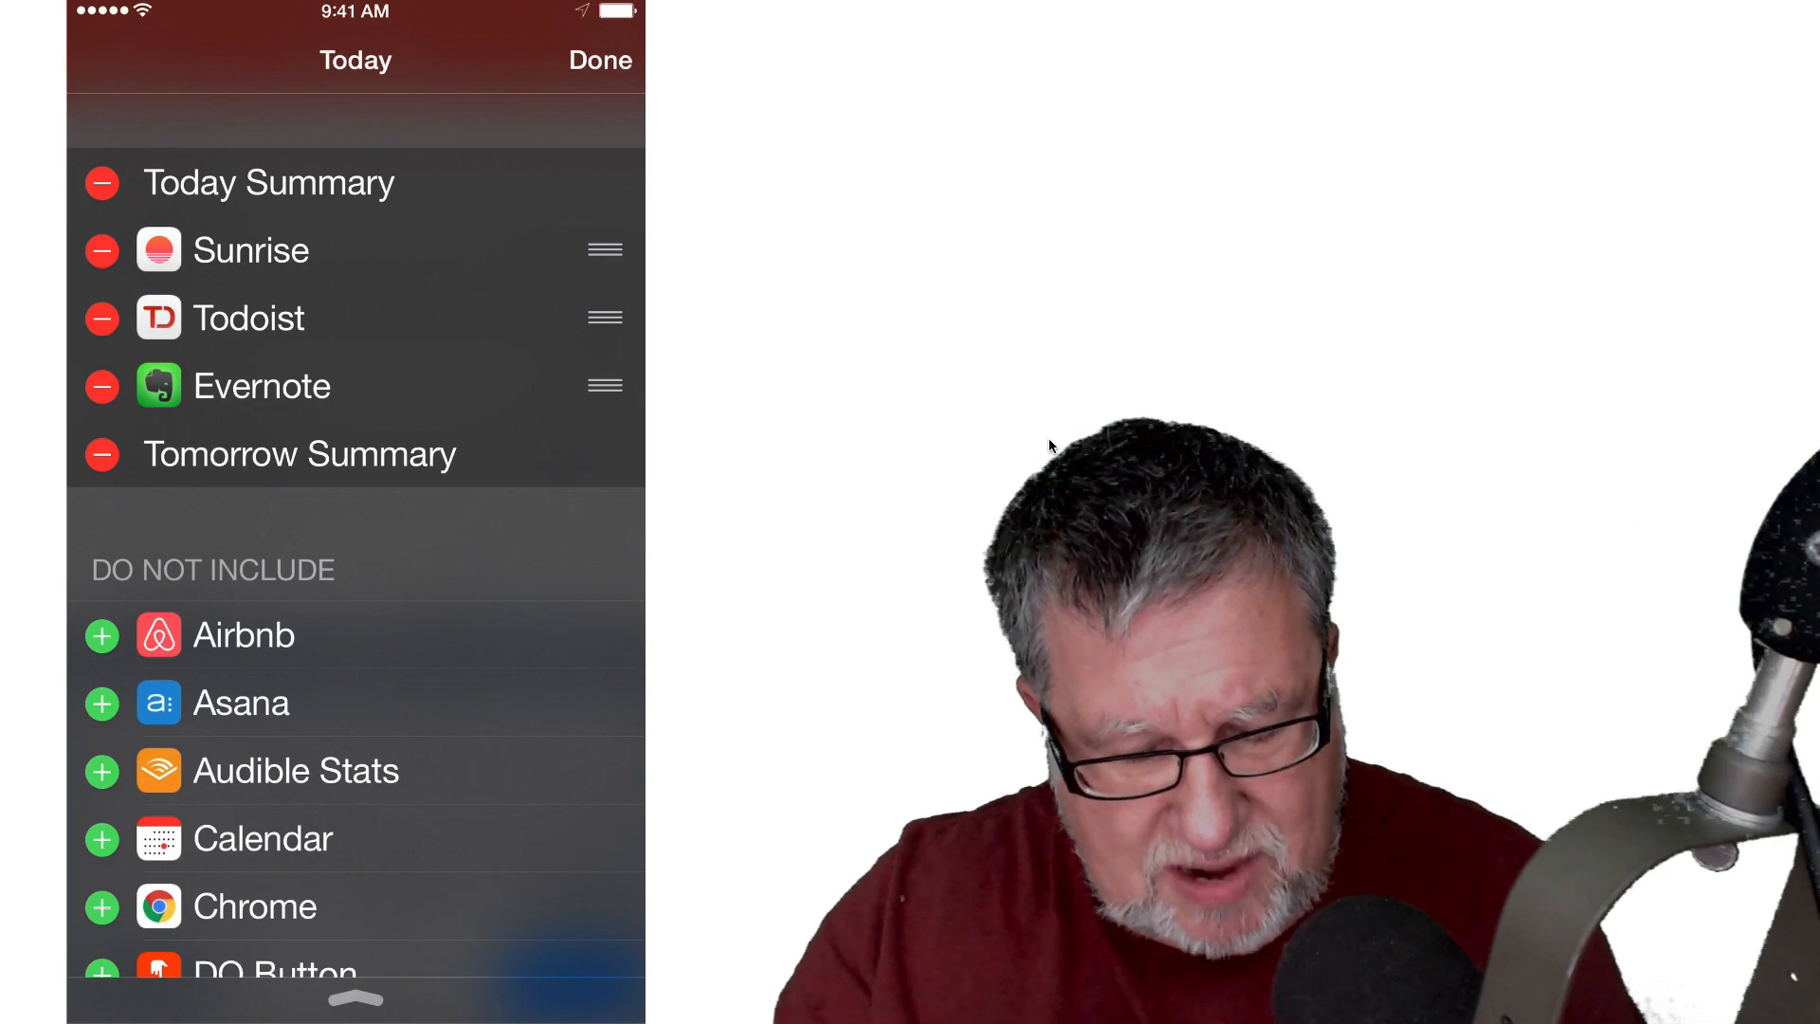
pyautogui.scroll(-3)
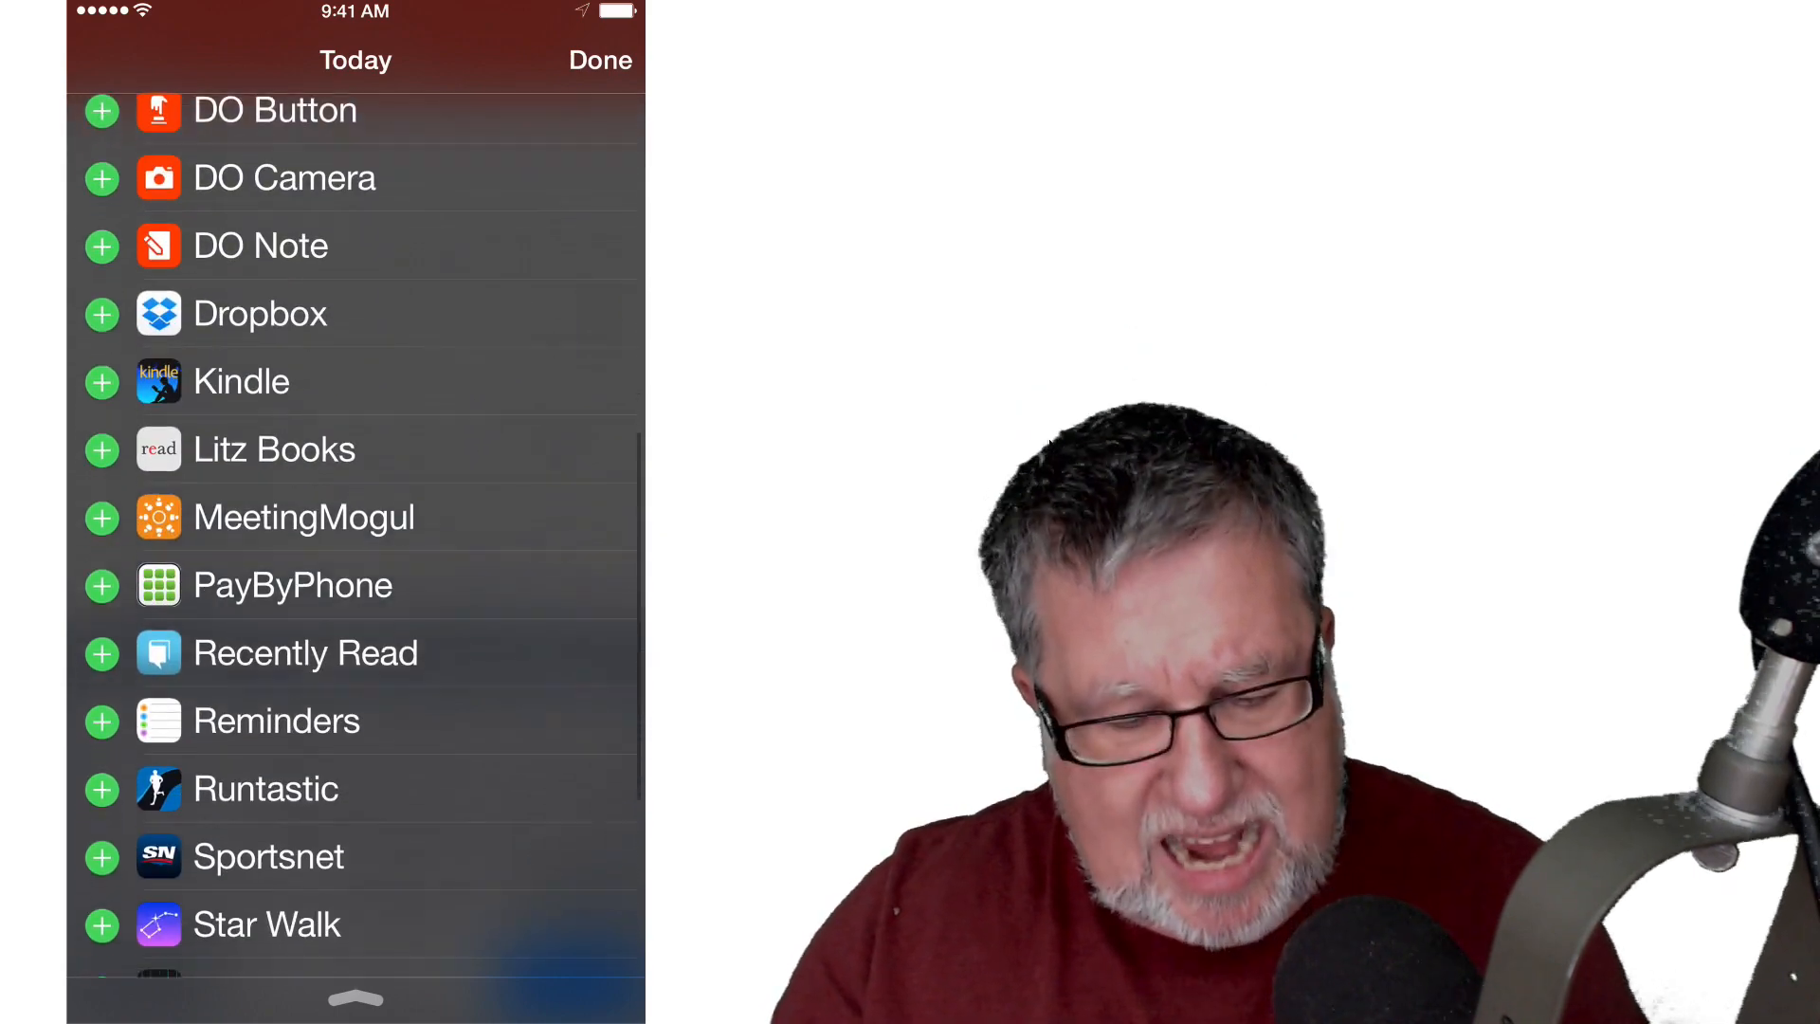
pyautogui.scroll(-3)
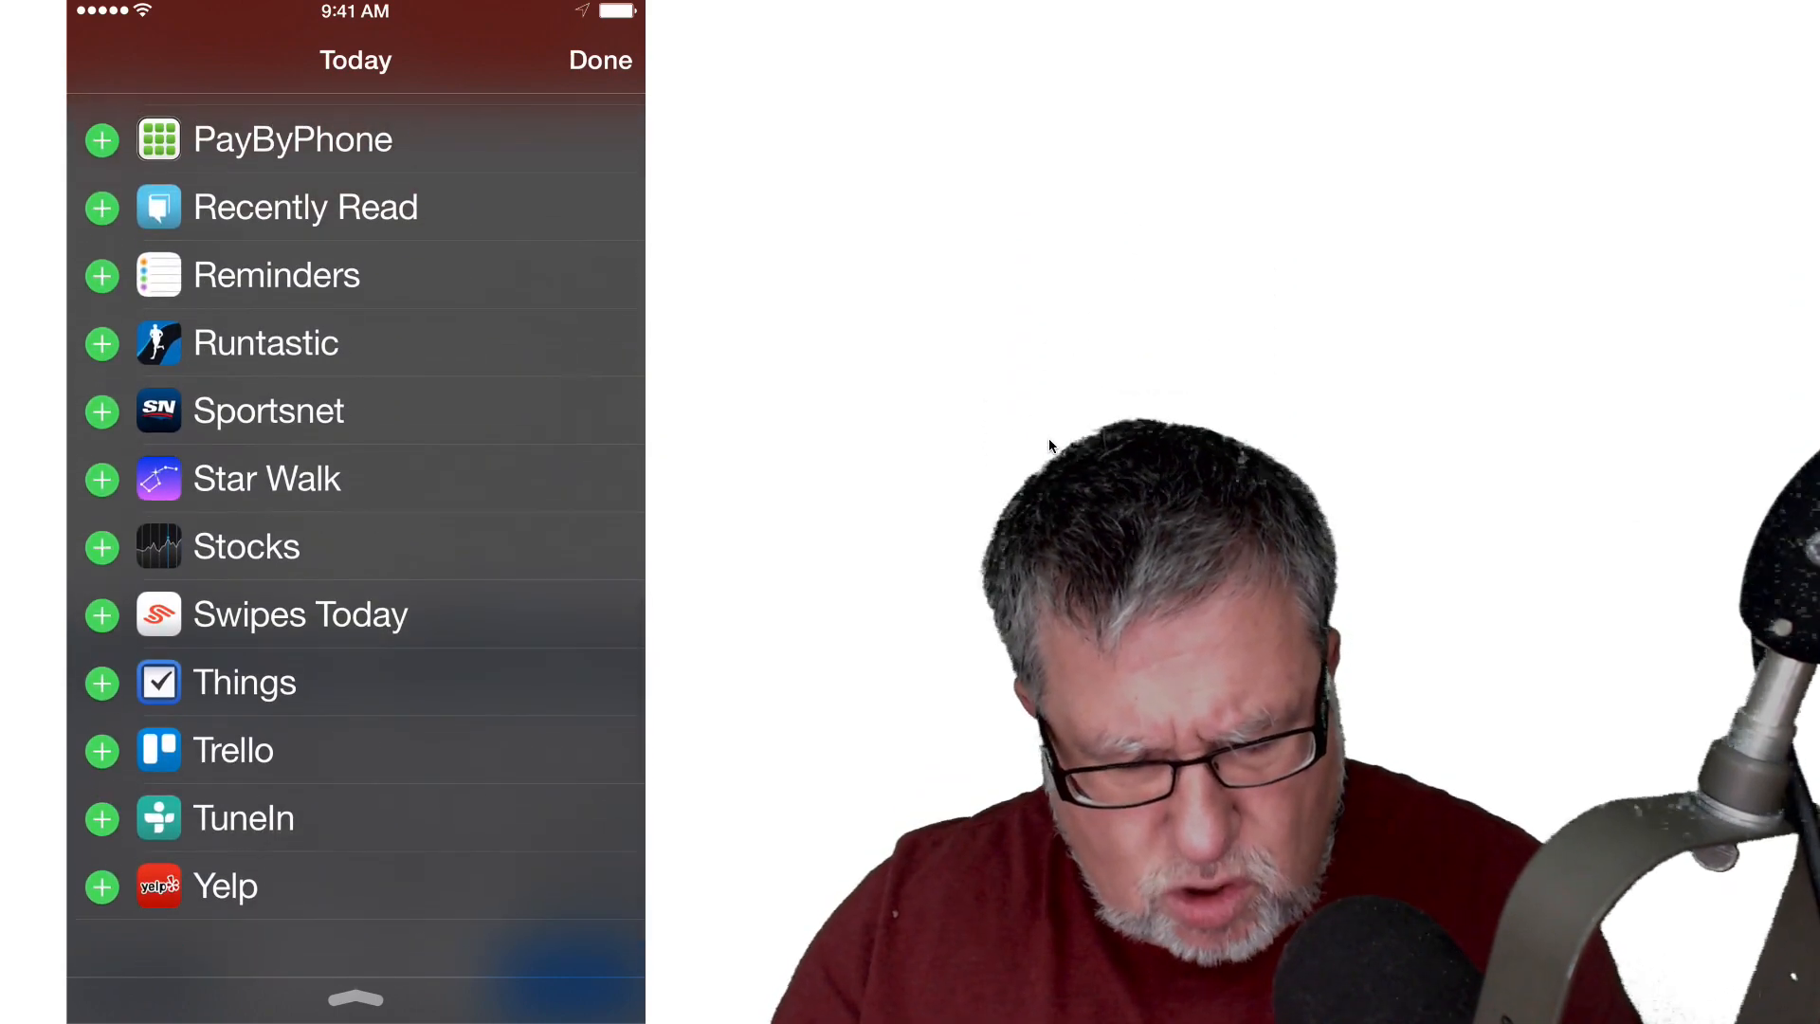
pyautogui.scroll(-3)
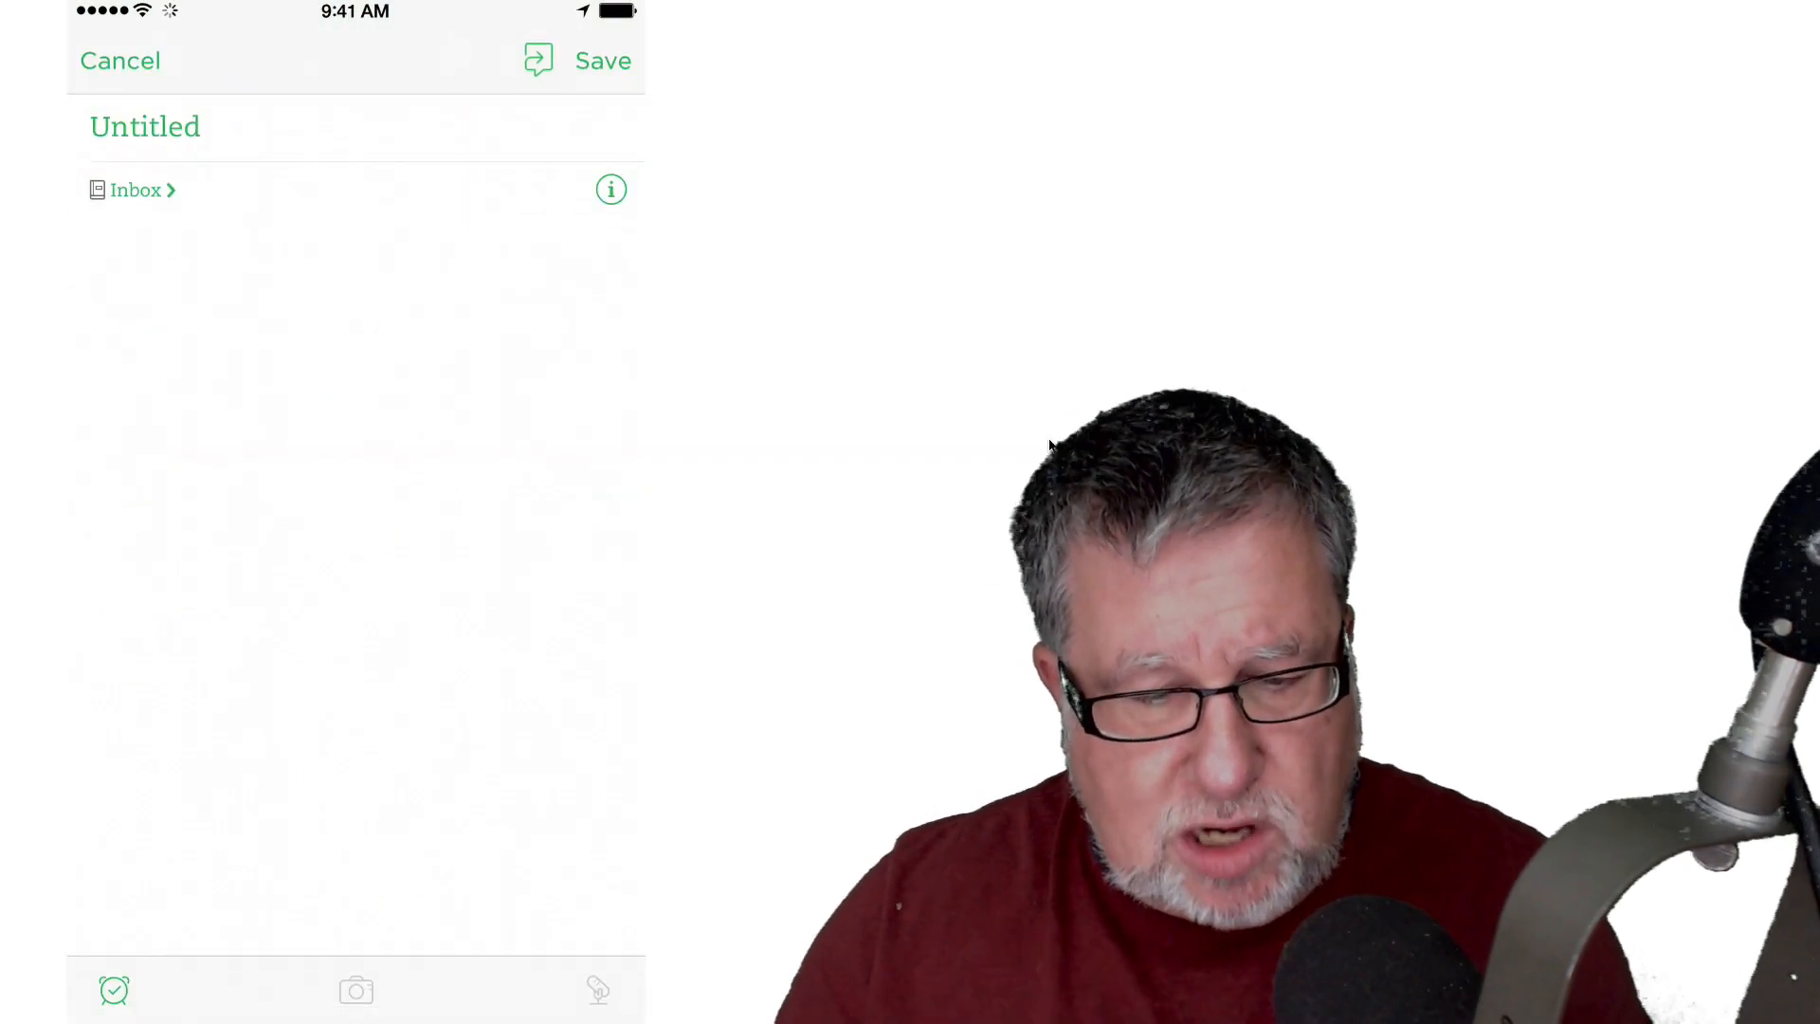
# Step: Tap the Evernote widget's new-note option to create an Untitled note in Inbox
pyautogui.click(196, 246)
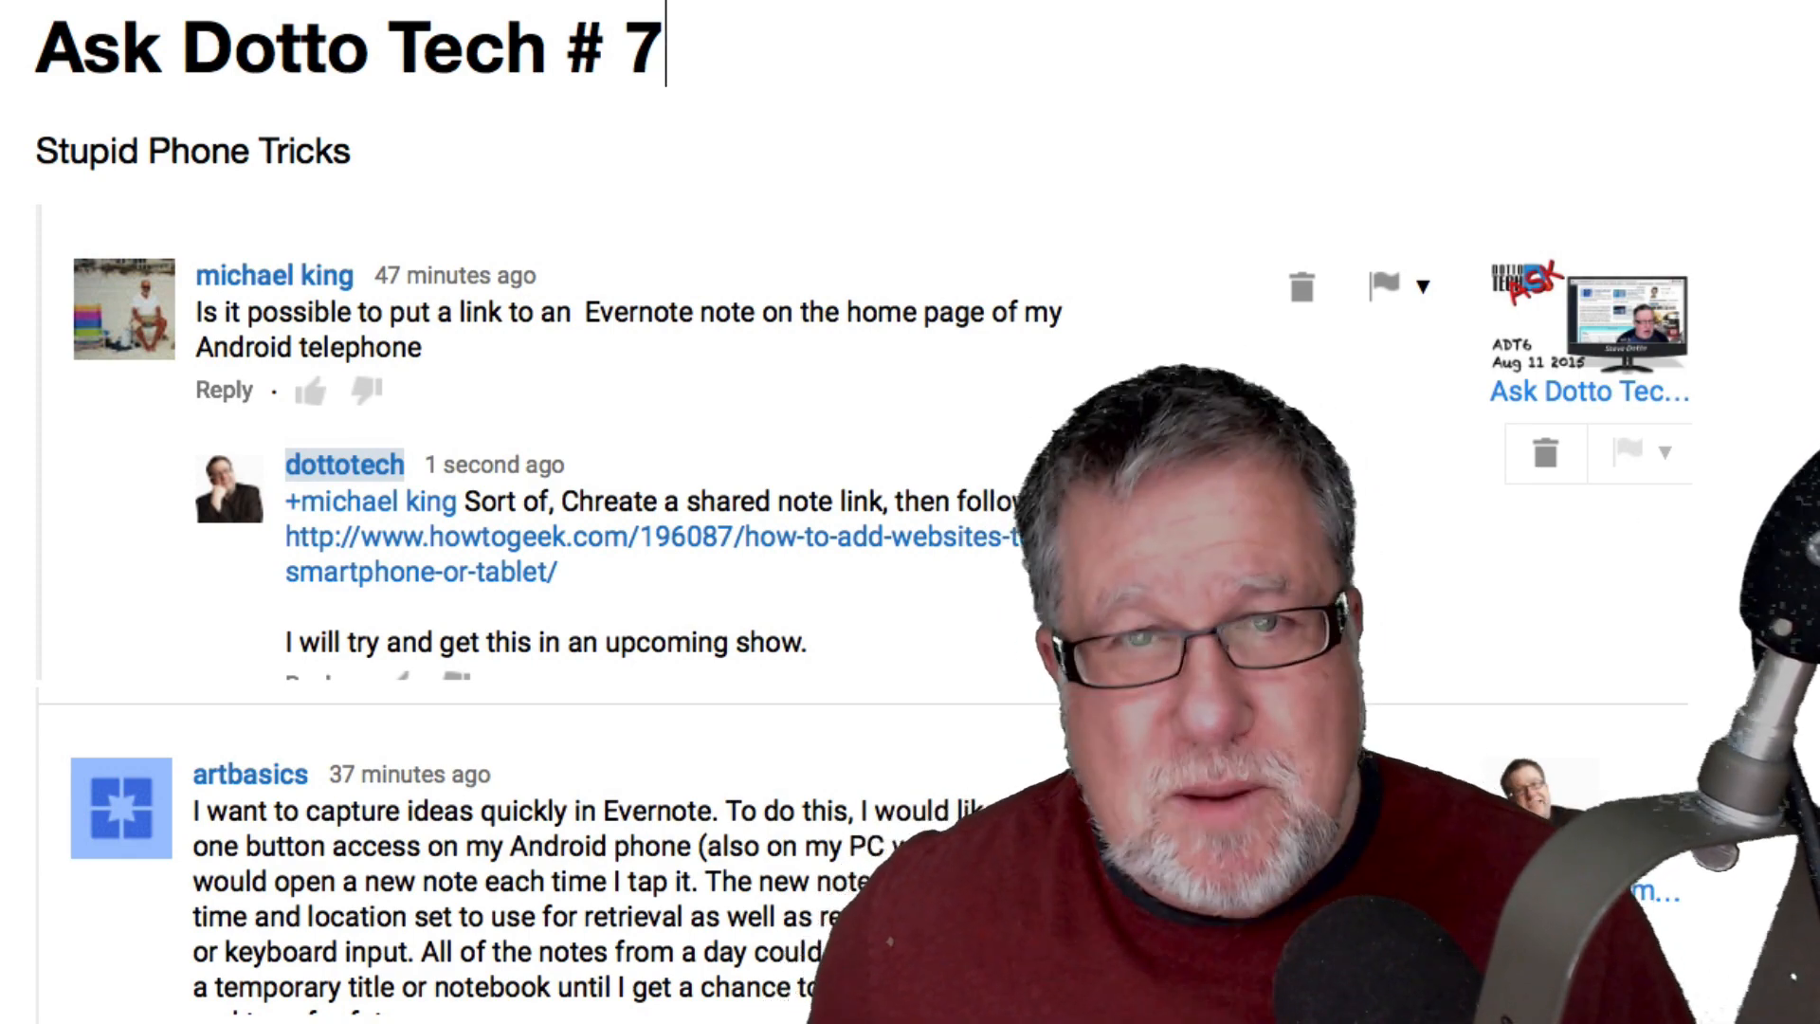
pyautogui.scroll(-3)
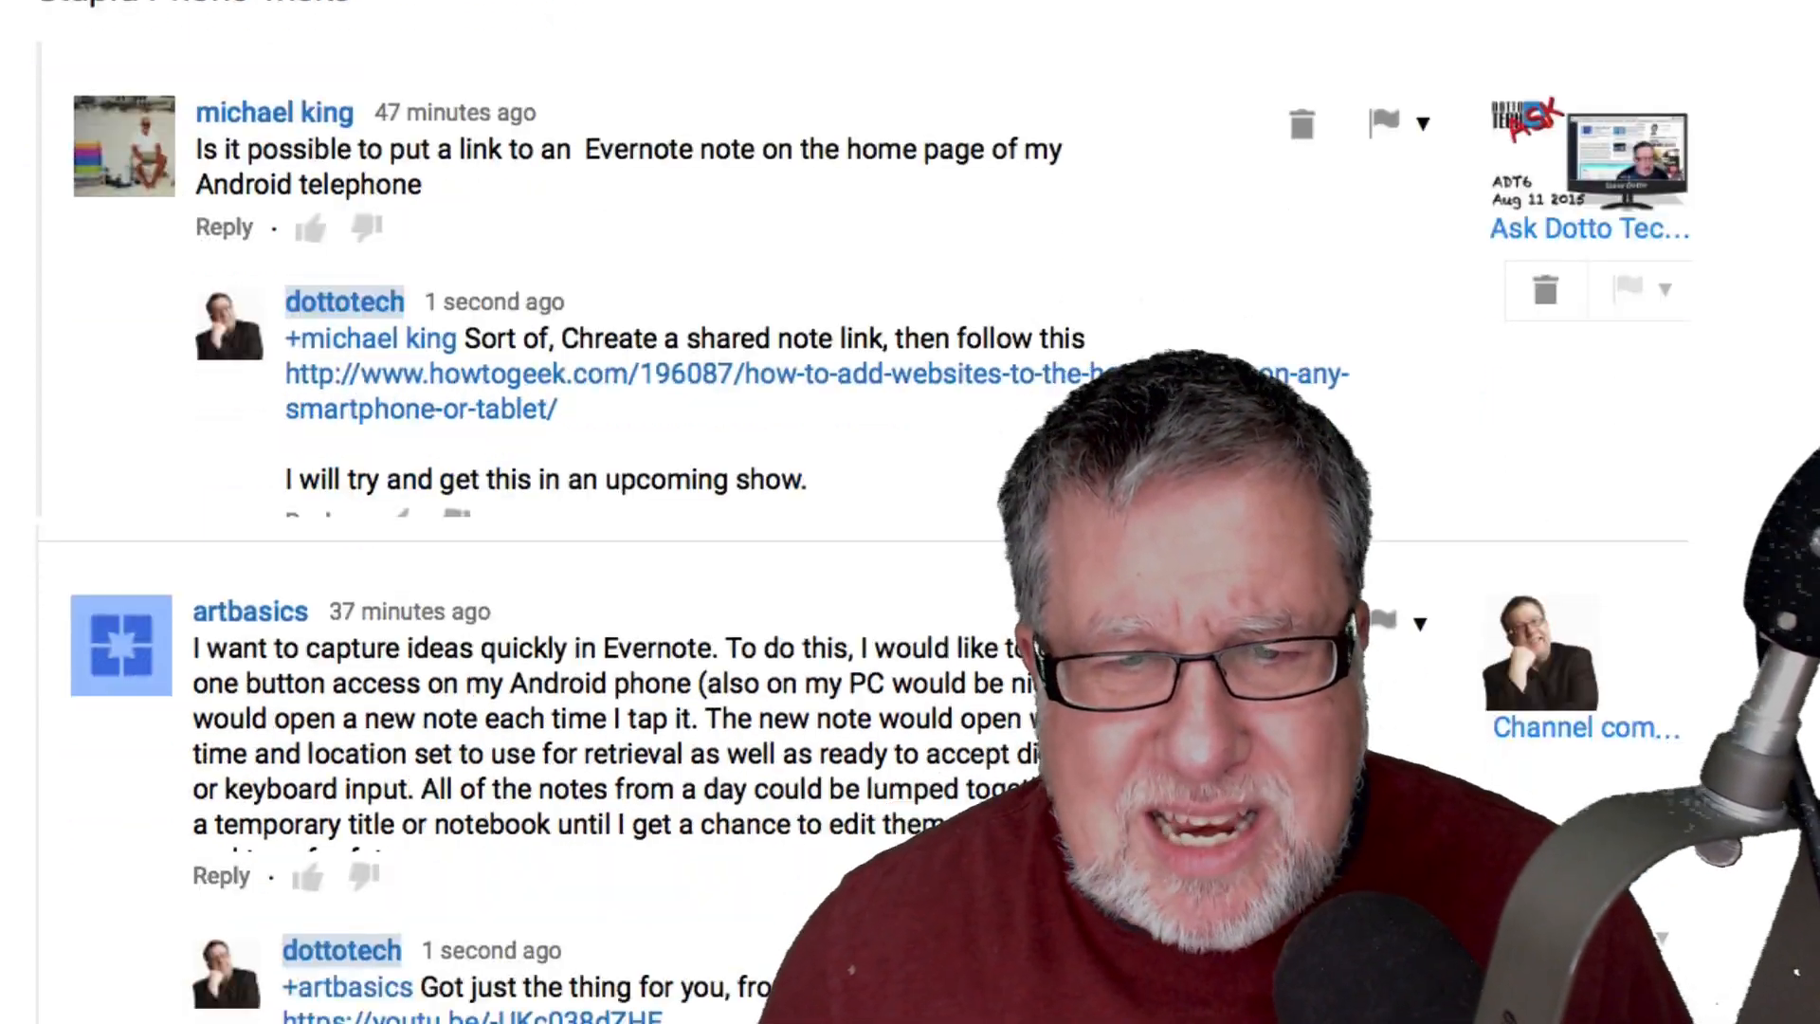
pyautogui.scroll(-3)
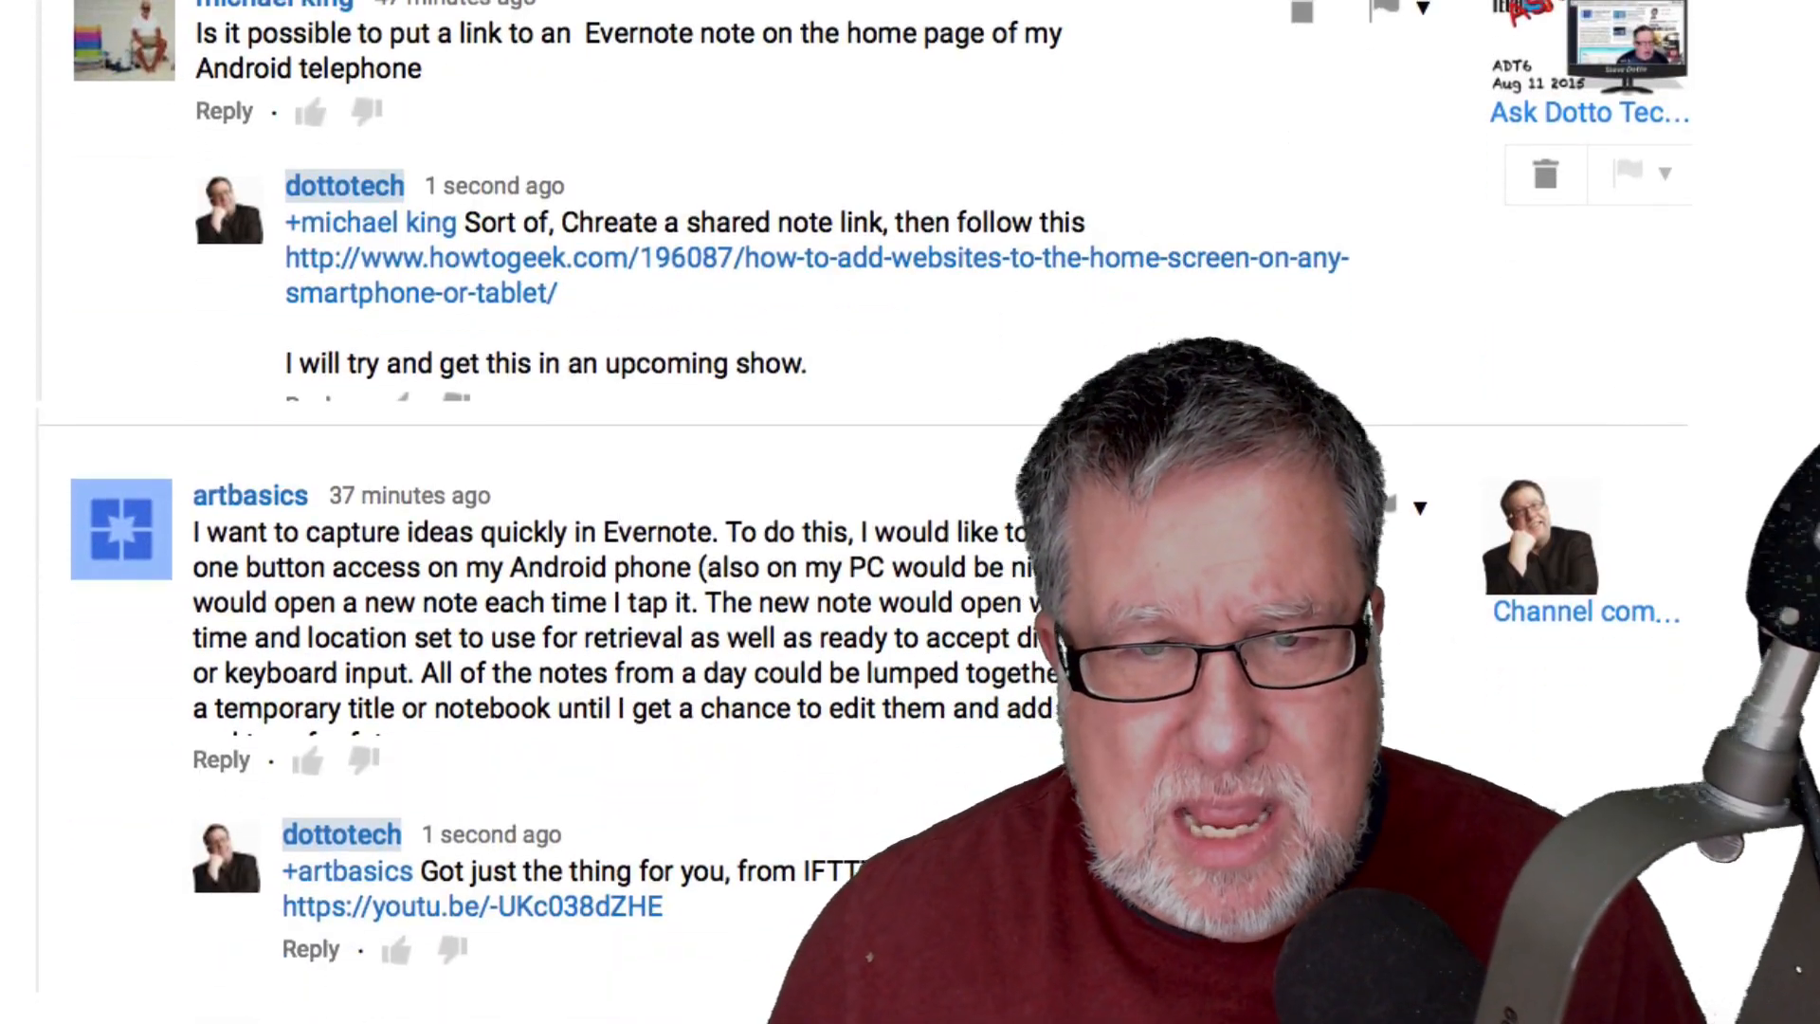
pyautogui.scroll(-3)
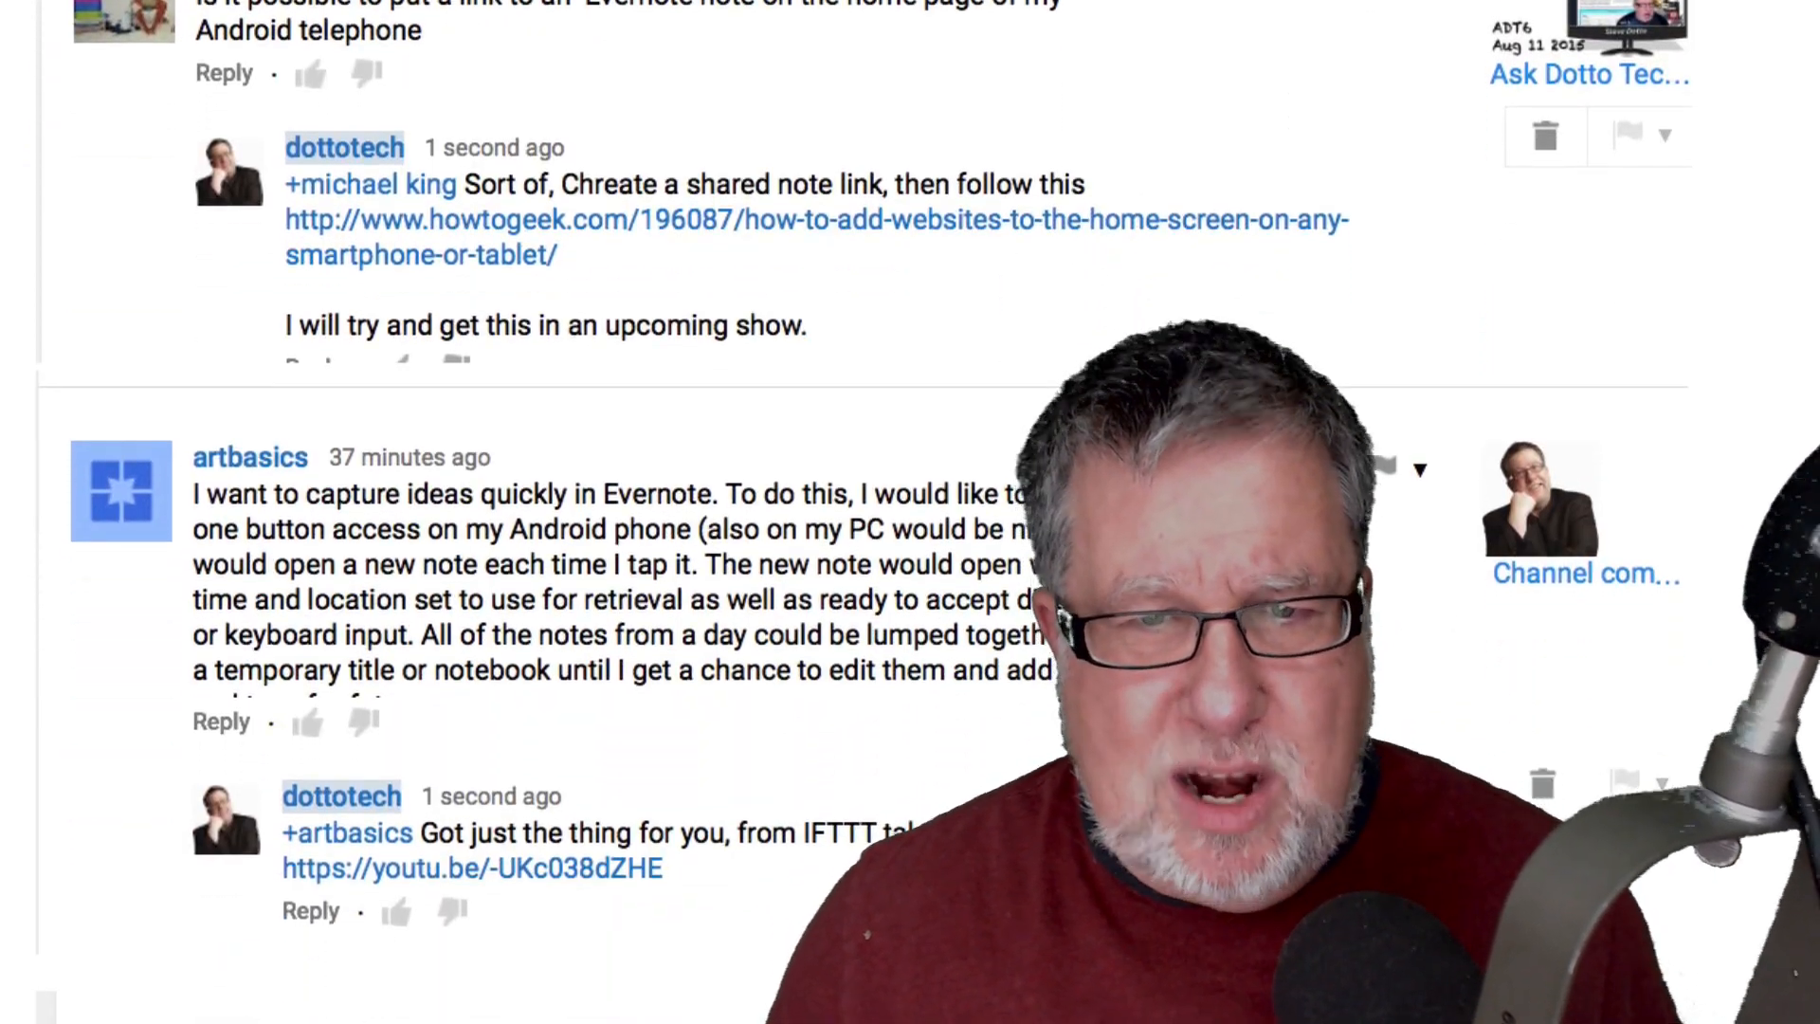
pyautogui.scroll(-3)
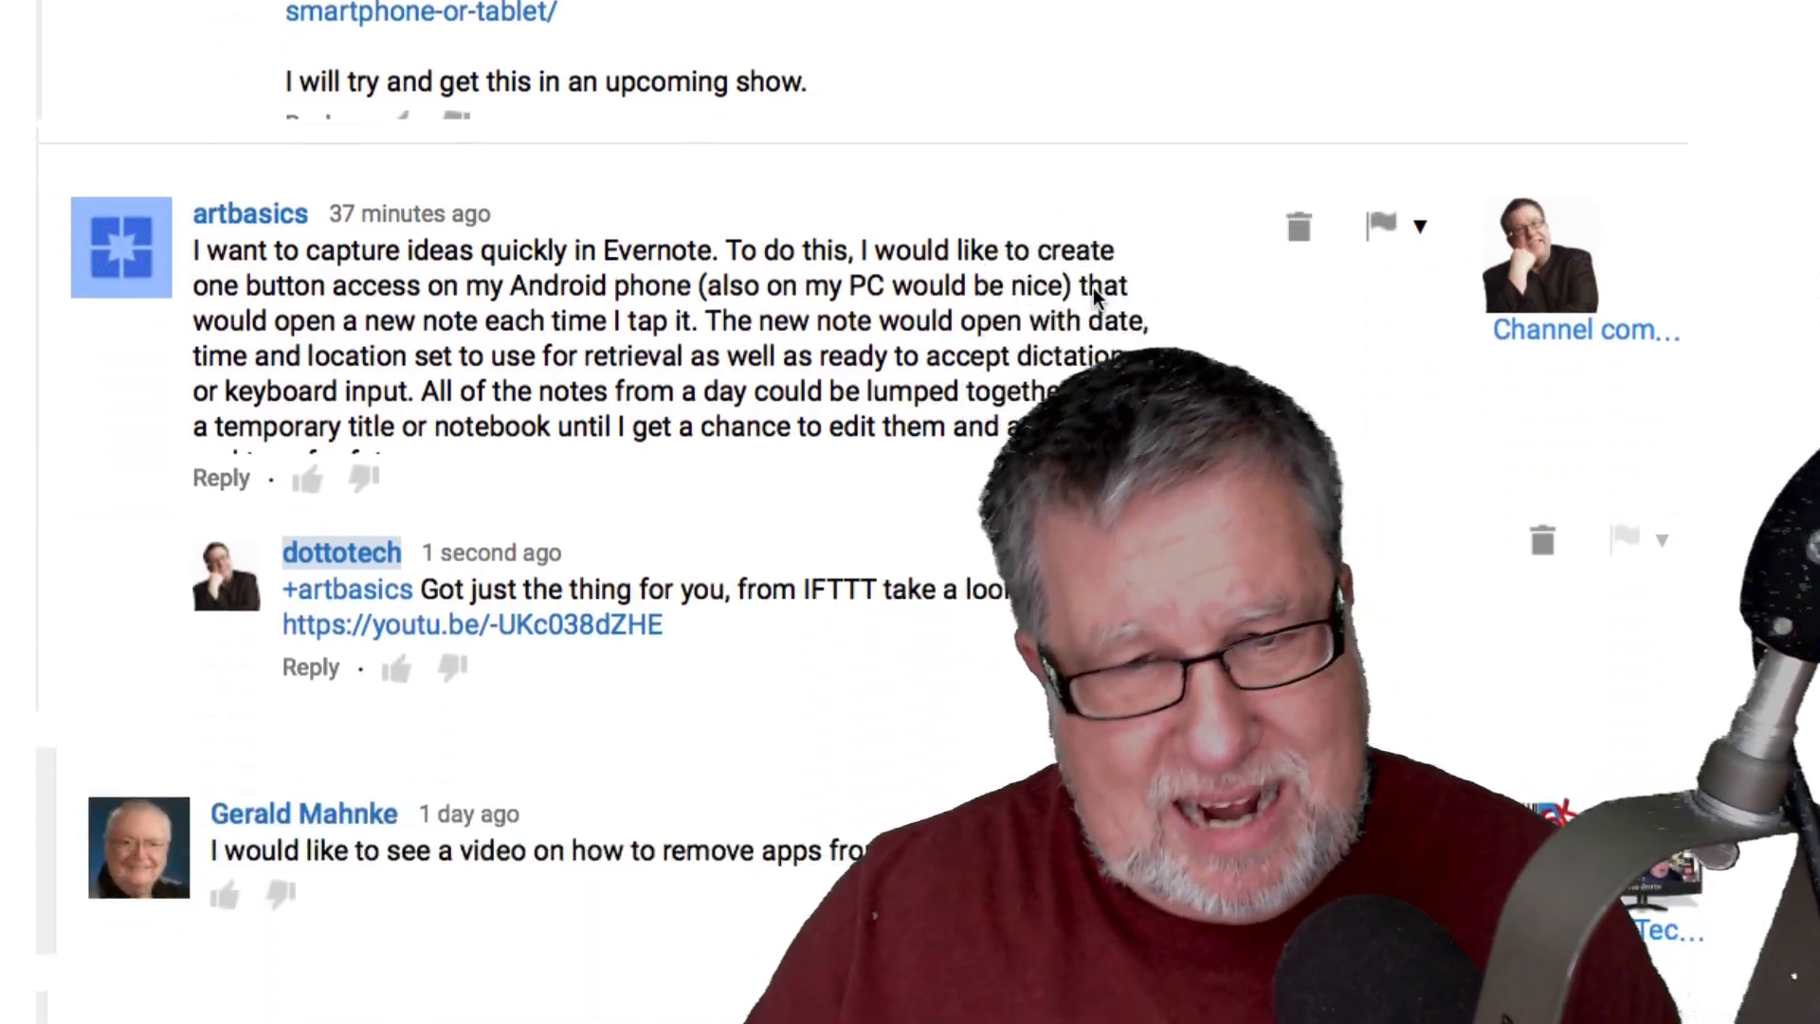
pyautogui.scroll(-3)
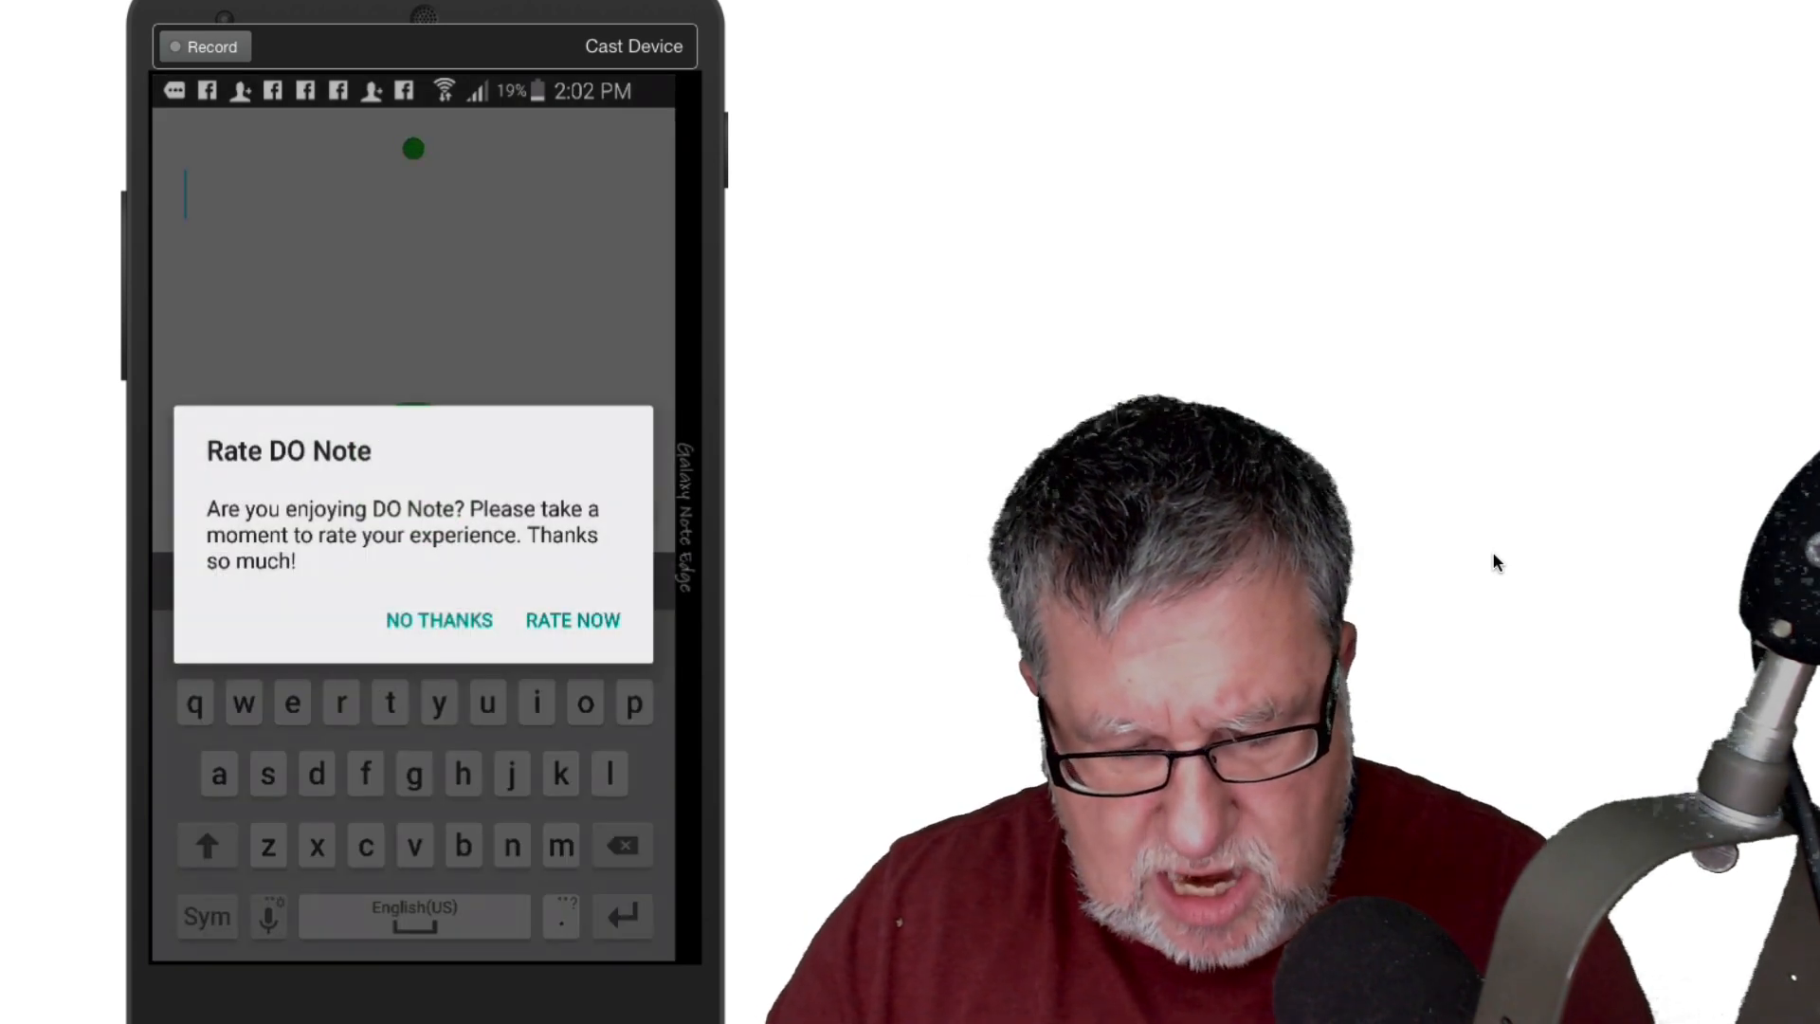
# Step: Dismiss the Rate DO Note dialog with No Thanks
pyautogui.click(438, 620)
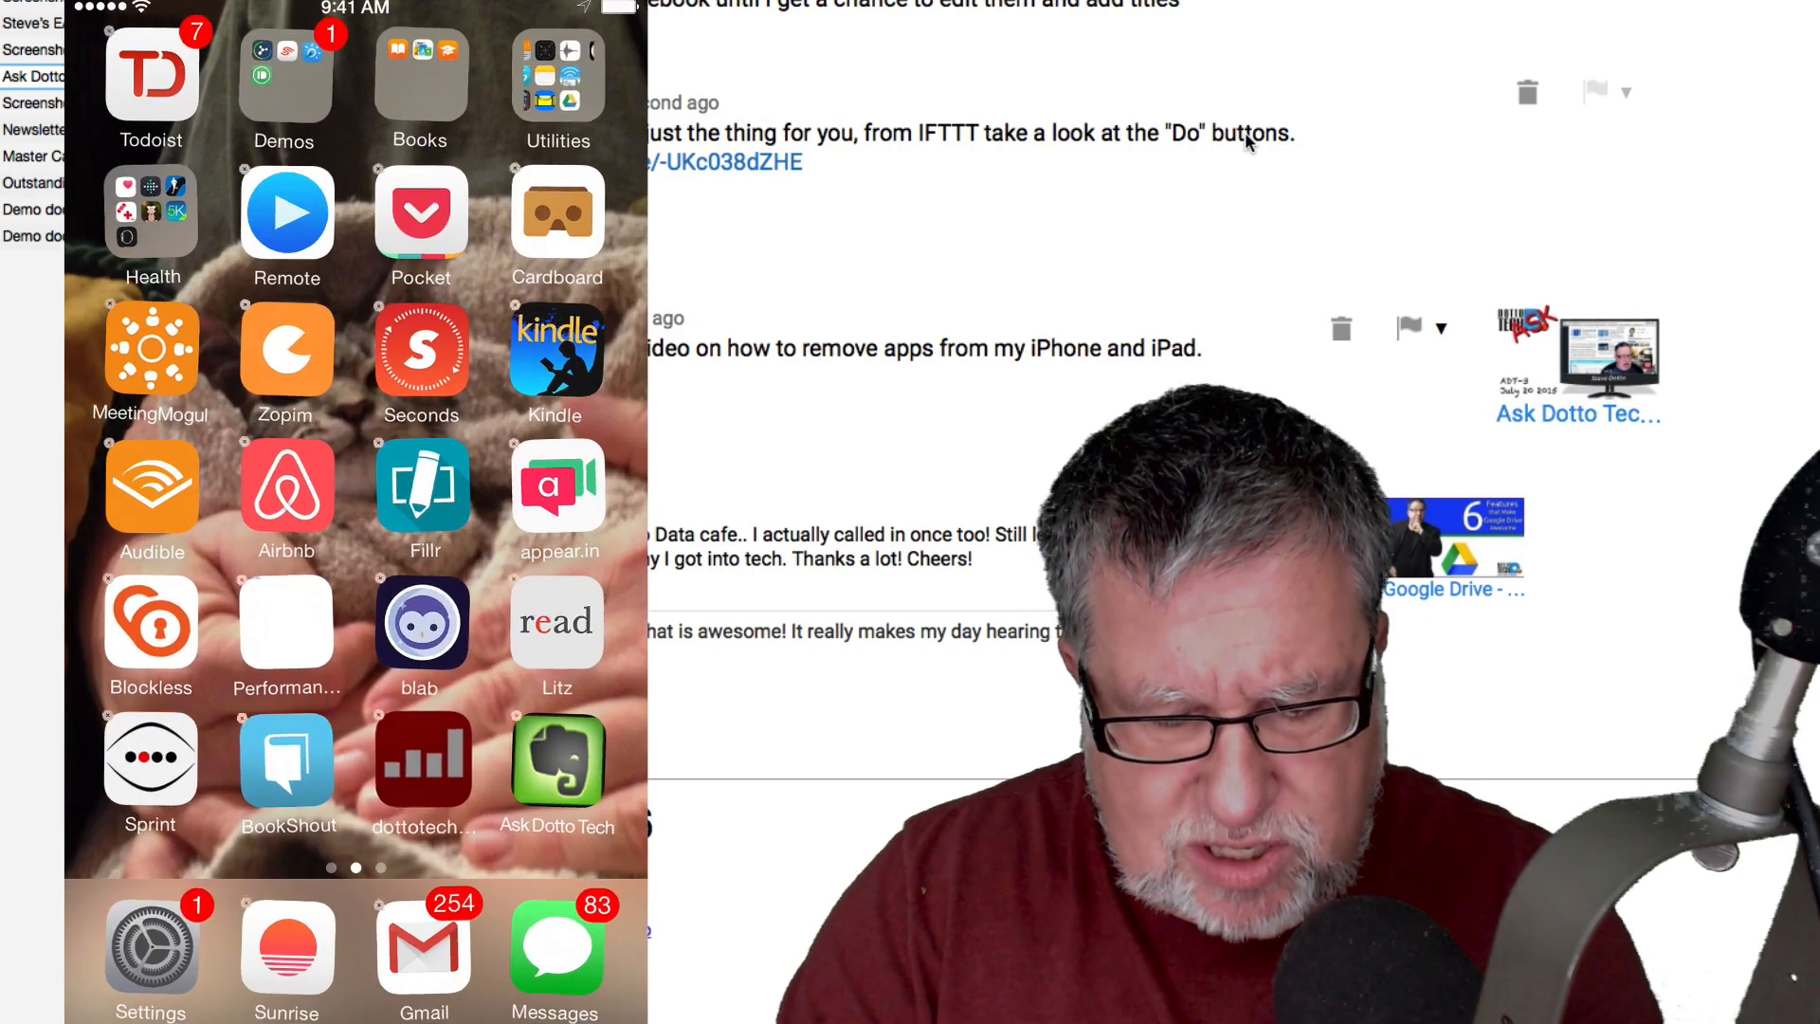
# Step: Enter jiggle mode and drag blab out of the Social folder
pyautogui.click(151, 76)
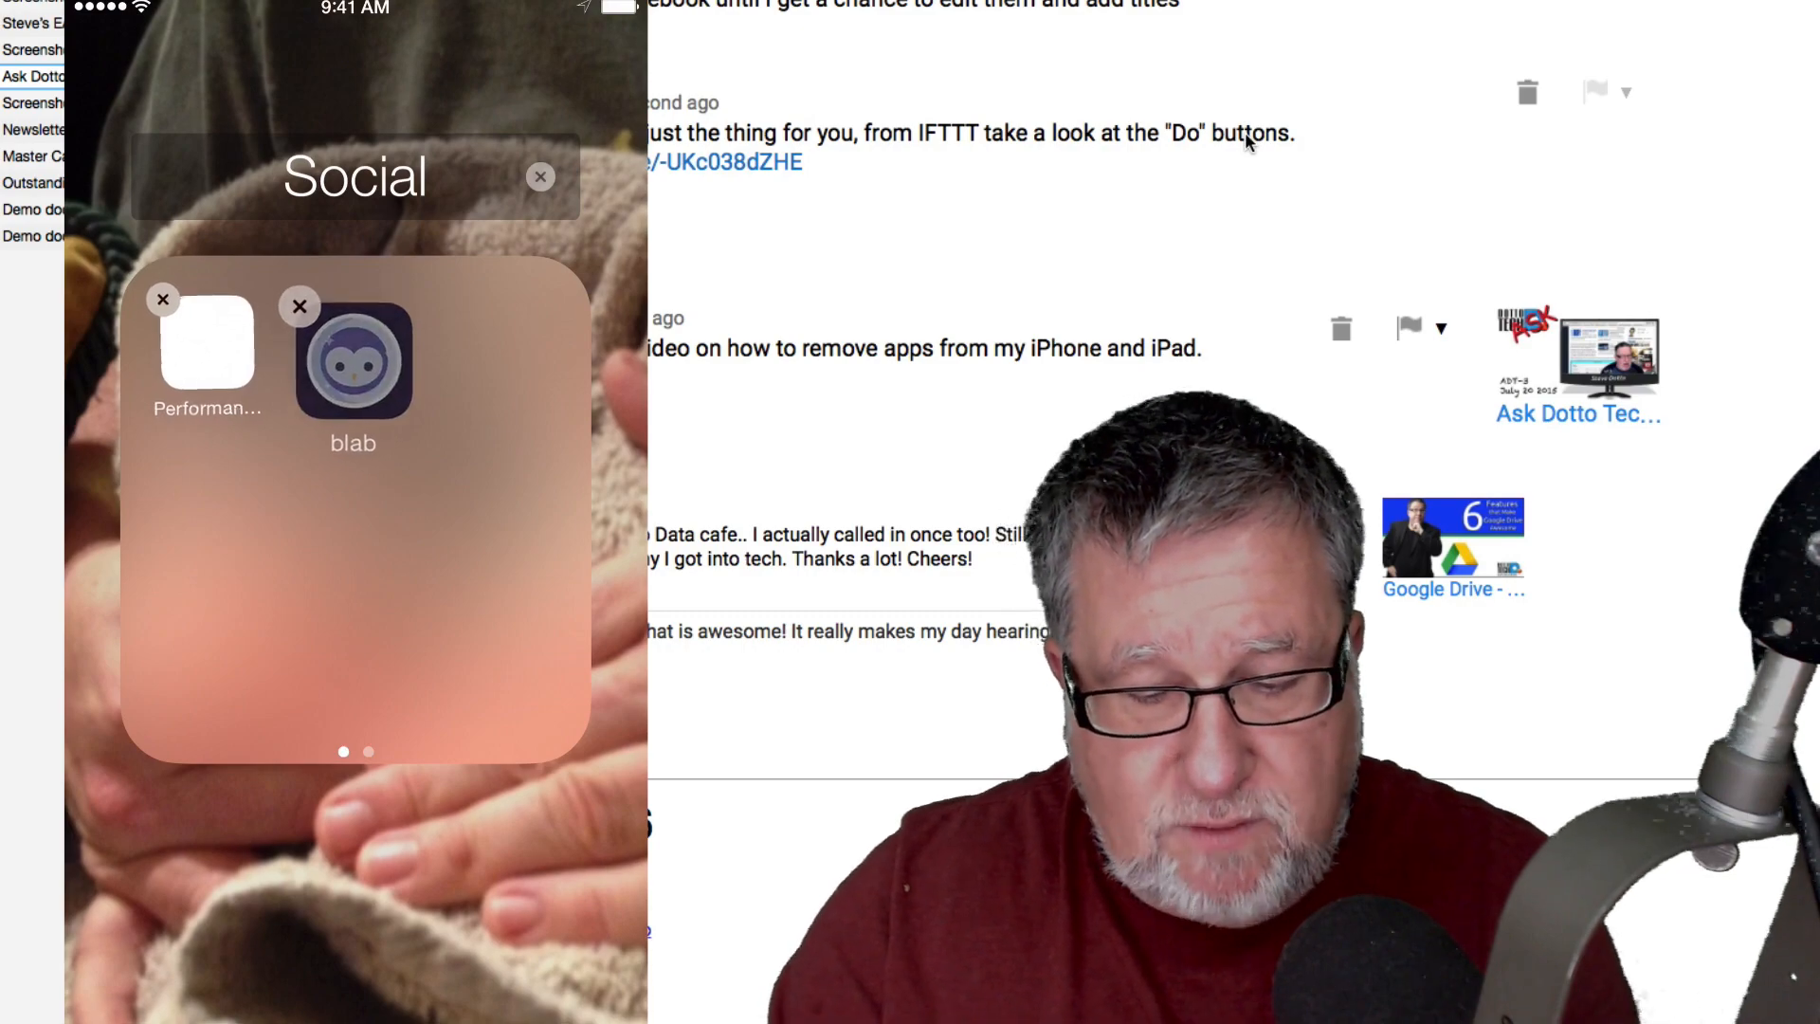
pyautogui.click(539, 178)
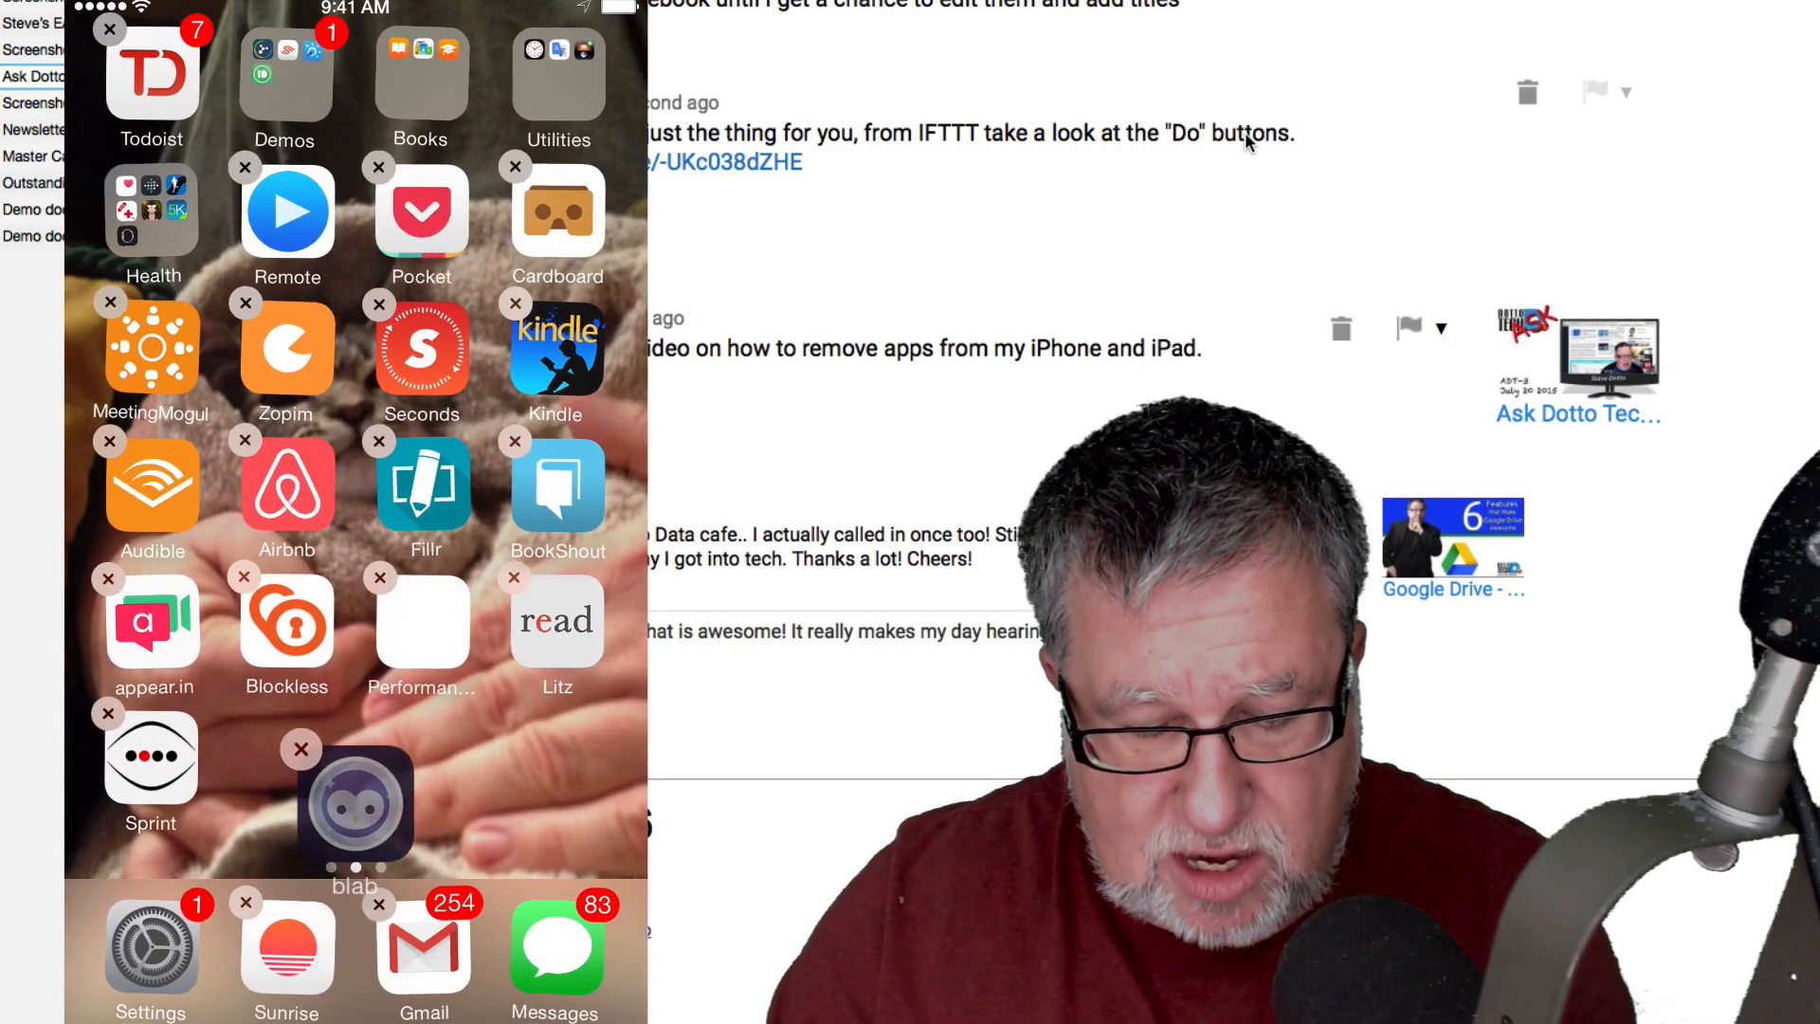